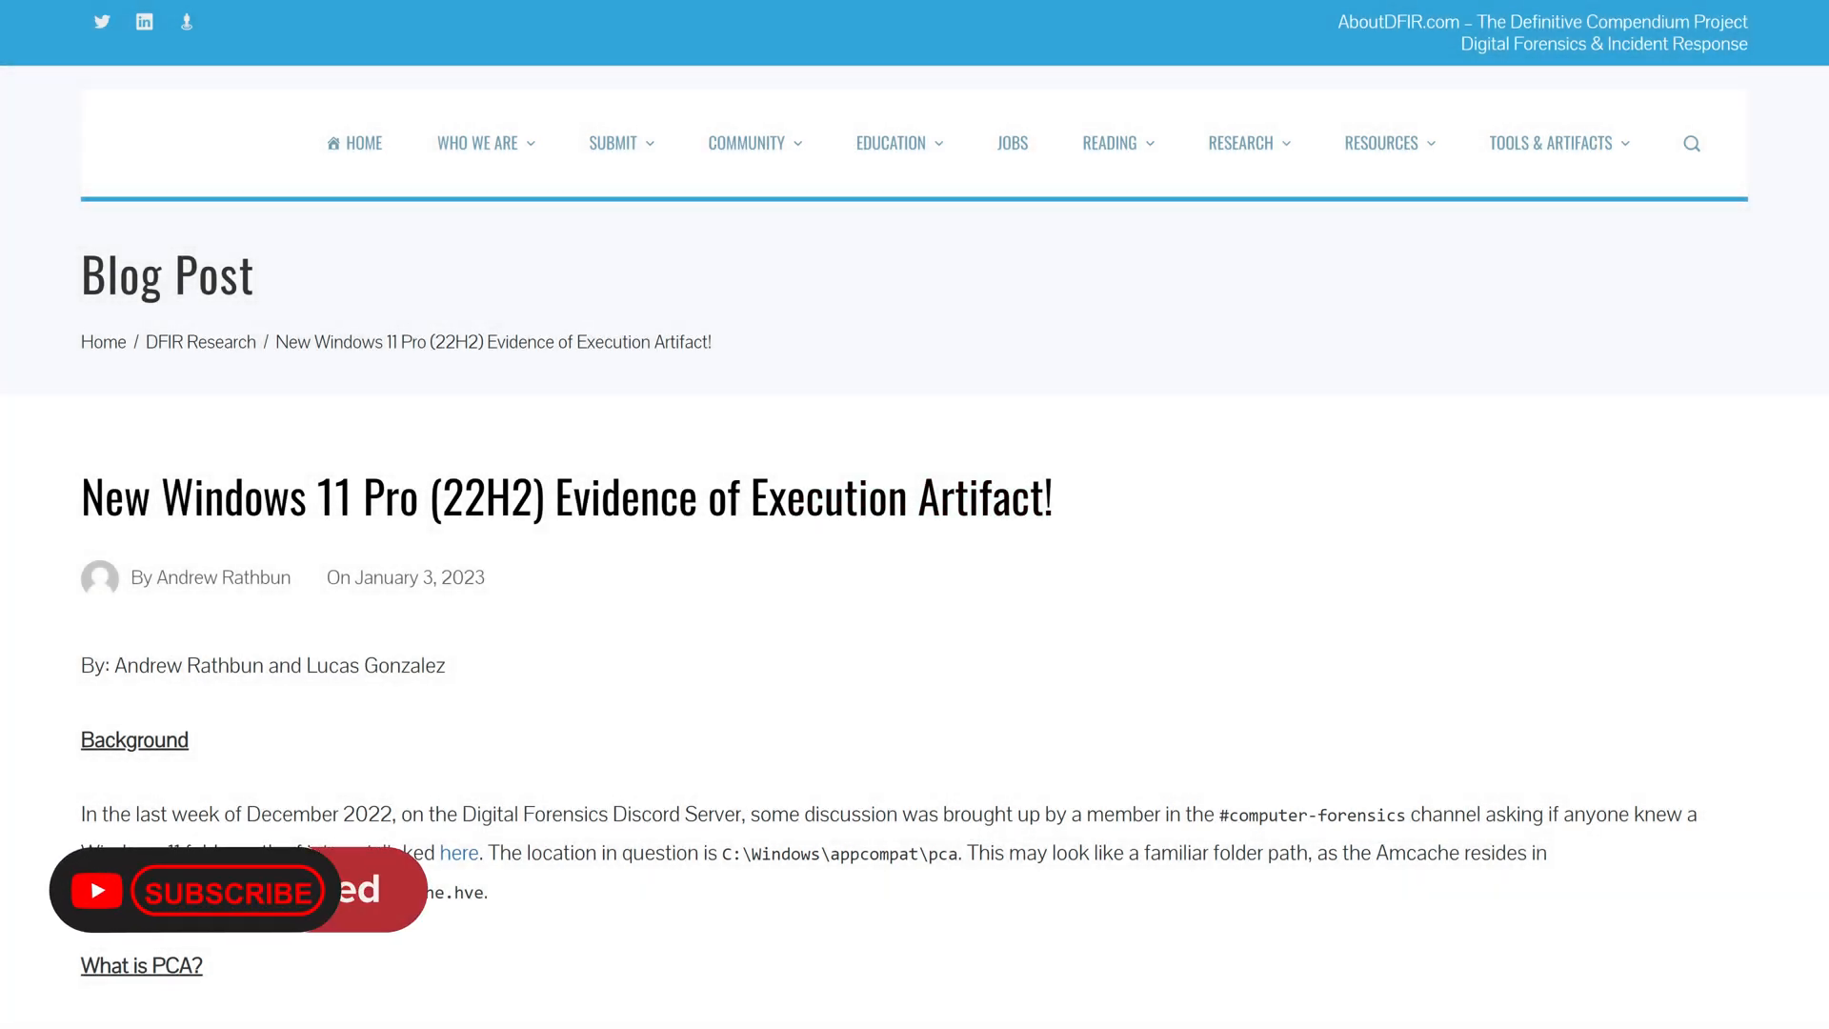
Step: Scroll through the terminal output, then cd into /mnt/c/Windows/appcompat/pca to list its Pca files
click(227, 893)
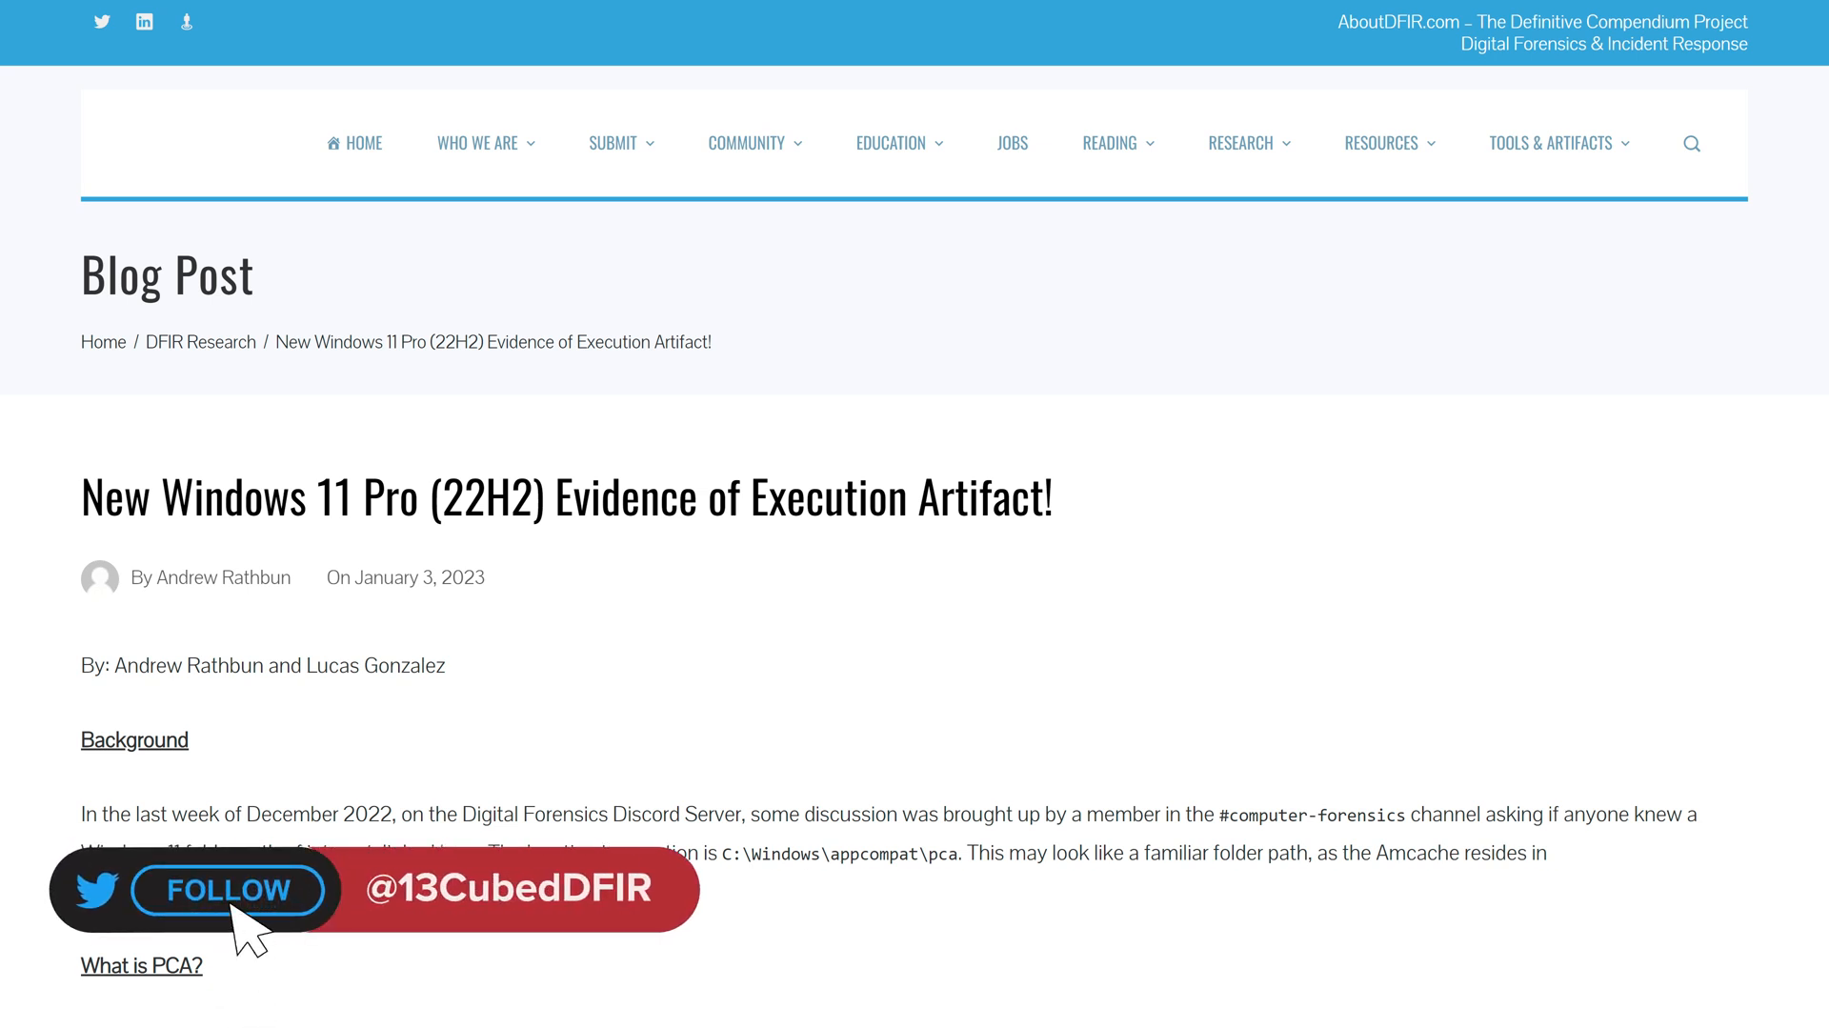
click(229, 891)
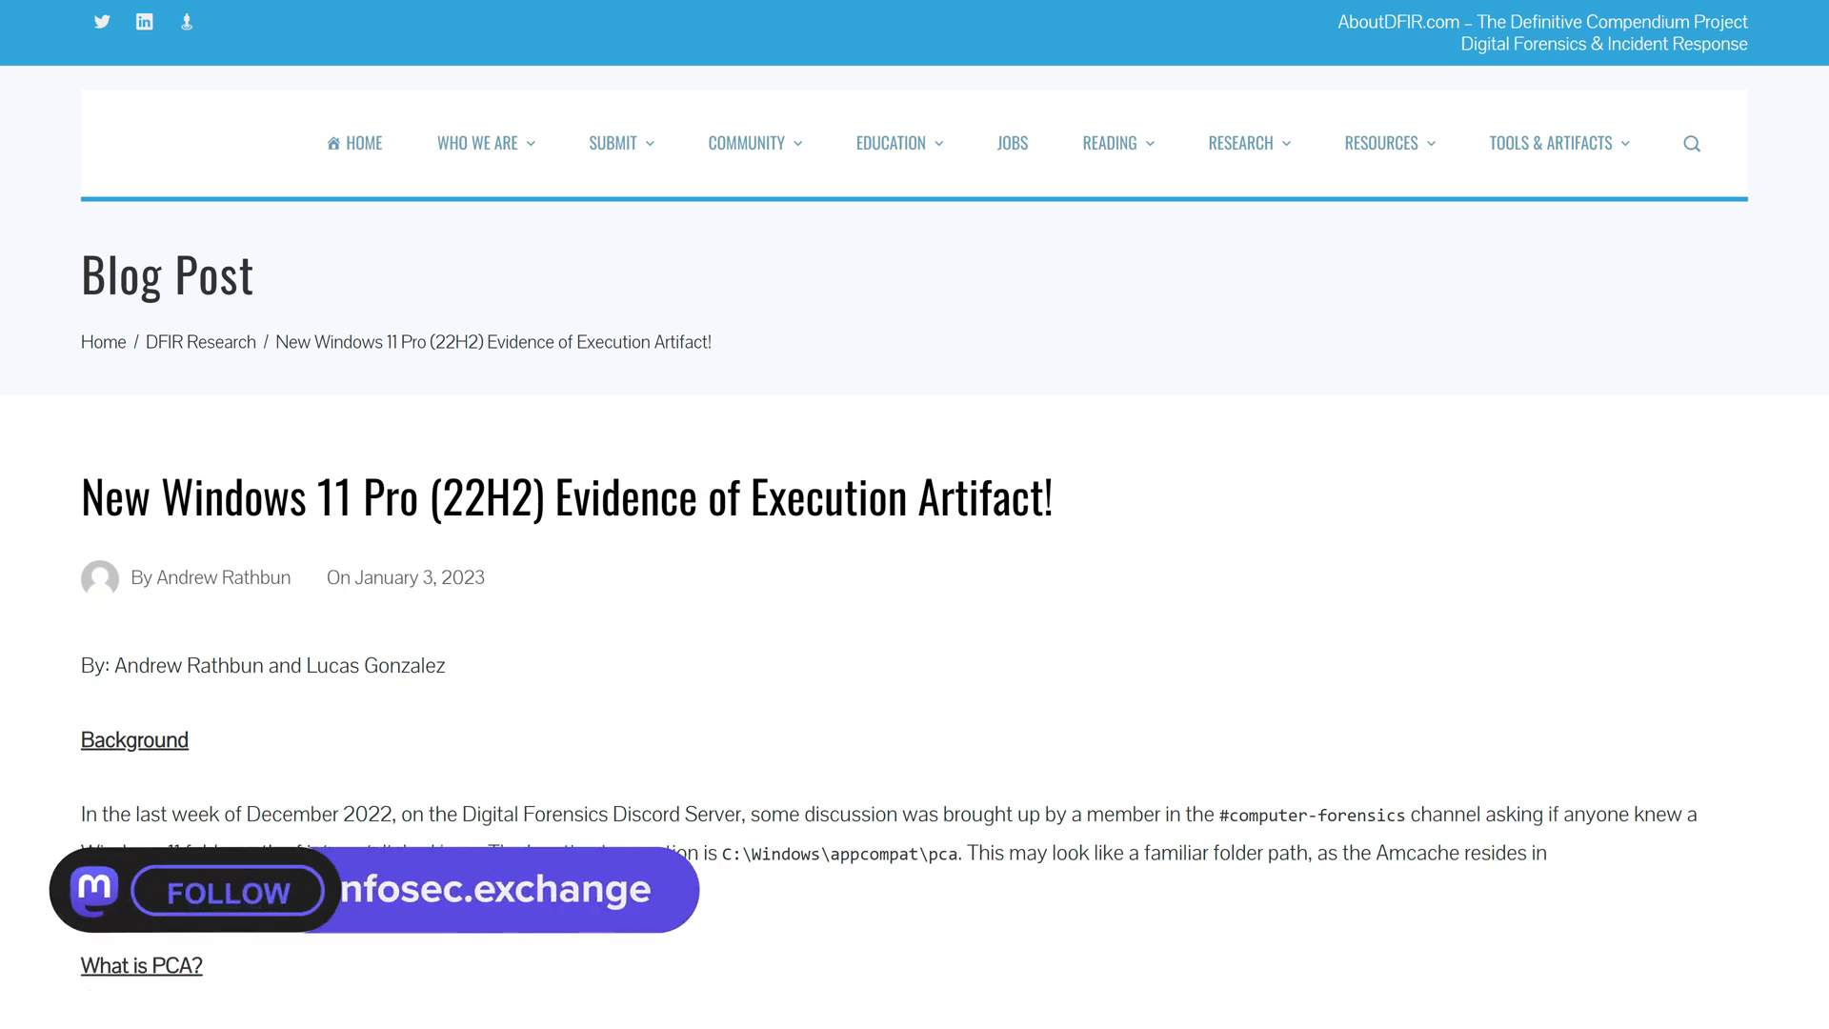
click(229, 892)
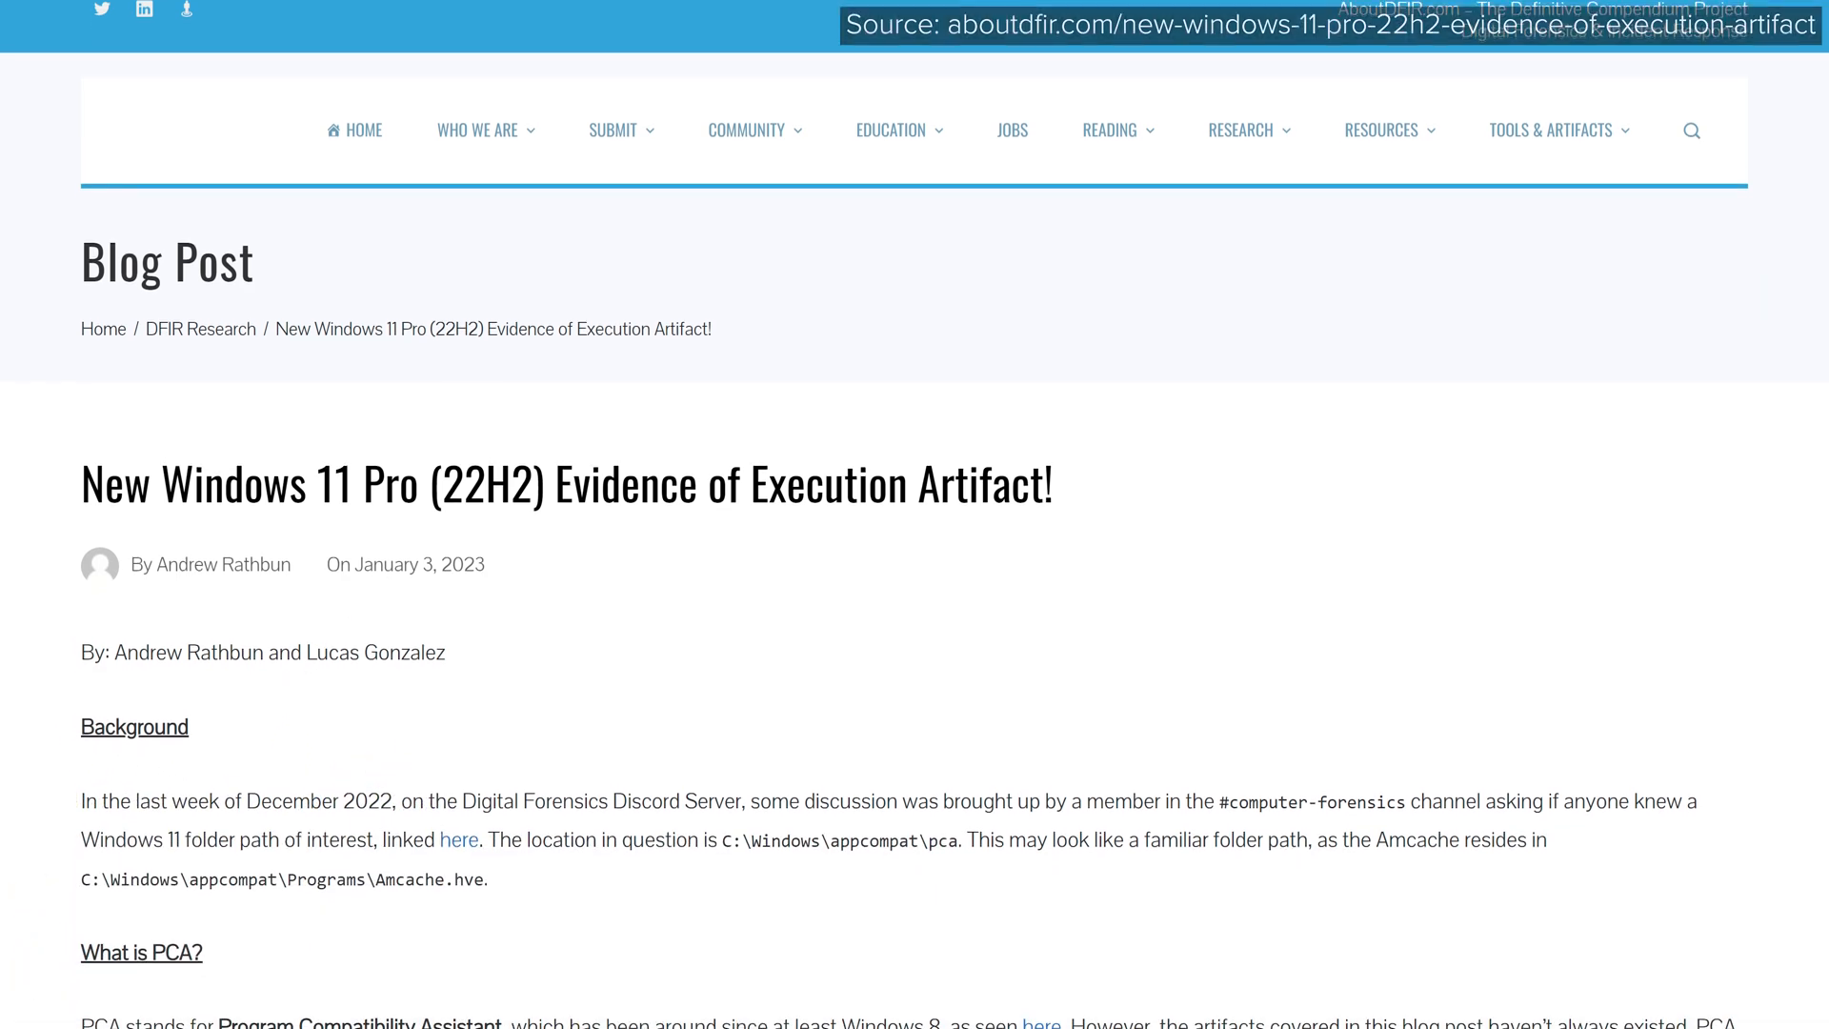
scroll(down, 3)
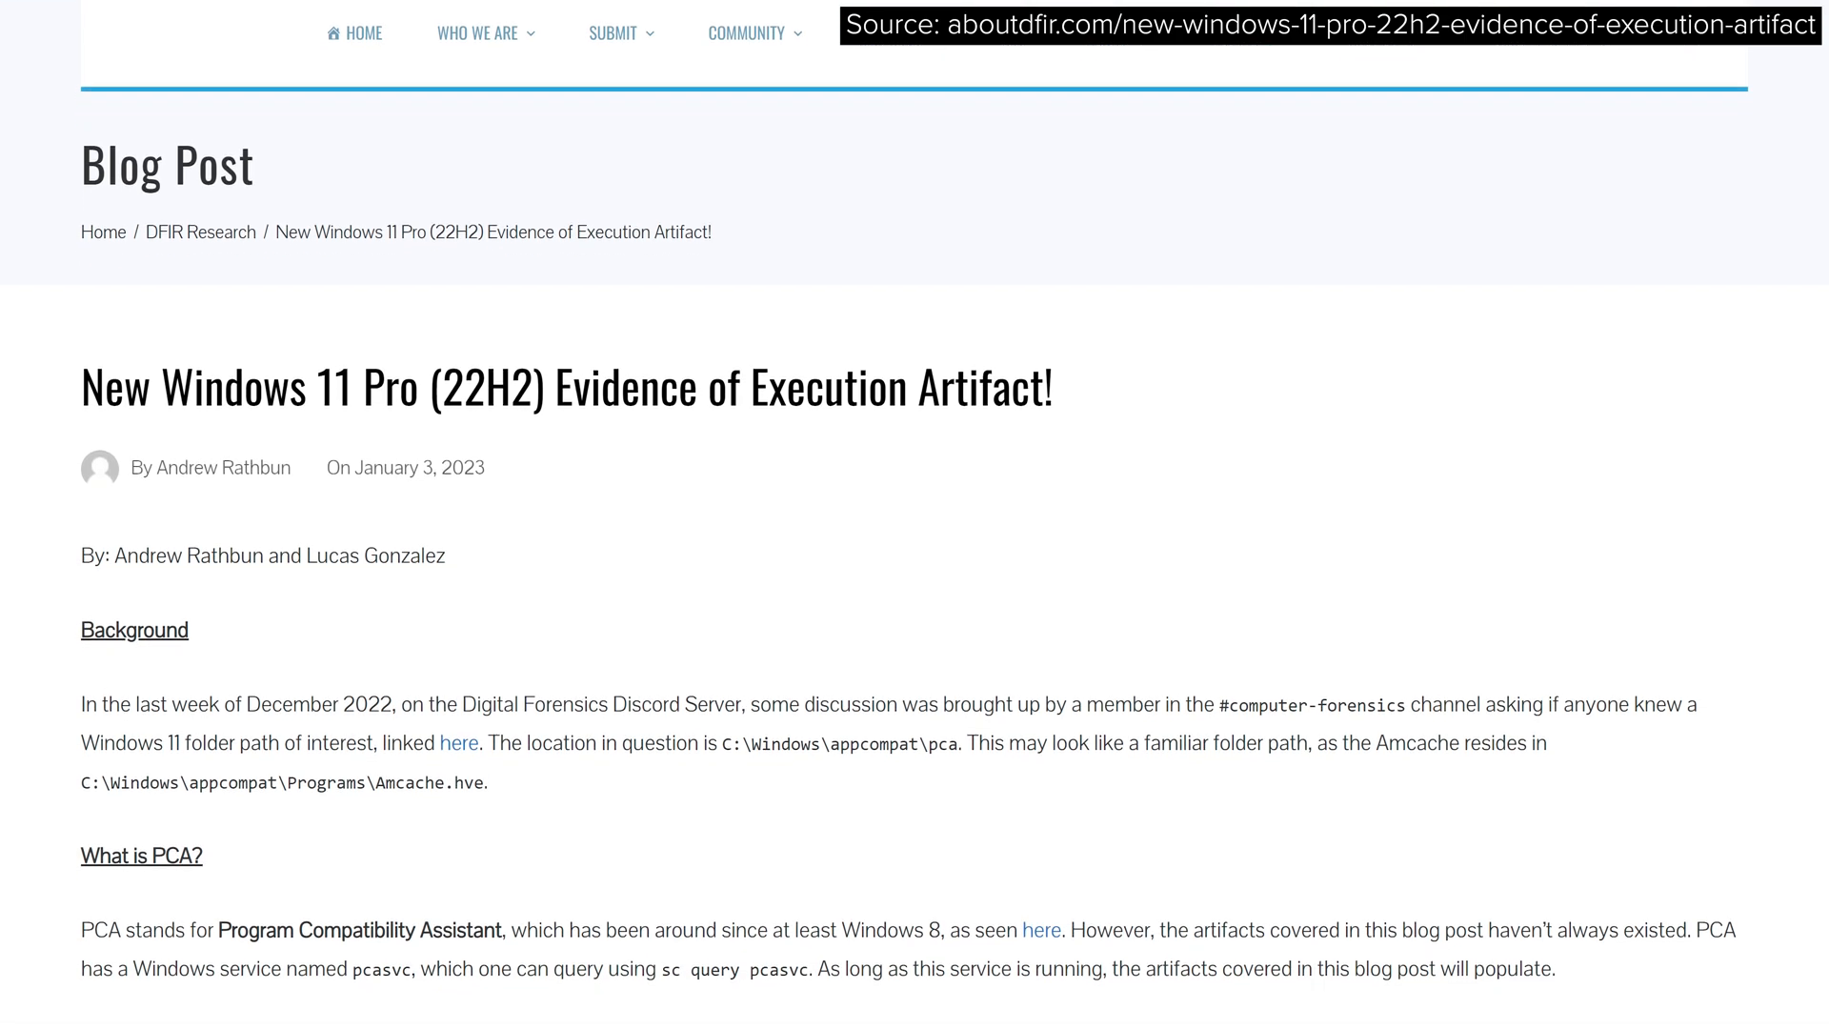
scroll(down, 3)
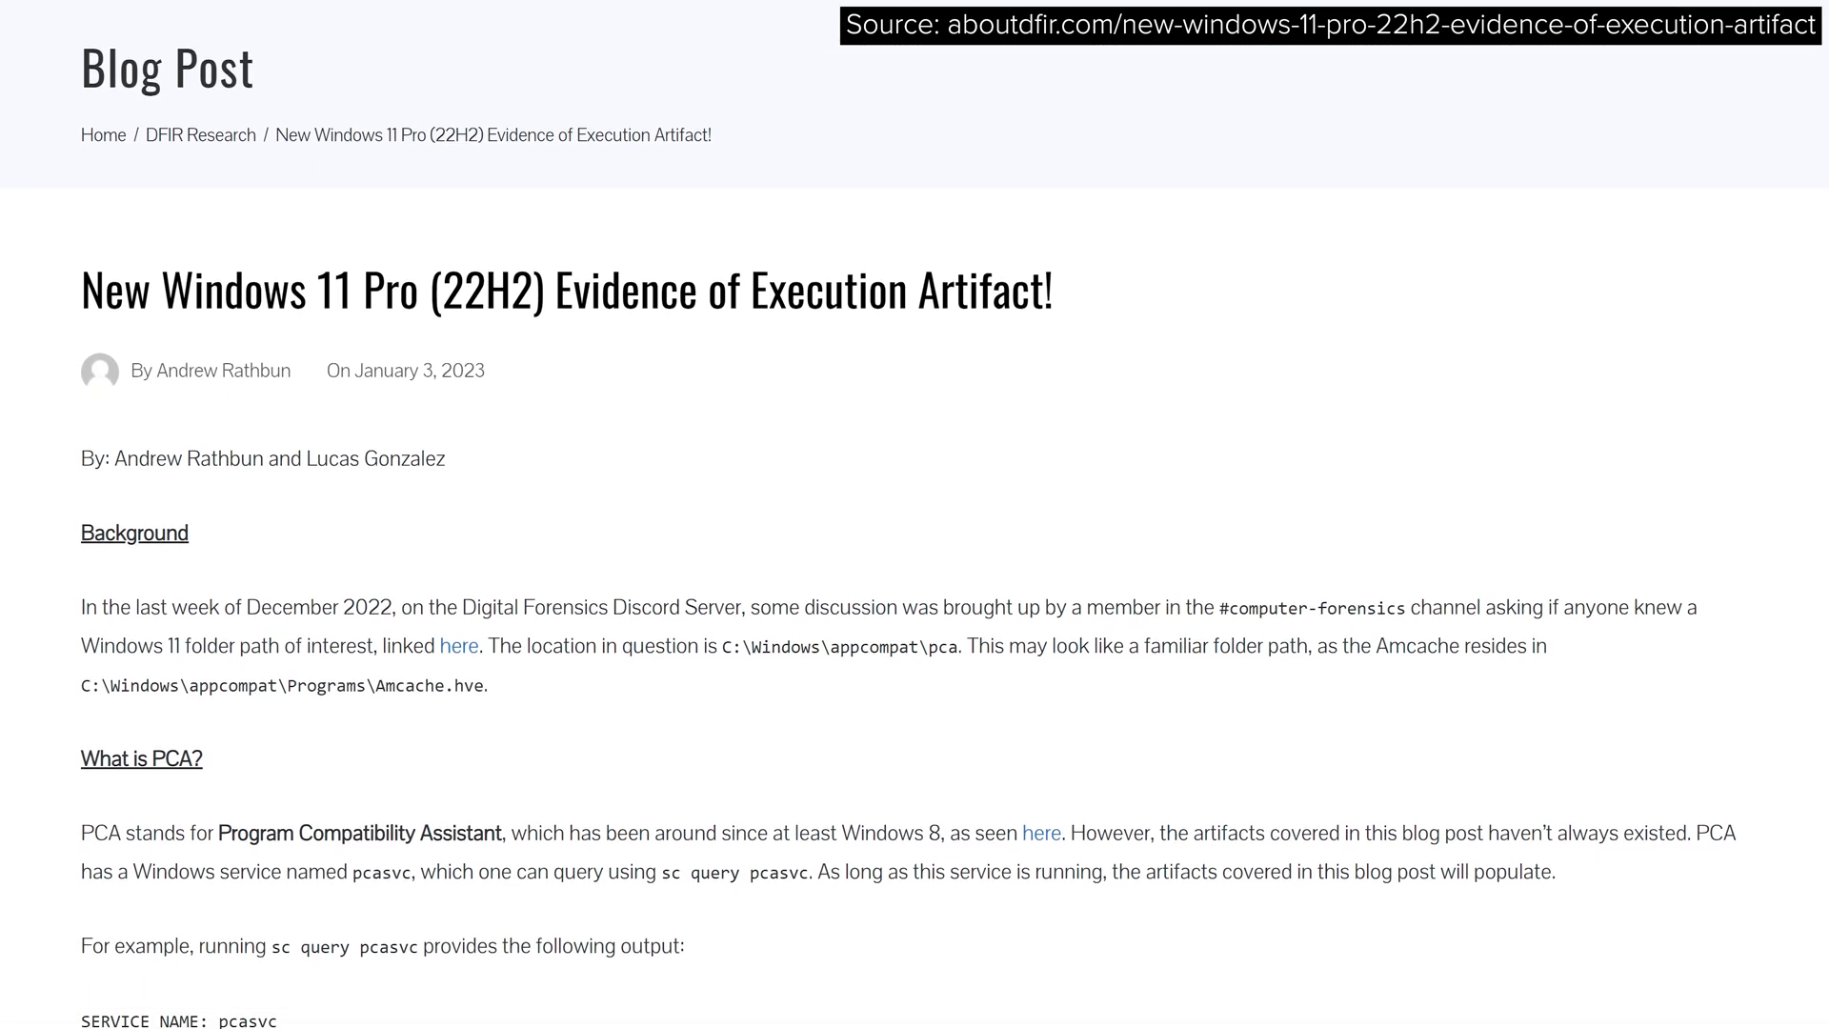
scroll(down, 3)
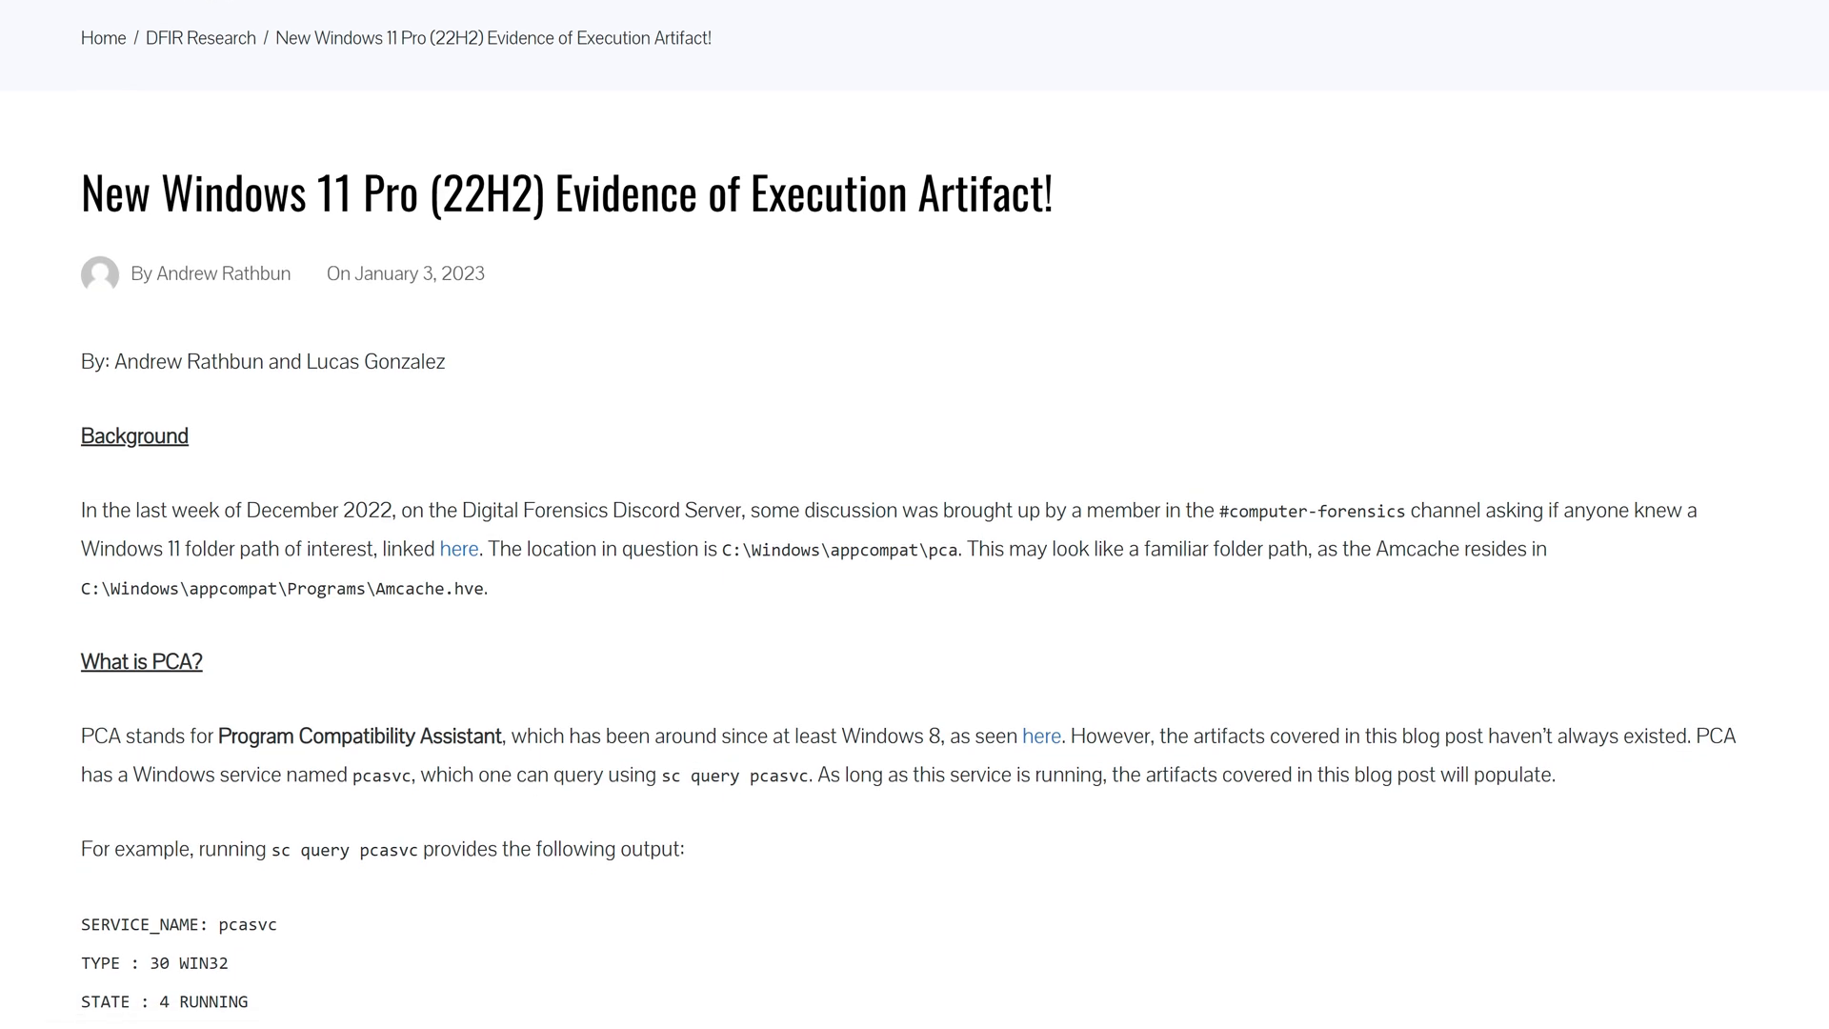
scroll(down, 3)
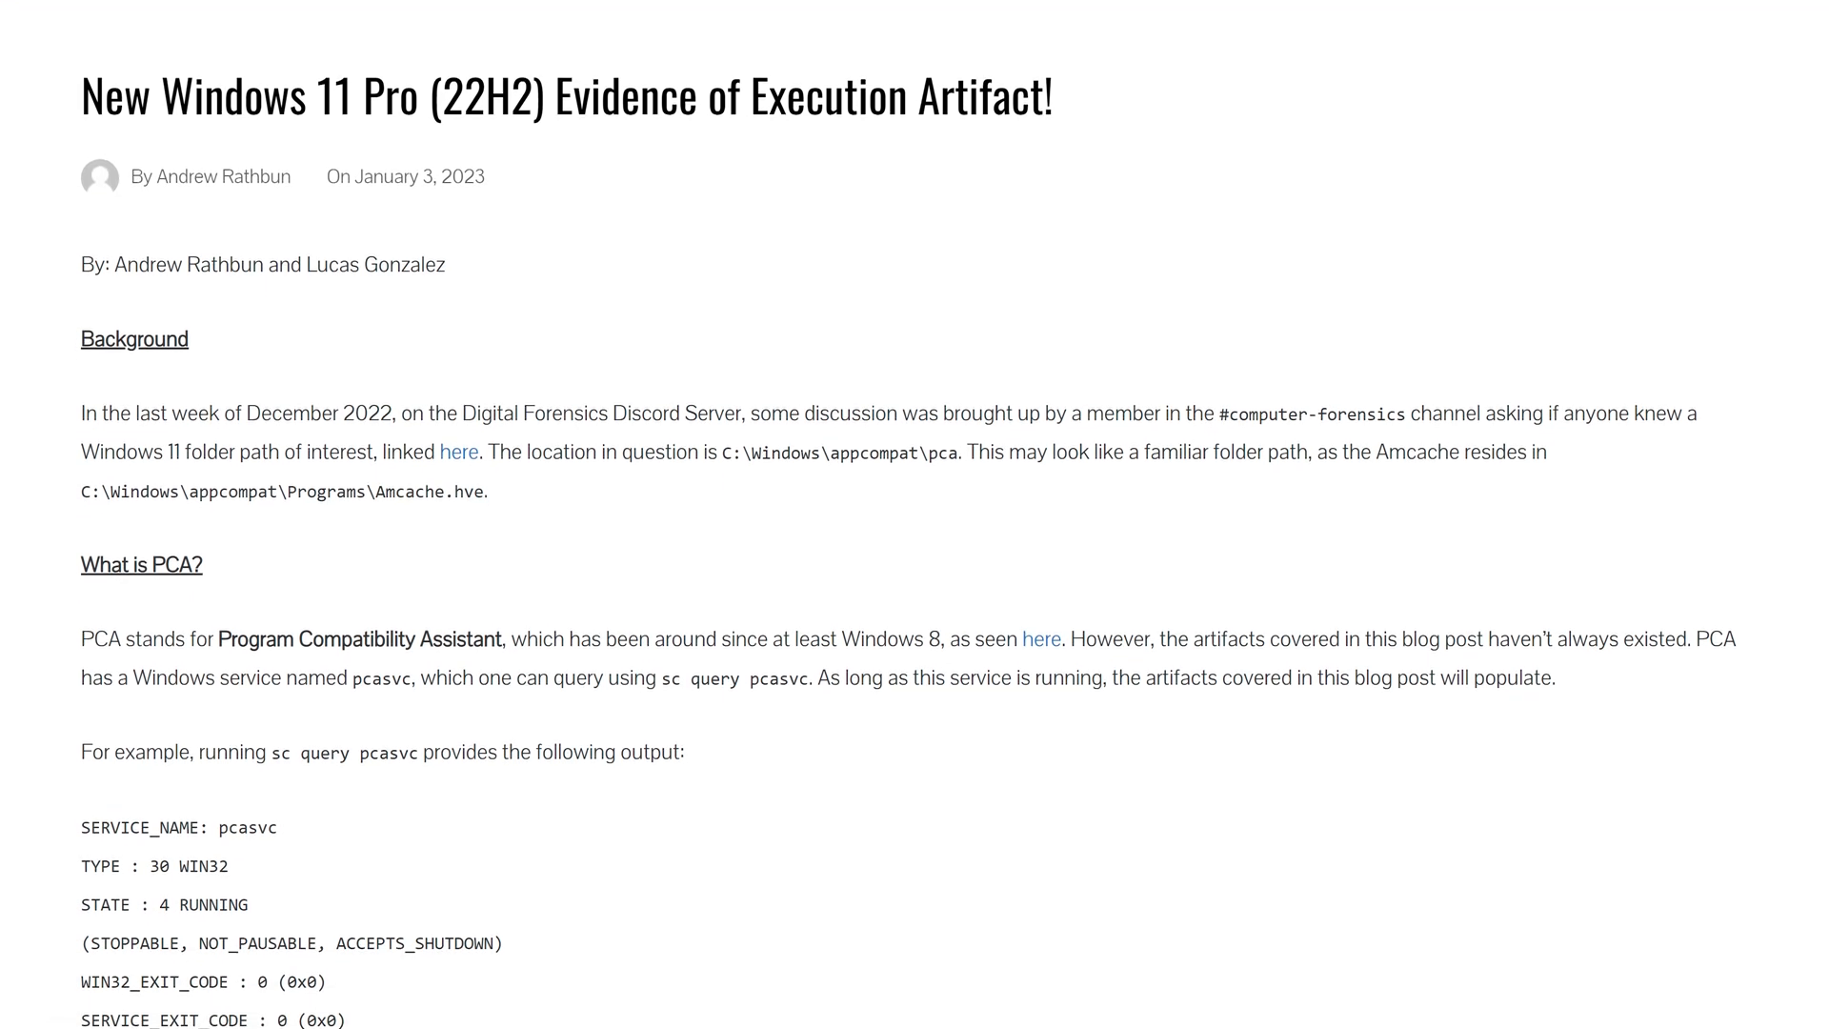
scroll(down, 3)
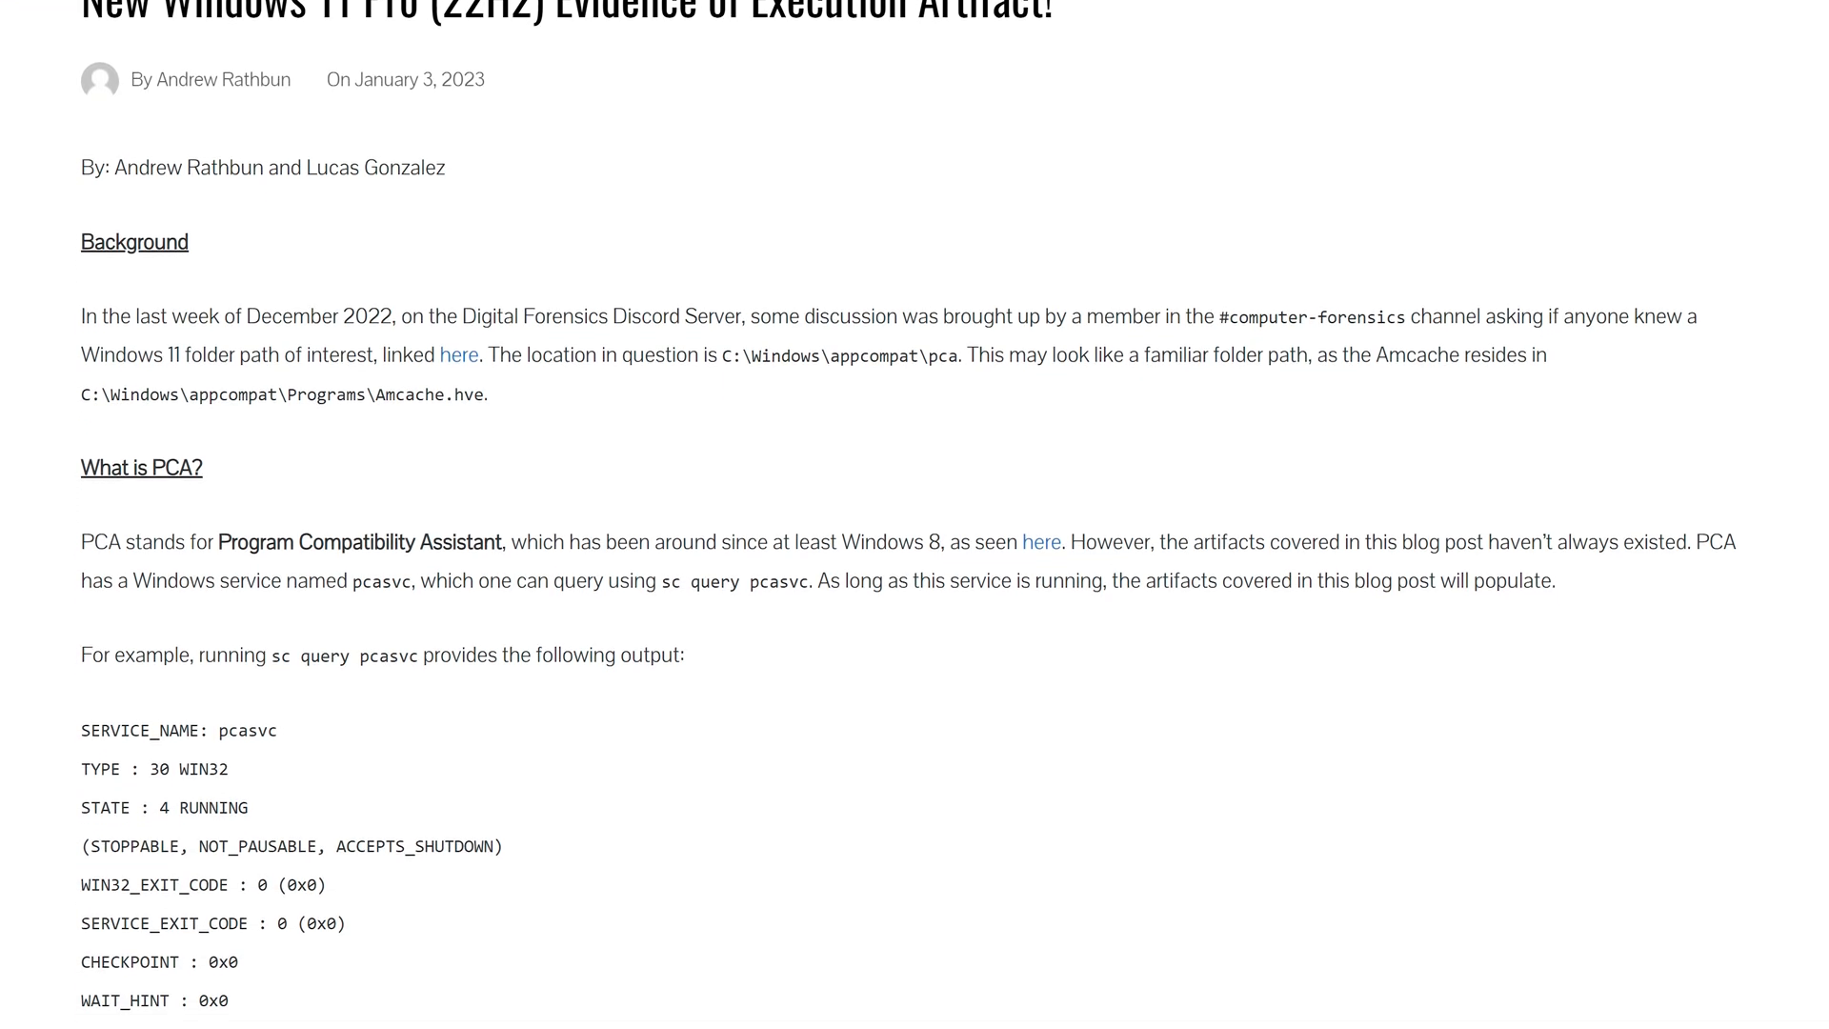
scroll(down, 3)
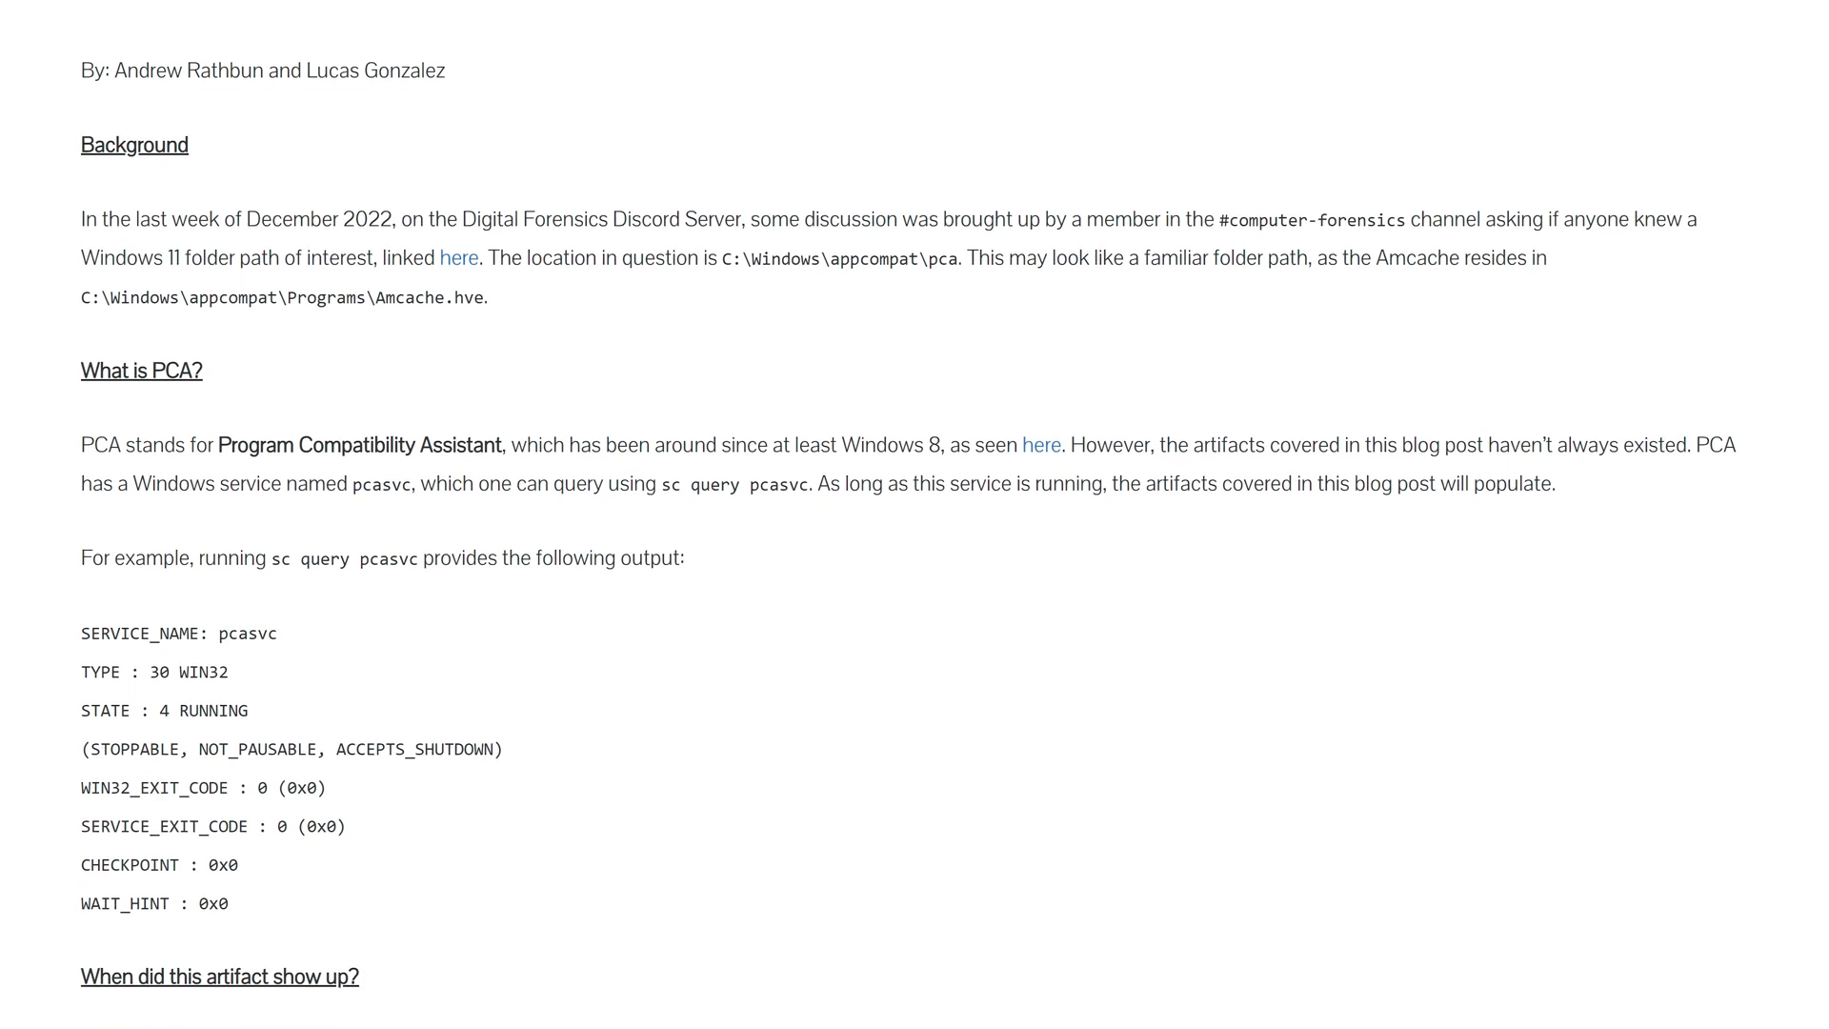
scroll(down, 3)
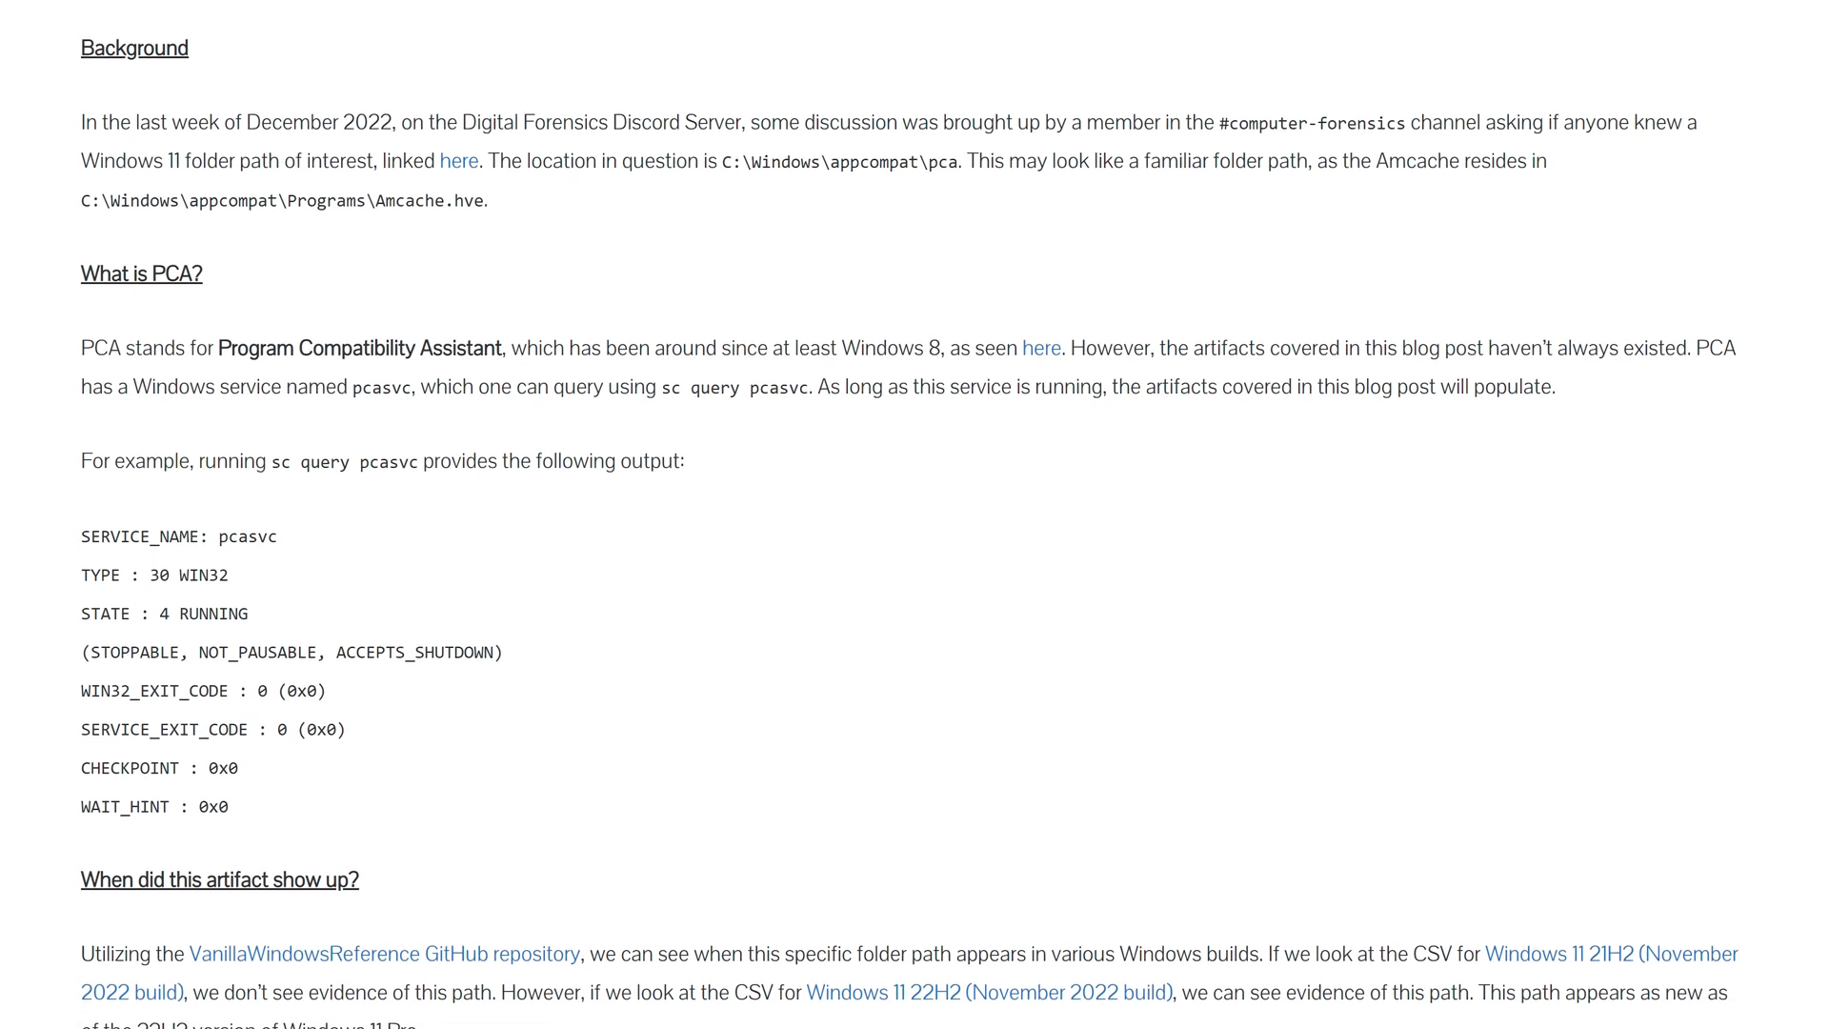
scroll(down, 3)
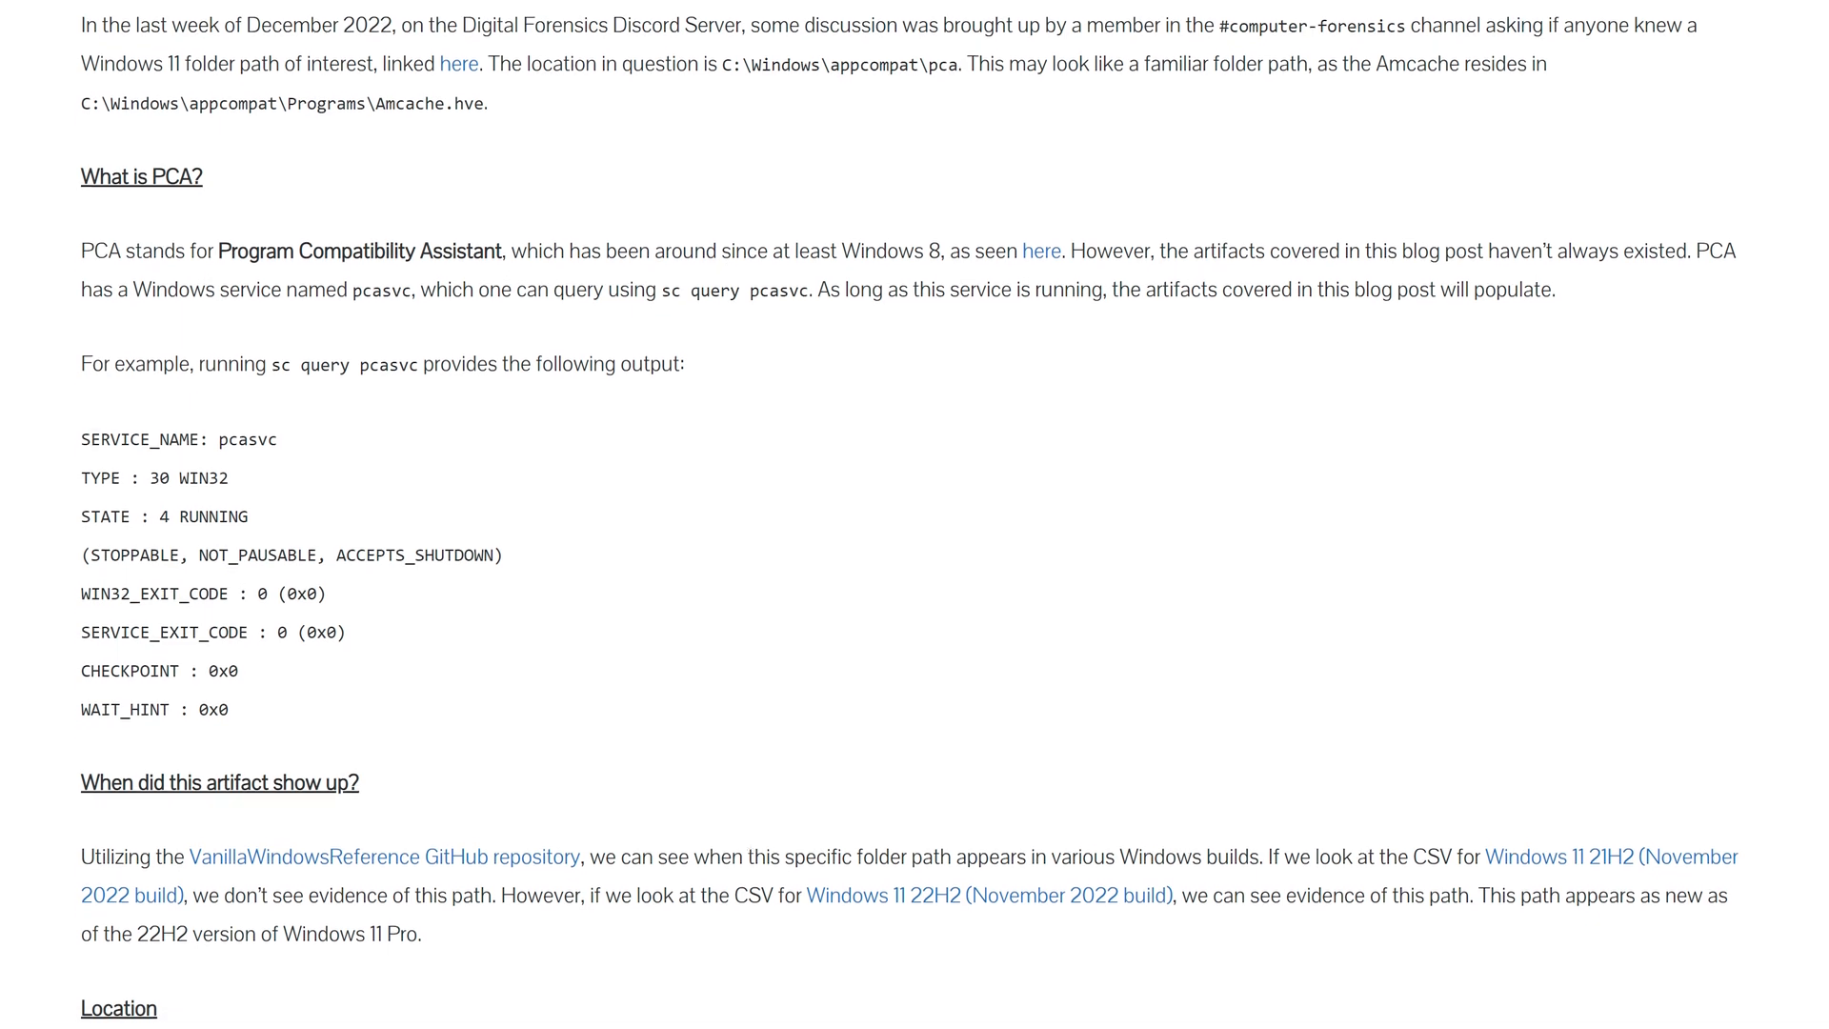
scroll(down, 3)
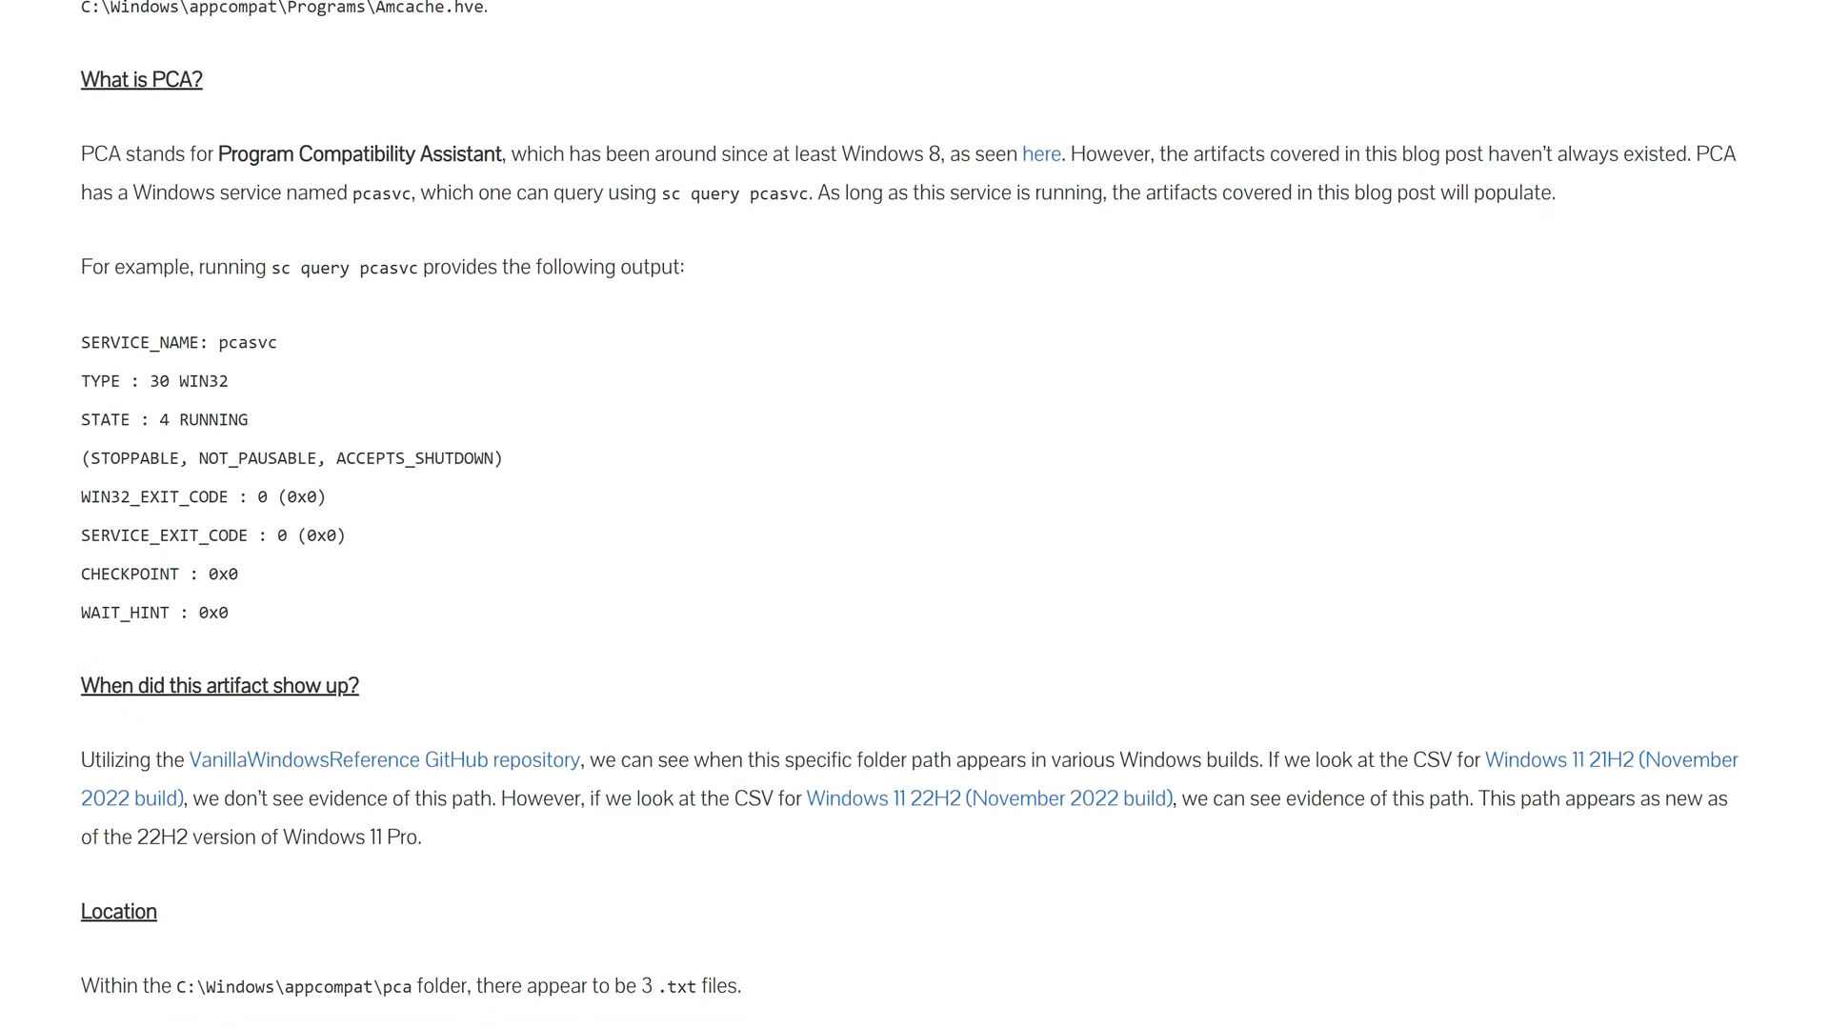
scroll(down, 3)
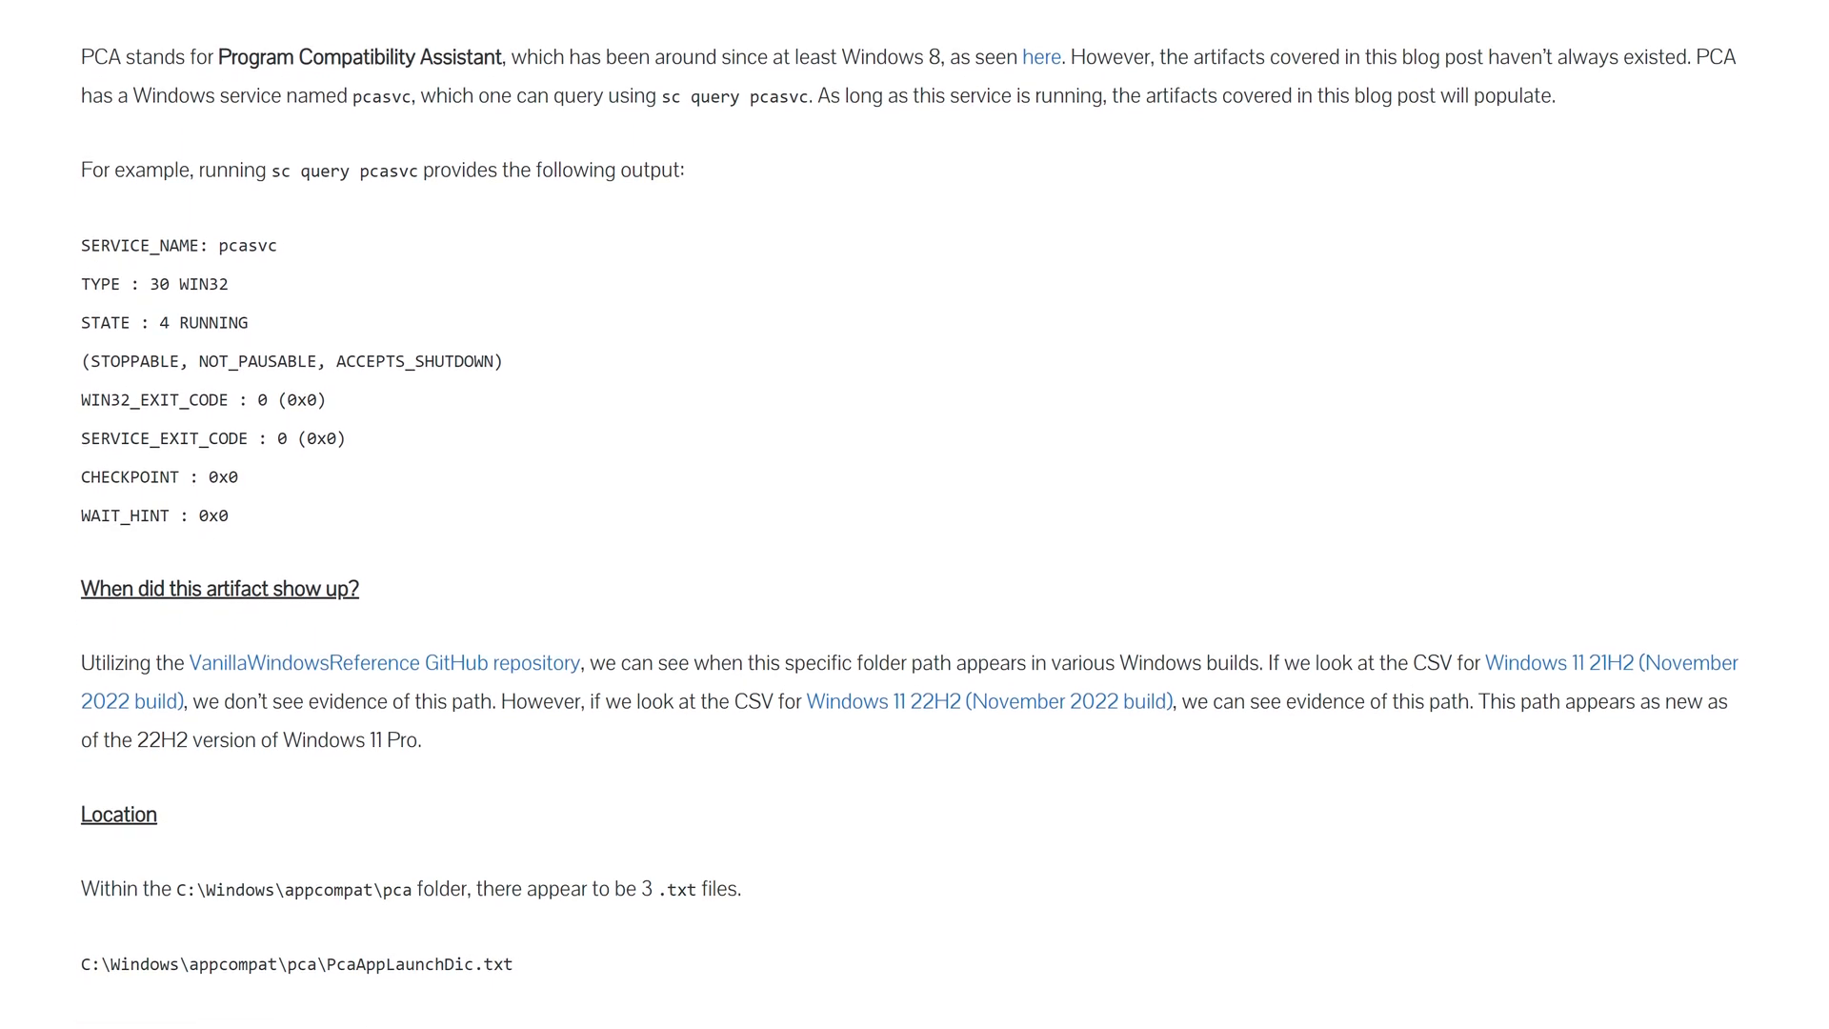
scroll(down, 3)
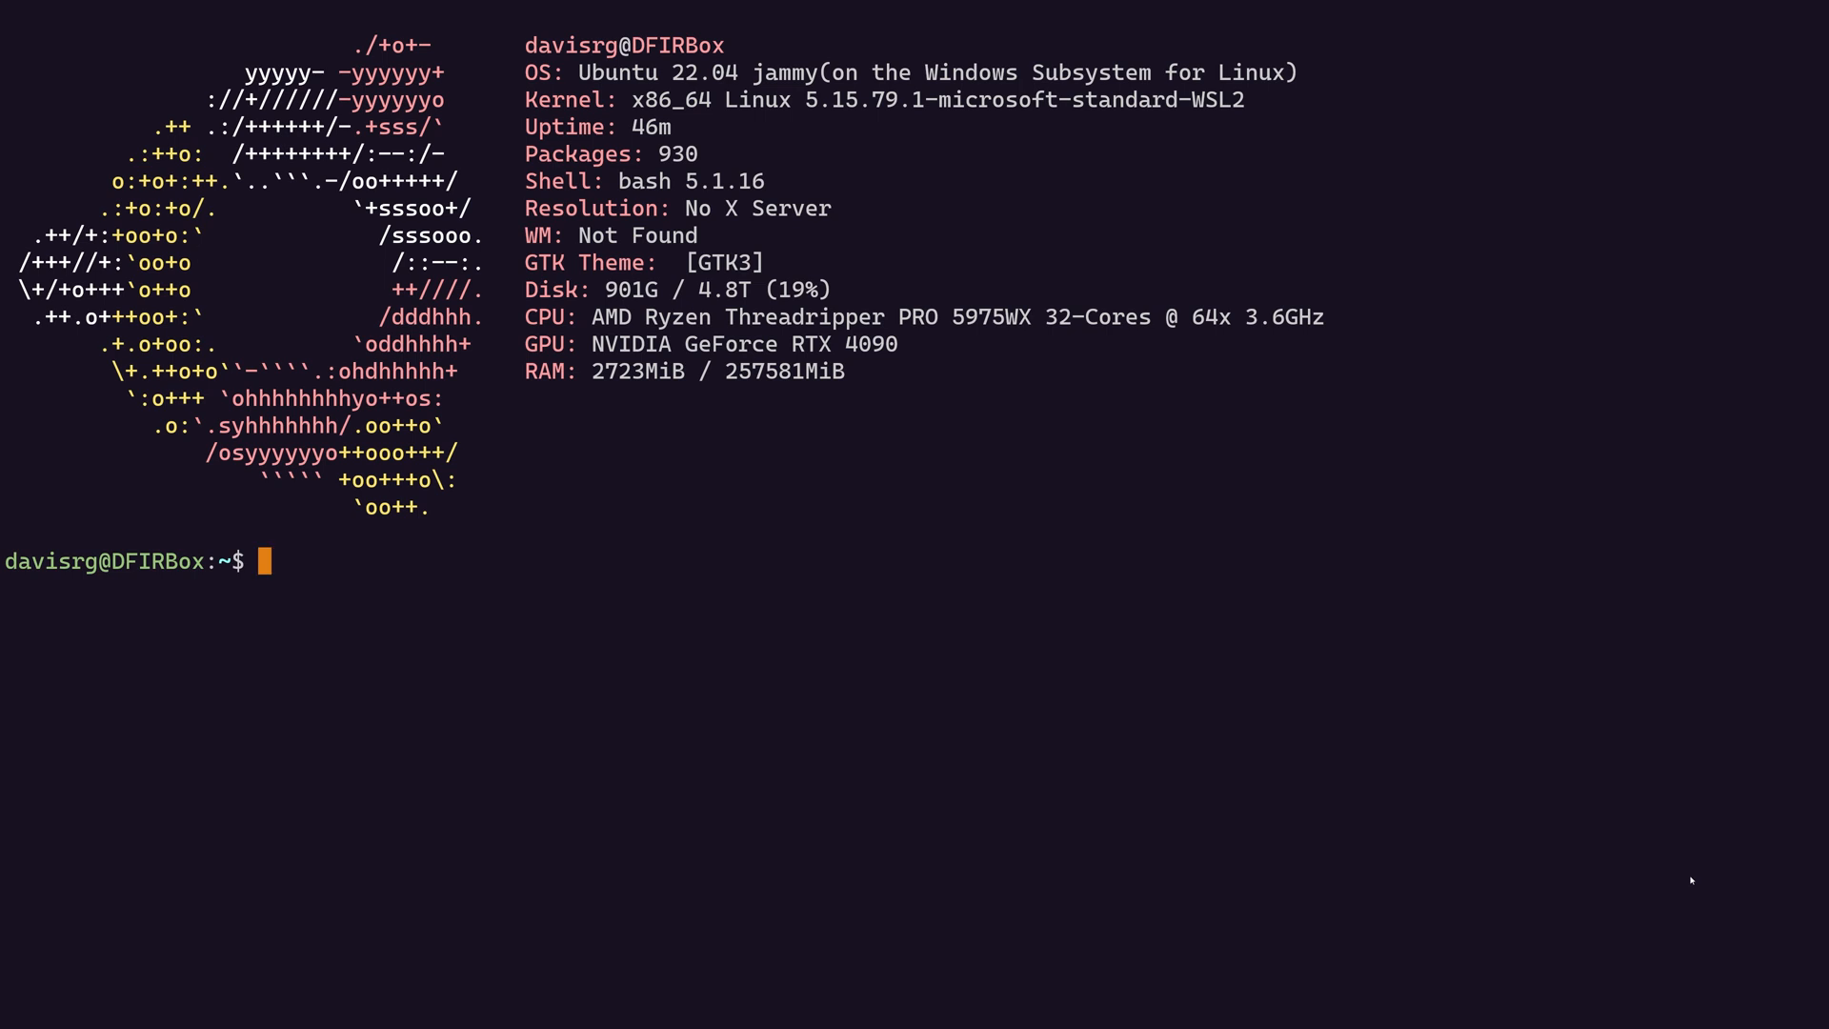
text(cd /m)
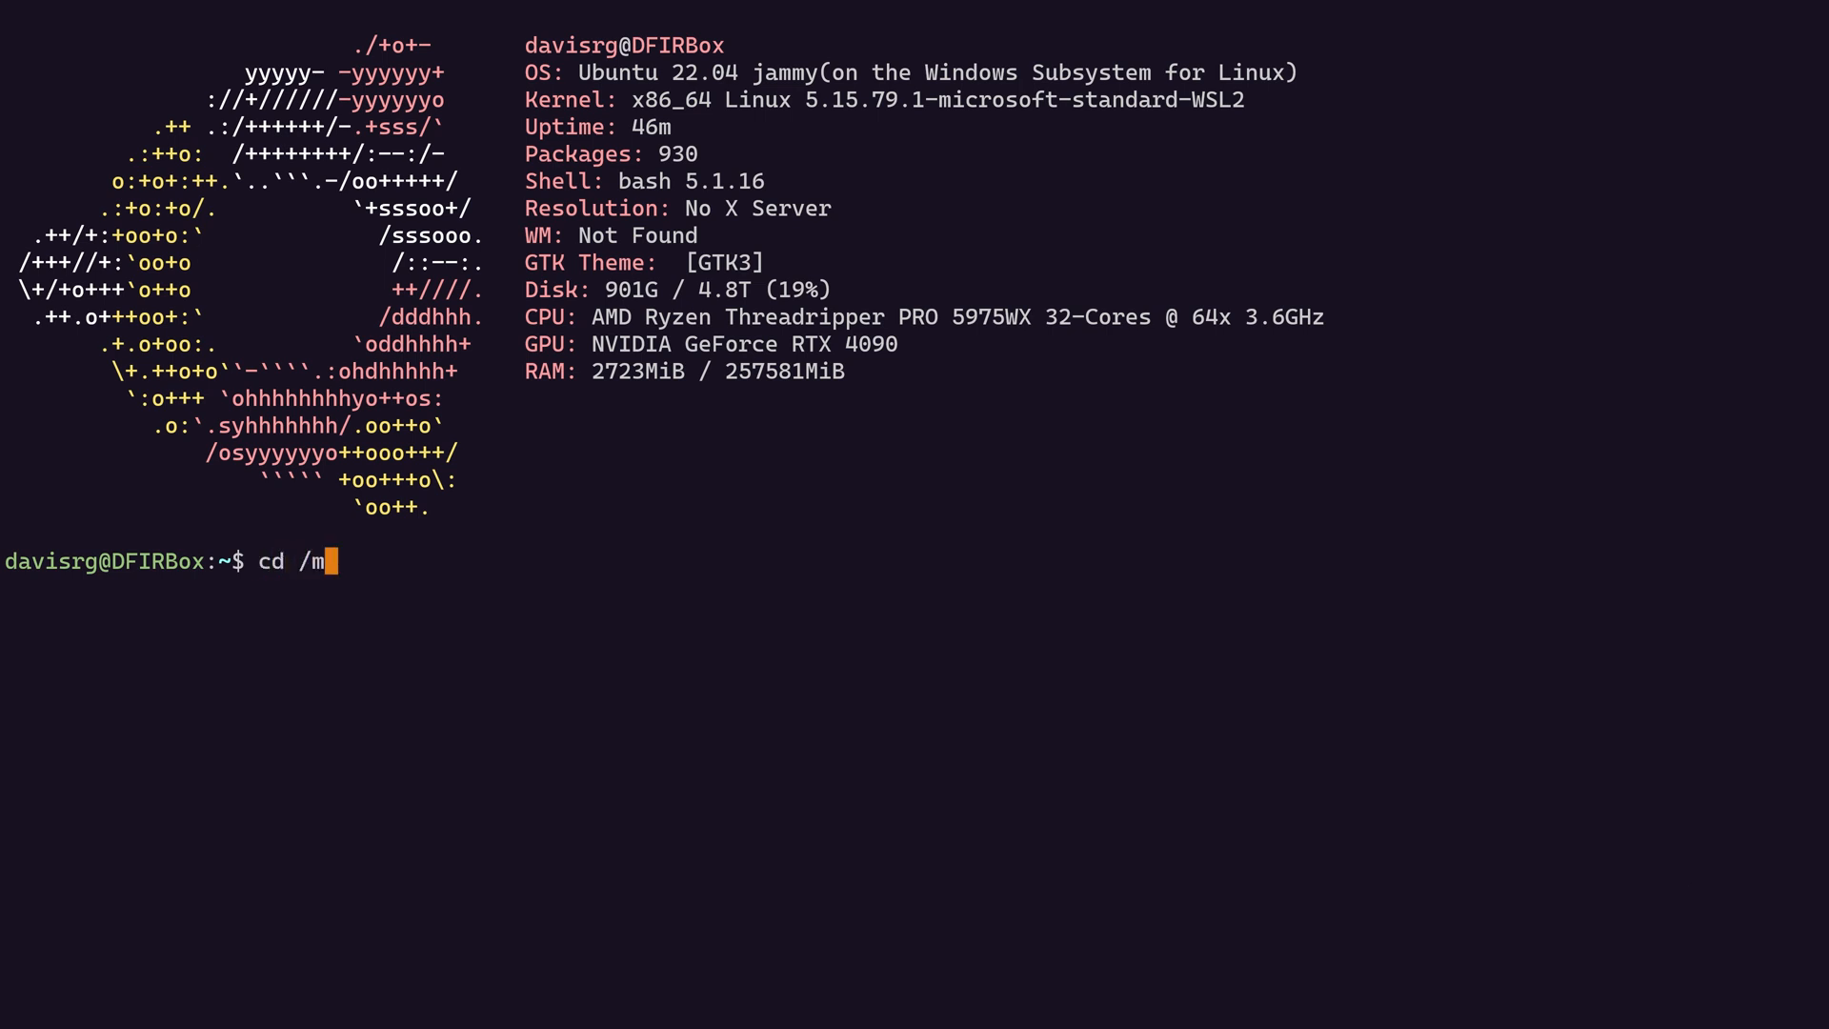
text(nt/c/Windows/ap)
text(ll)
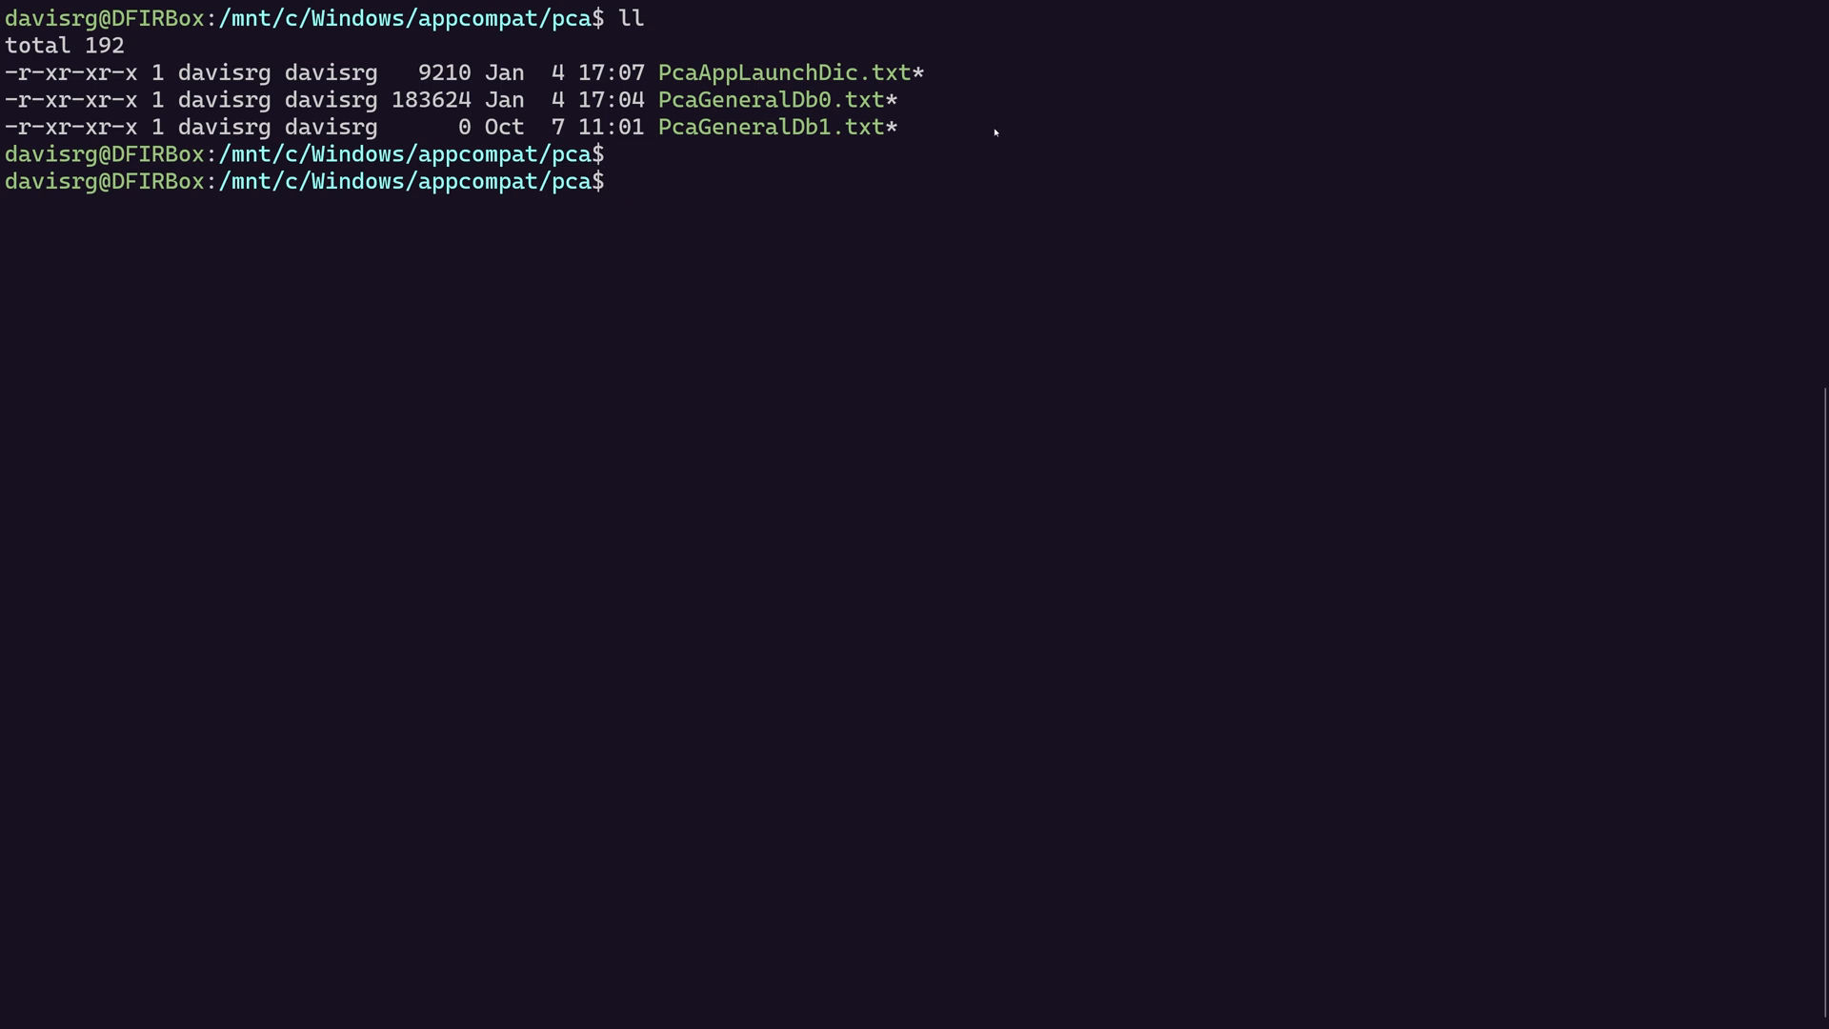
mouse_move(983, 69)
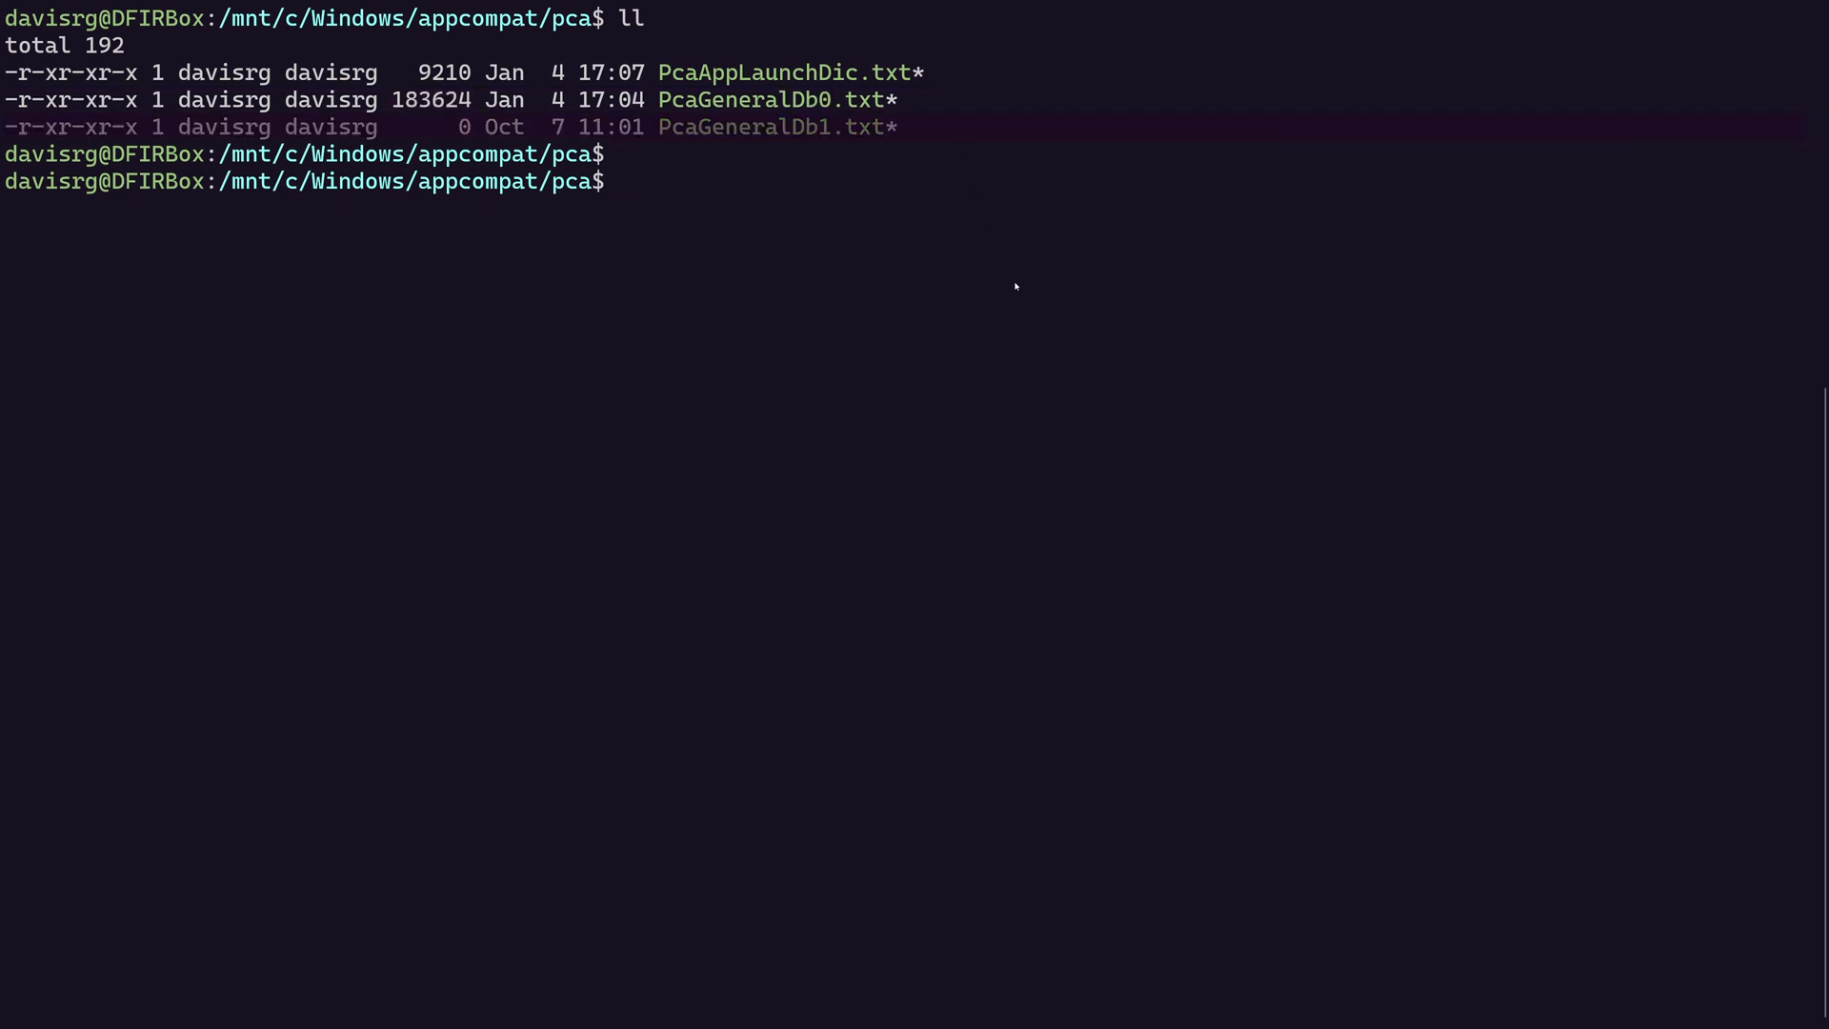
mouse_move(815, 152)
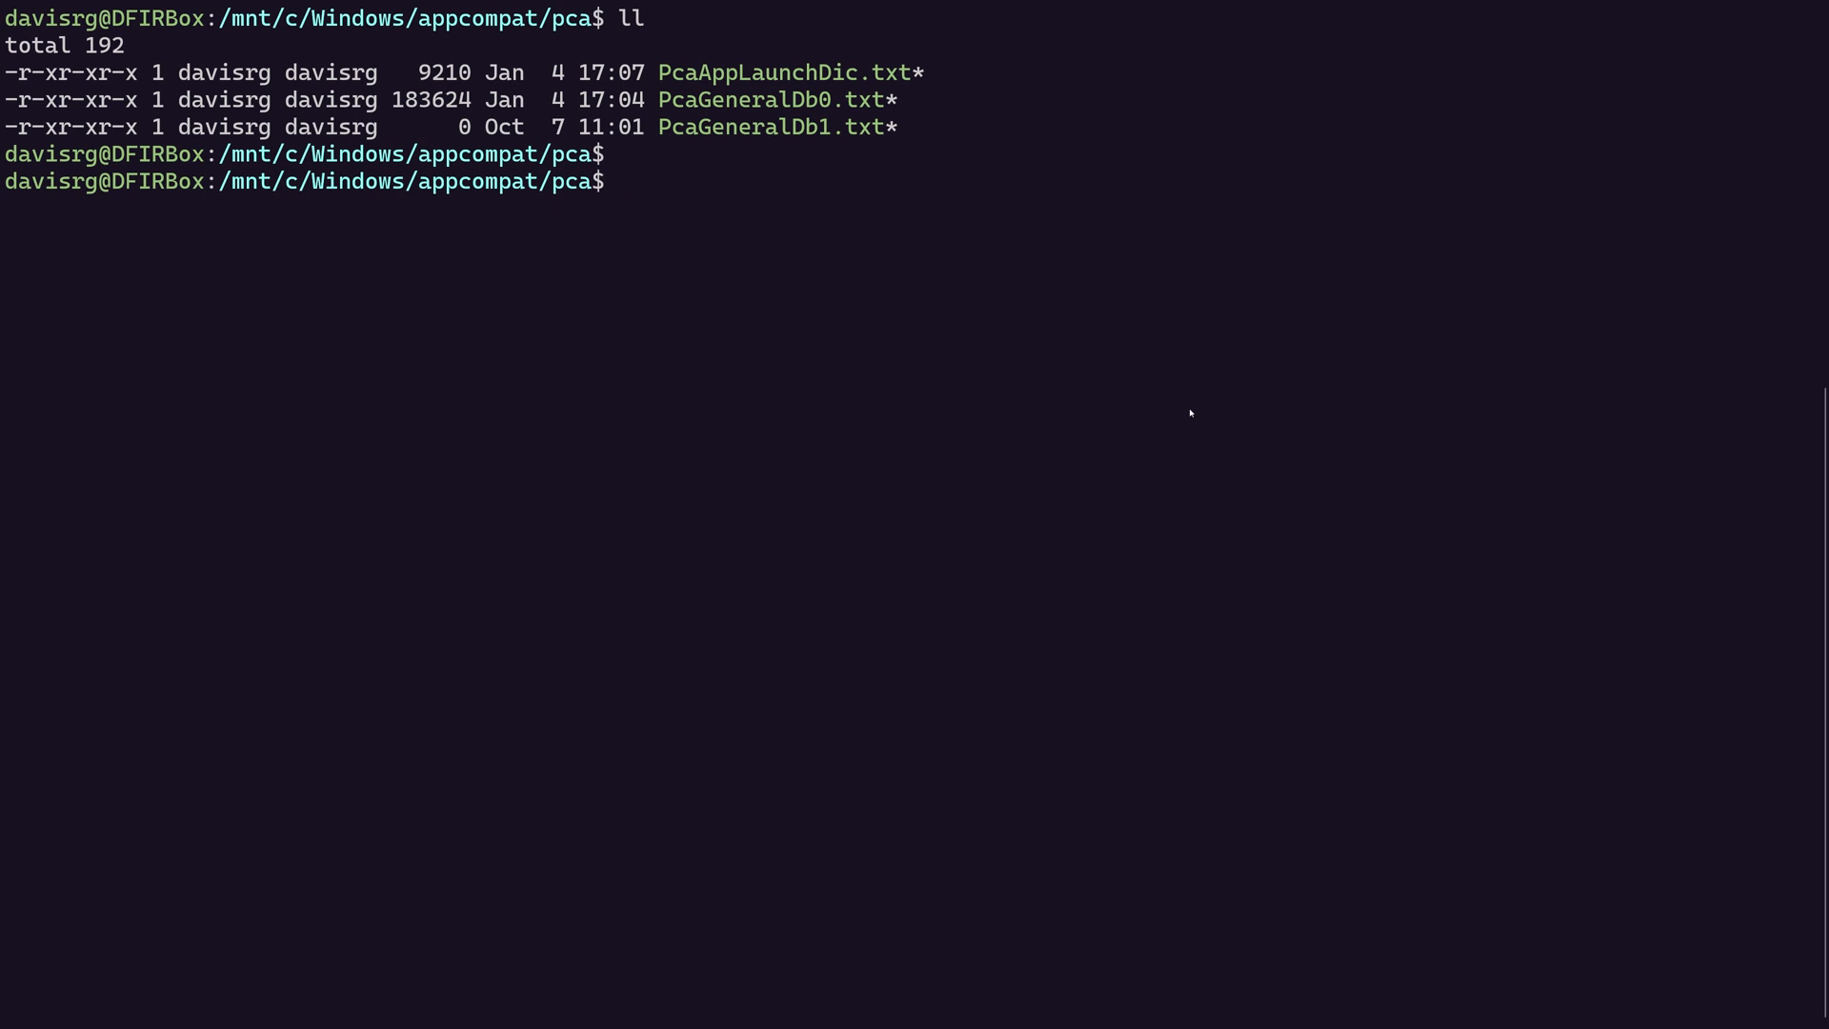
Step: Page through PcaAppLaunchDic.txt via cat | more, then quit back to the prompt
text(cat Pca)
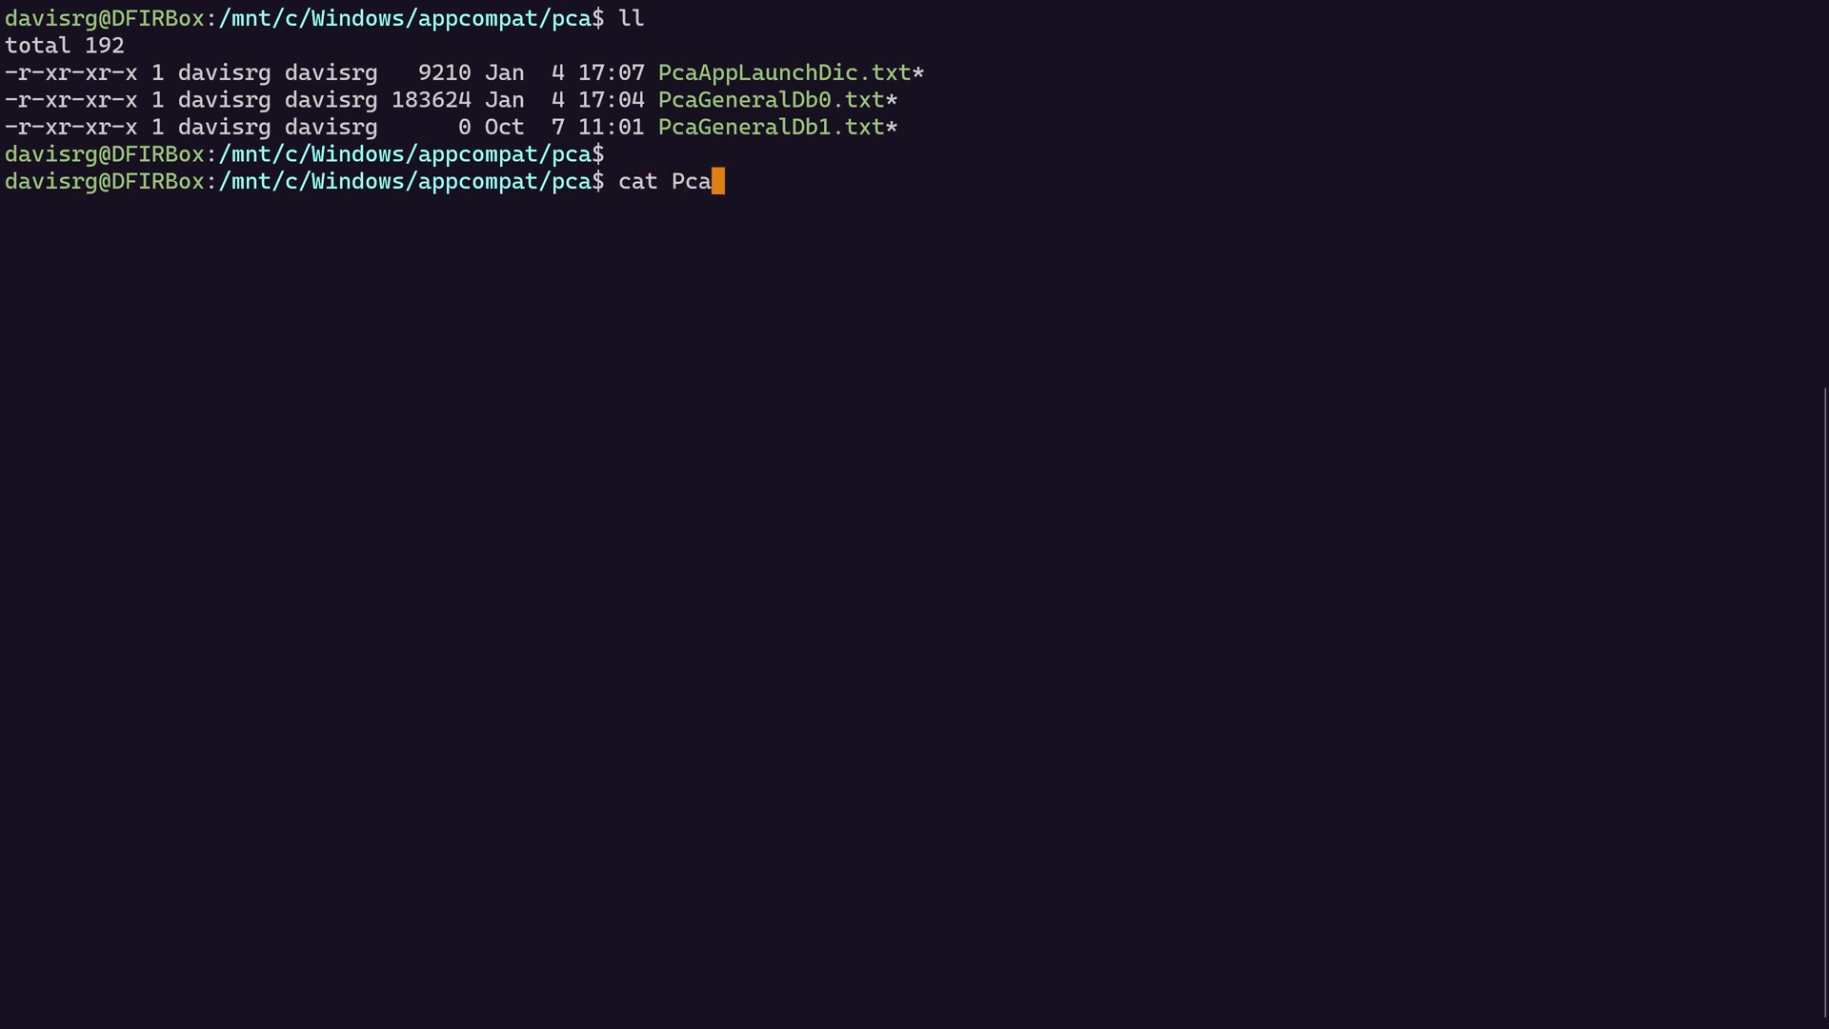
text(AppLaunchDic.txt |)
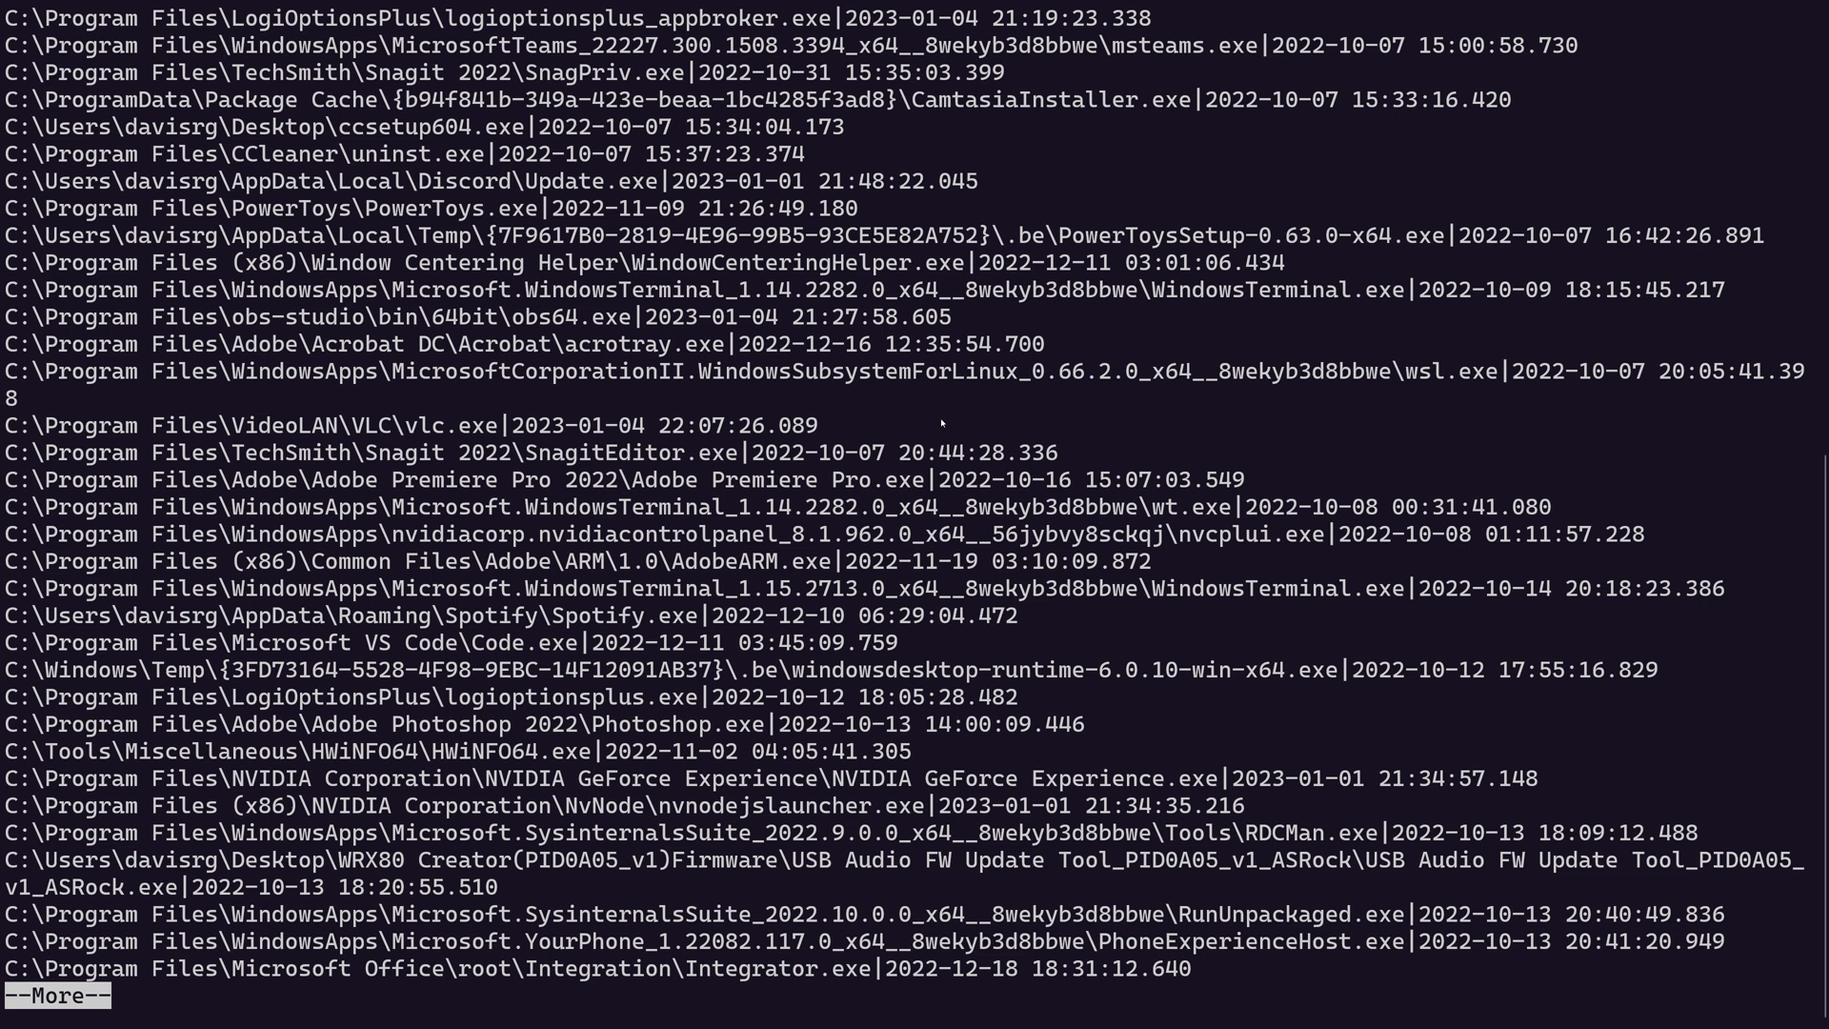
key(q)
text(cat)
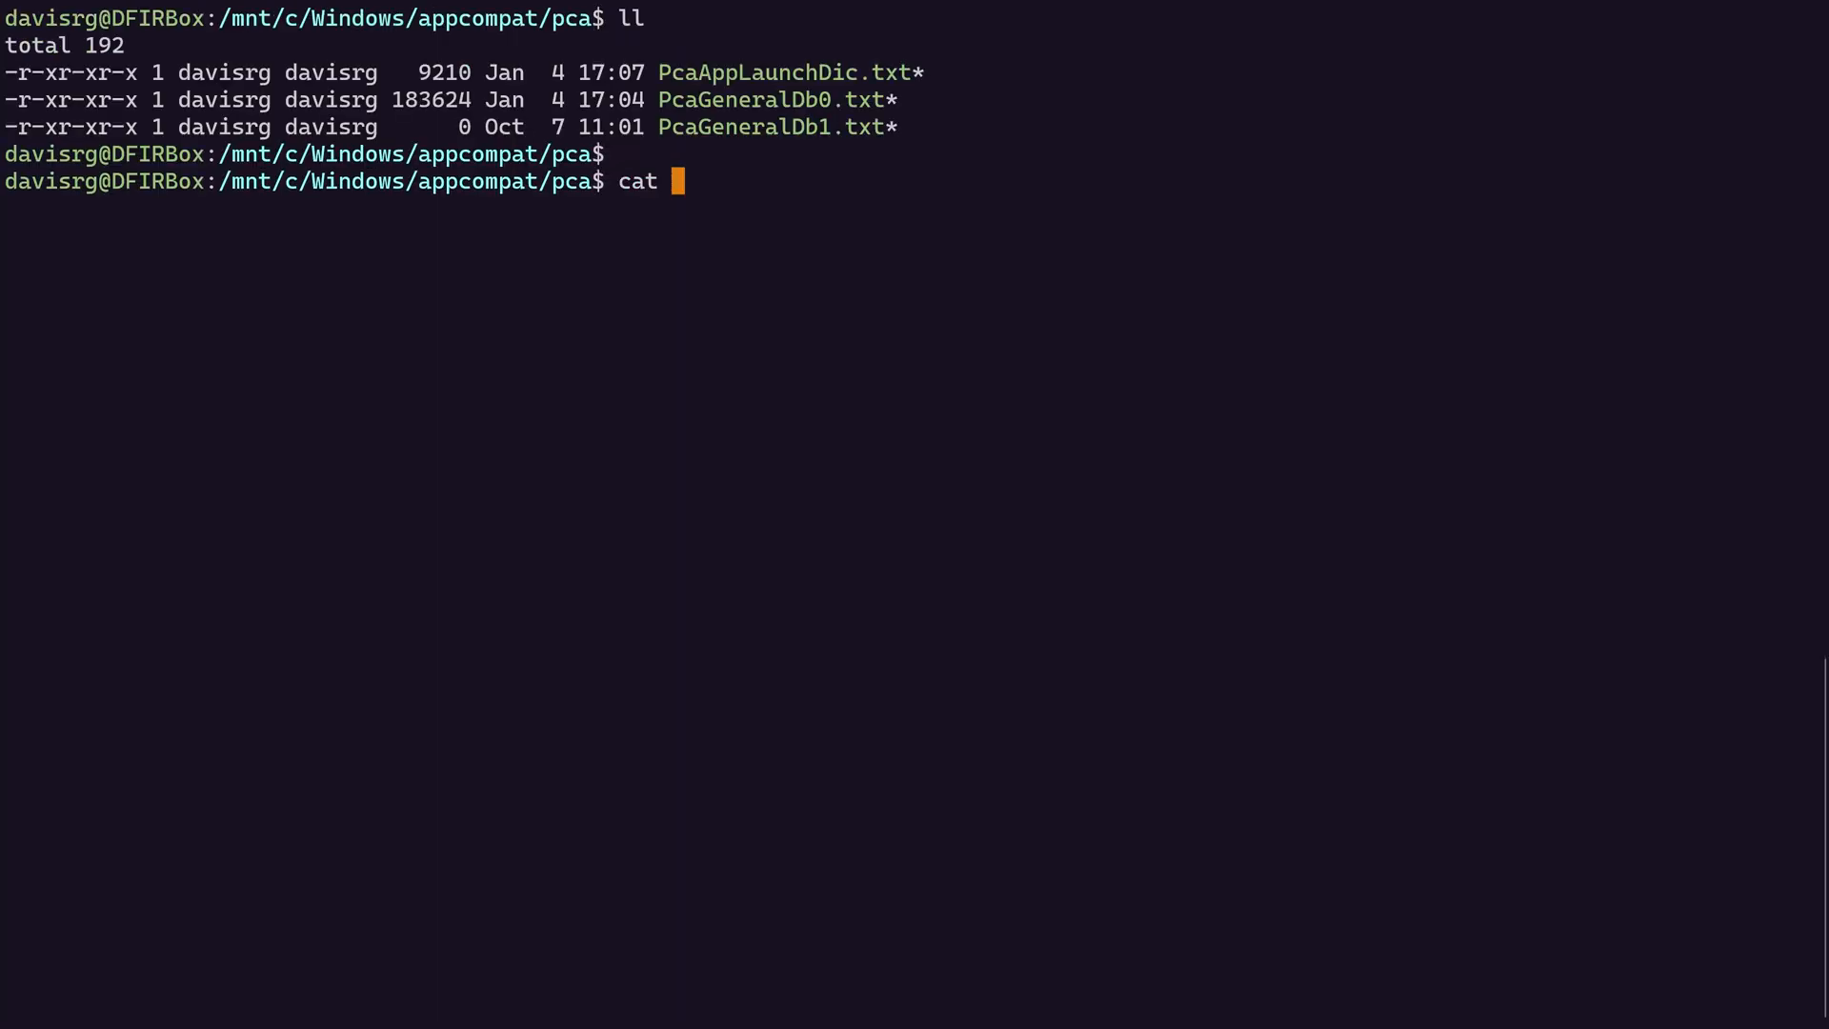
Step: Page through PcaGeneralDb0.txt's dated entries with publishers, versions and failure statuses
text(PcaGeneralDb)
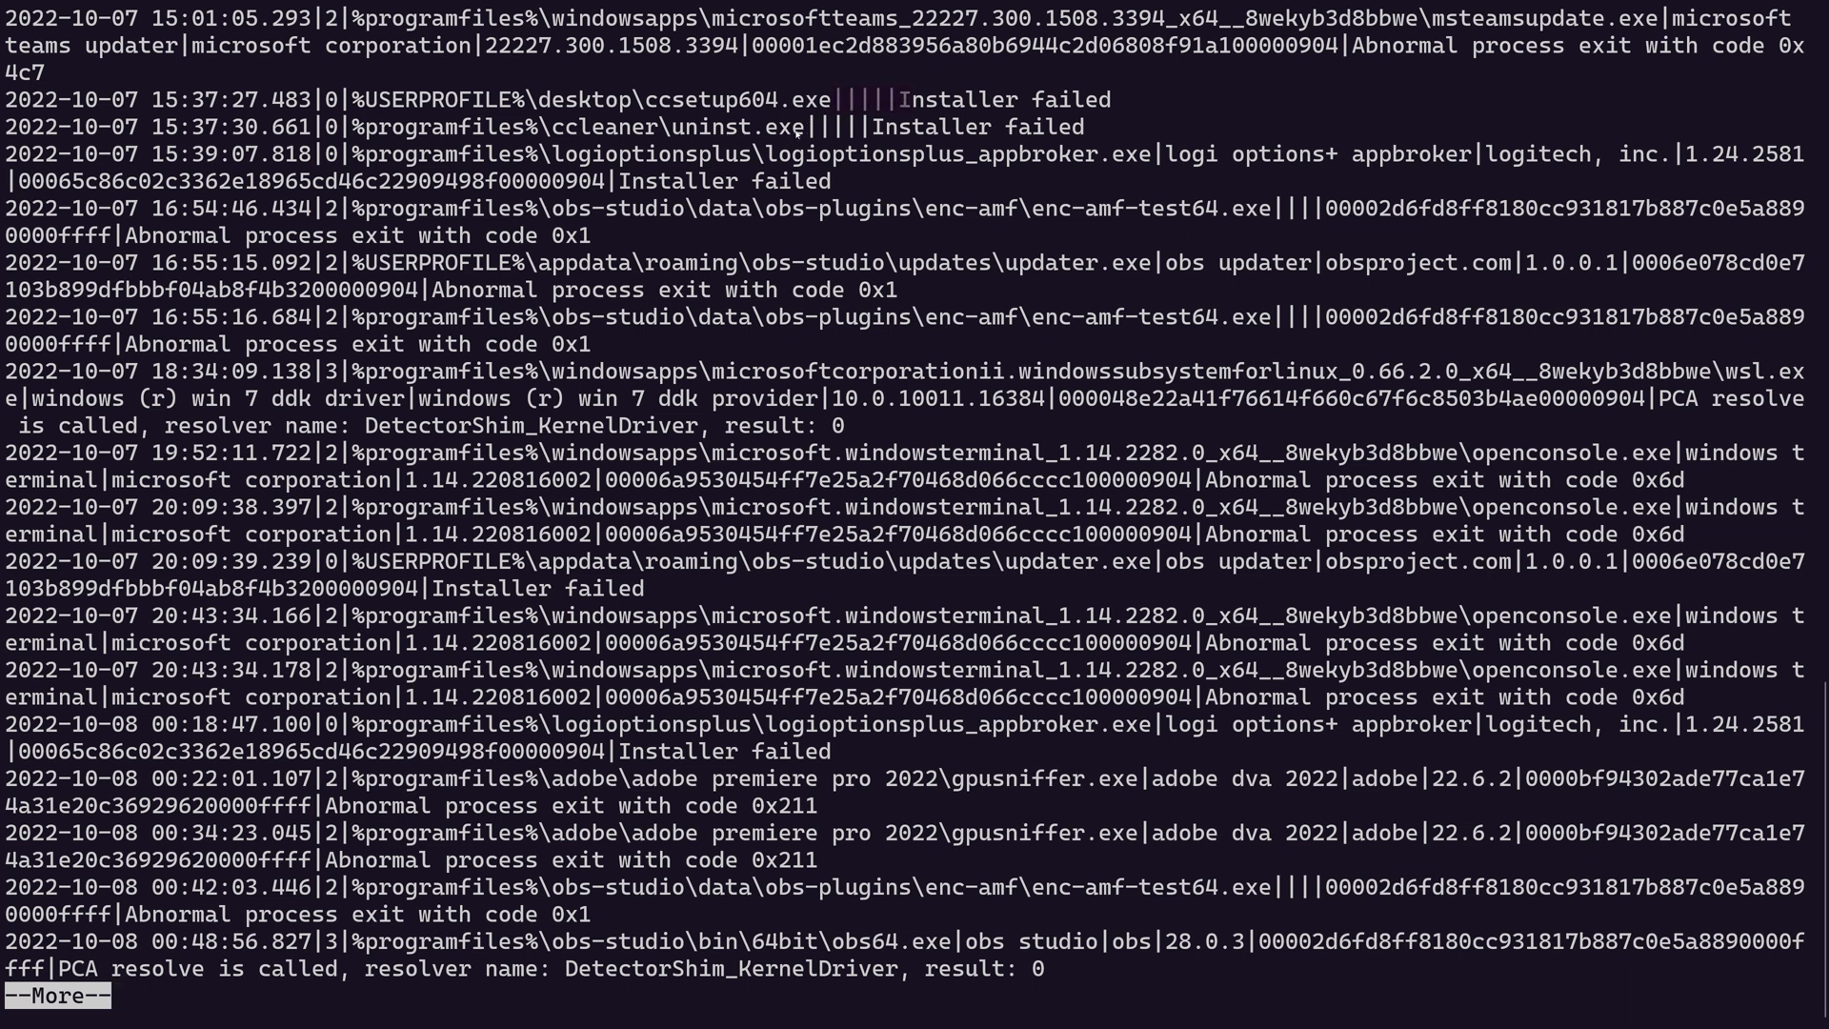
mouse_move(815, 225)
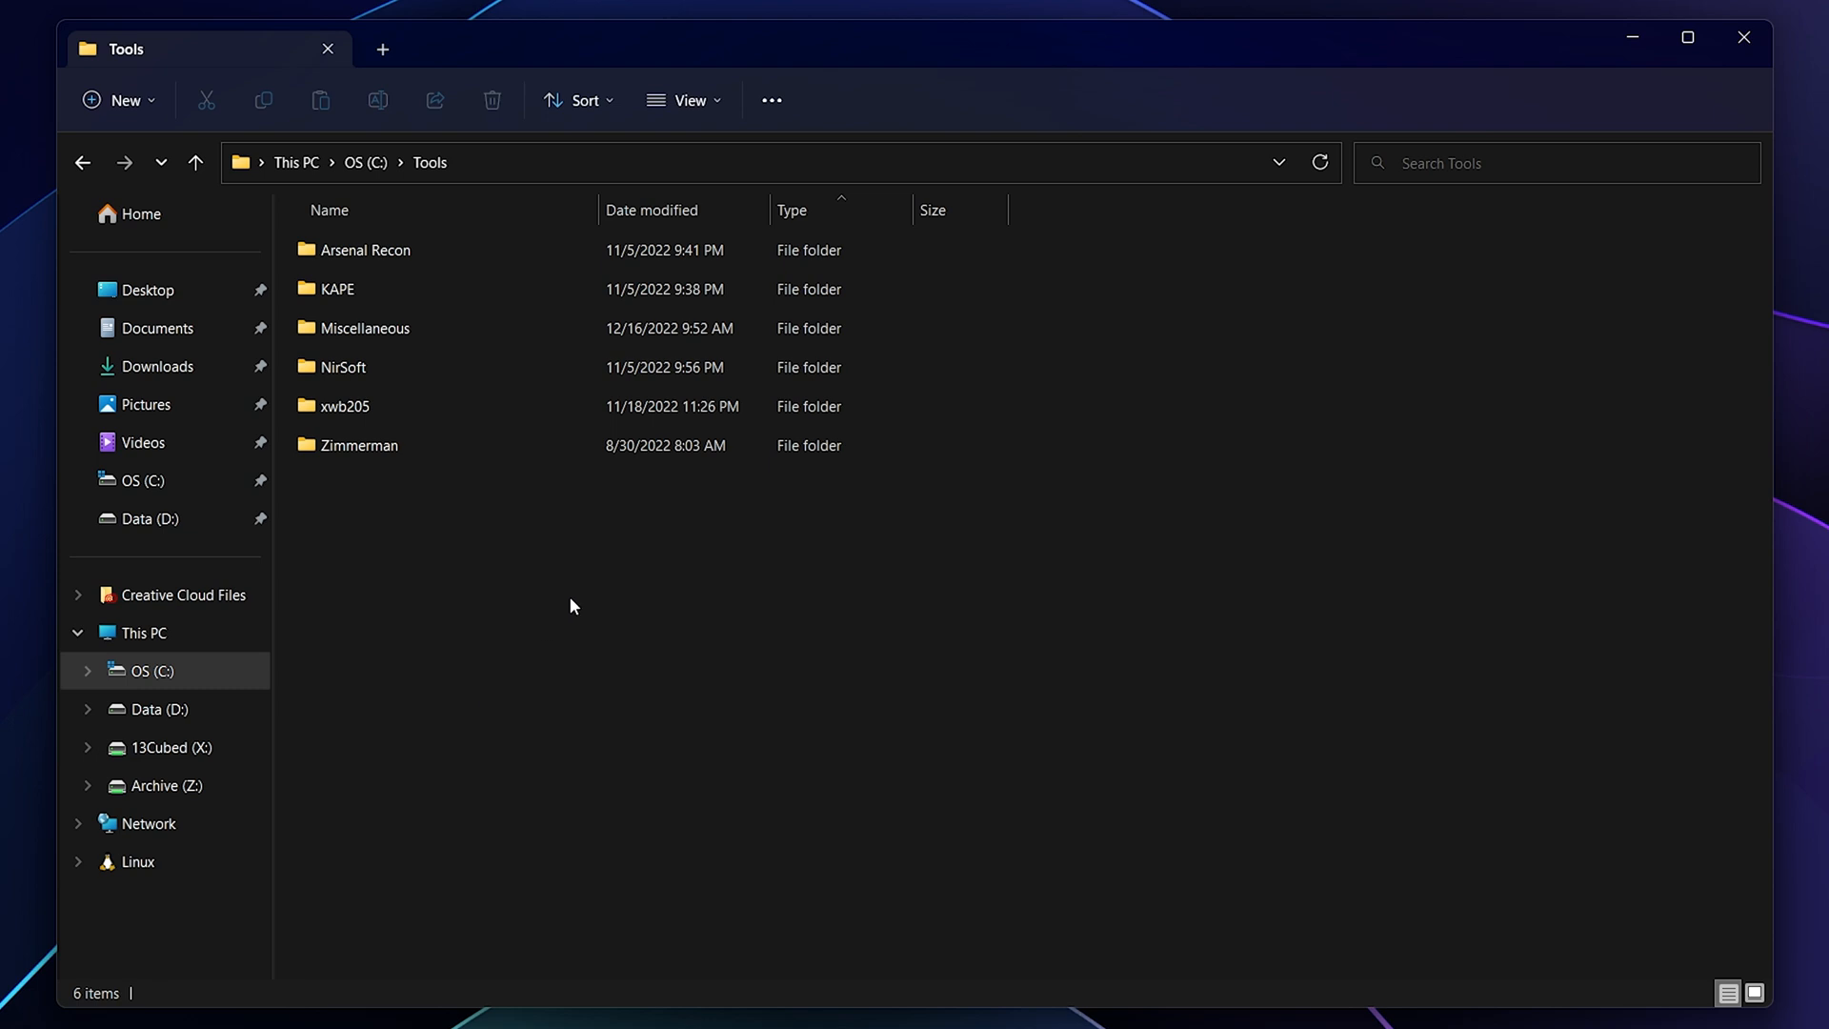
mouse_move(636, 634)
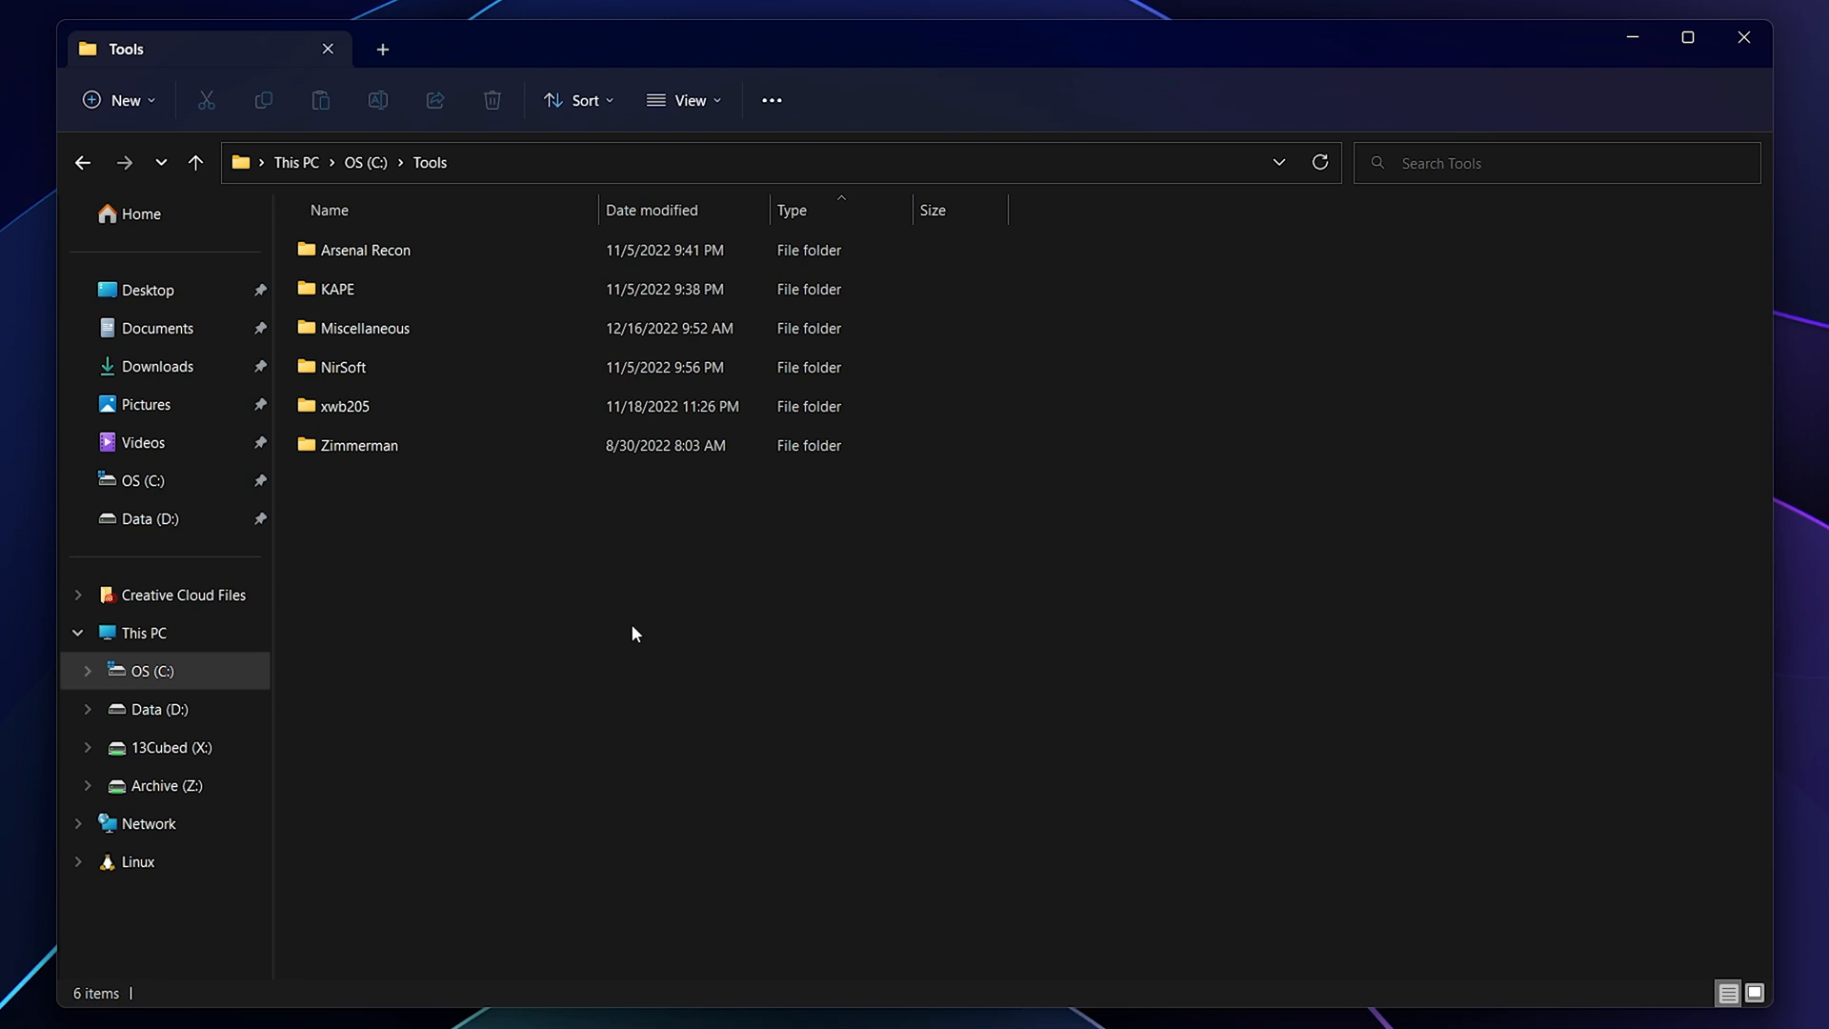
Step: Launch ArsenalImageMounter.exe from Tools\Arsenal Recon, then close its window
click(365, 250)
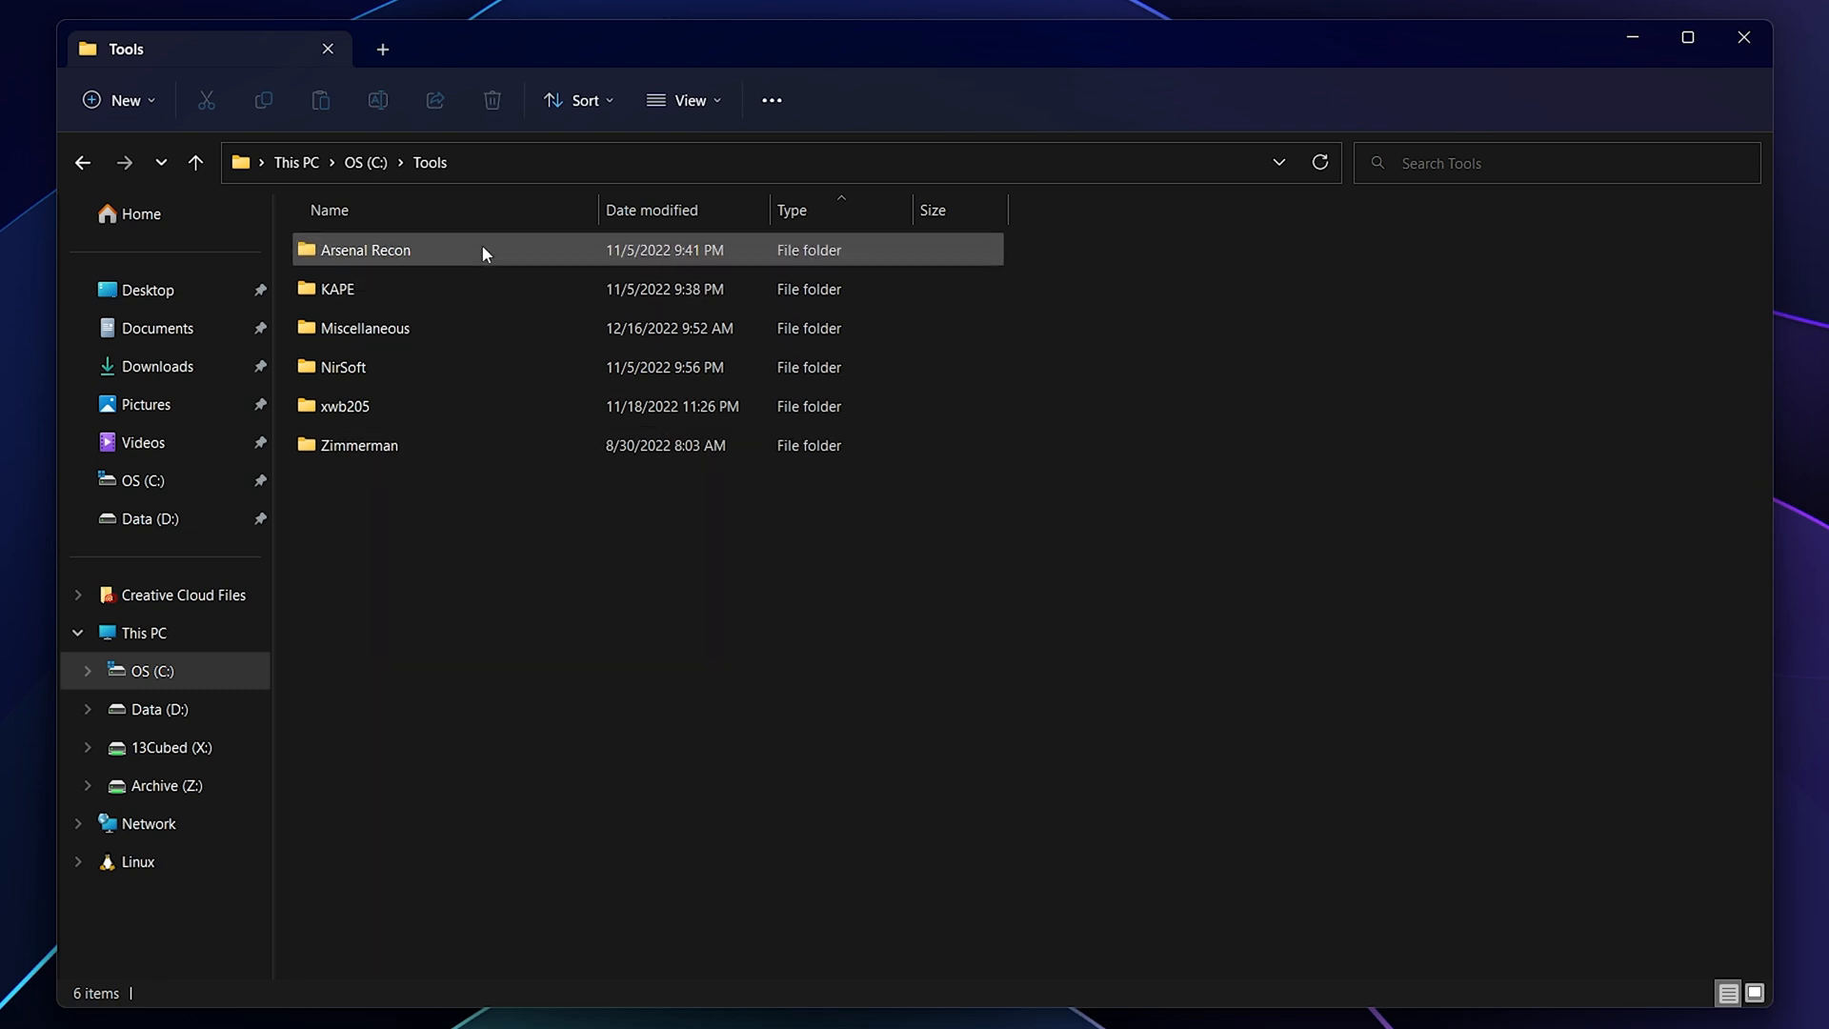
double_click(364, 249)
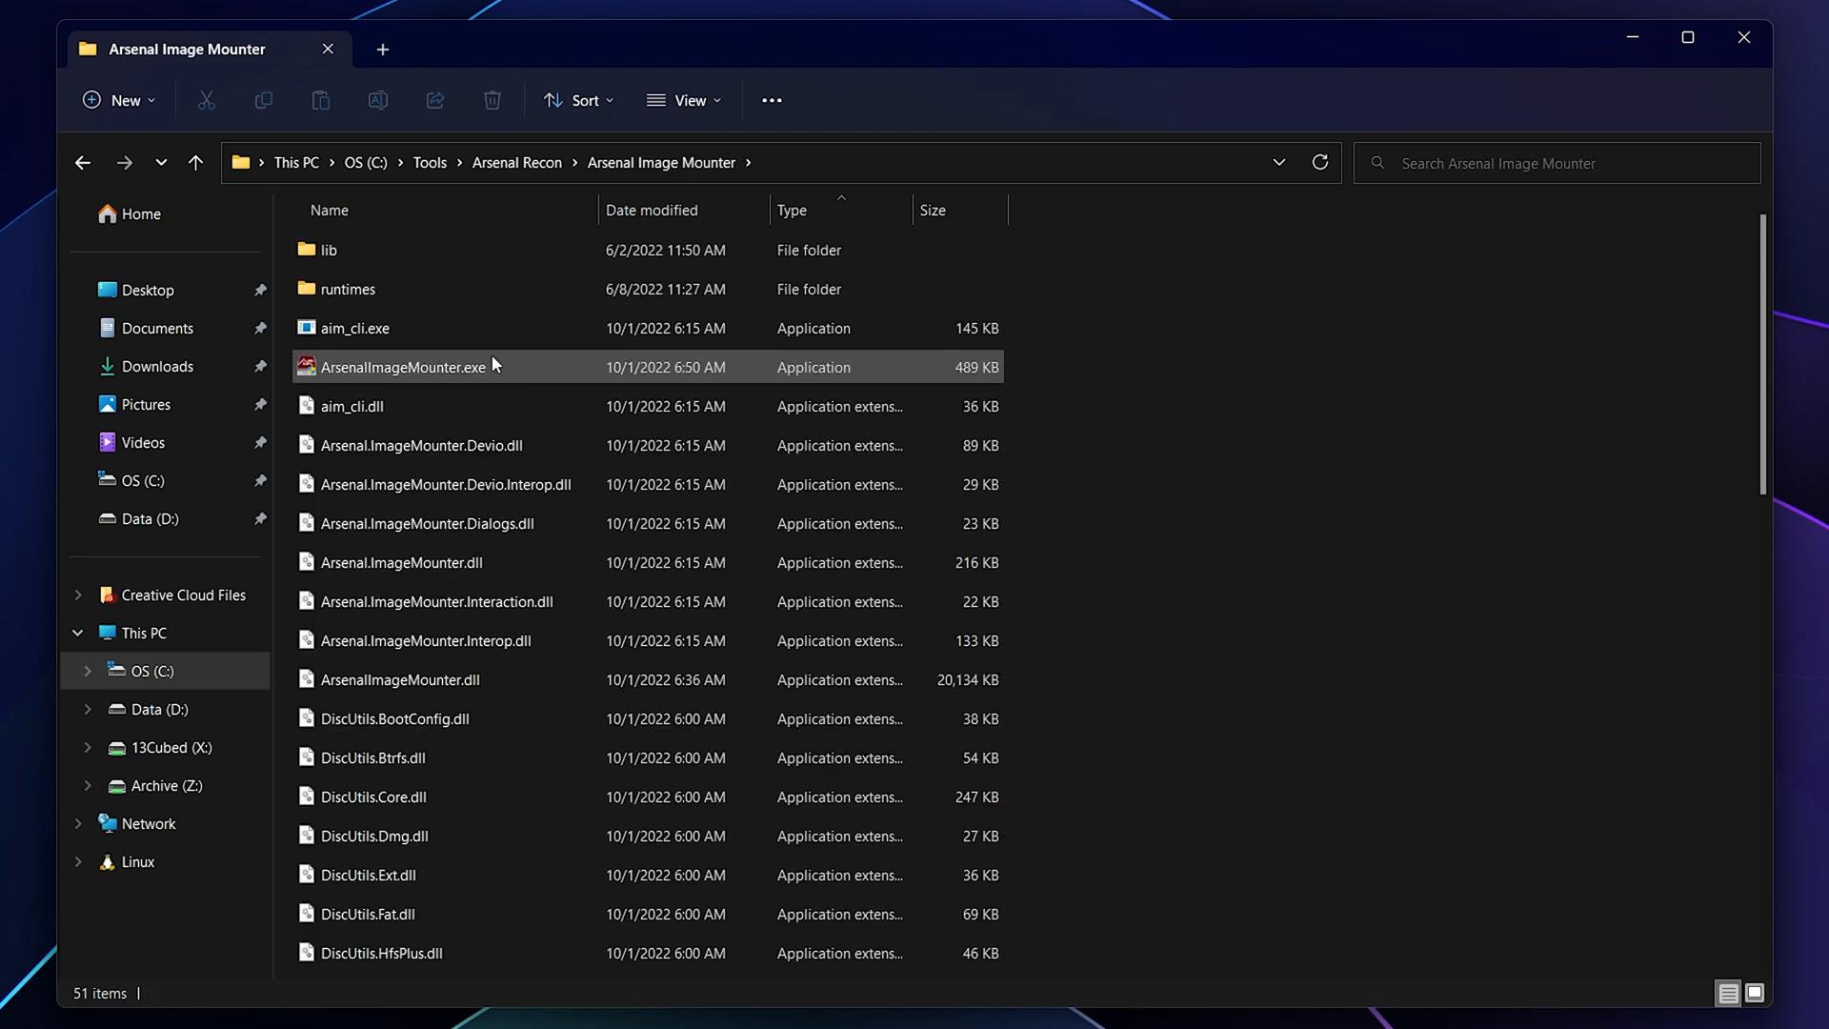
click(403, 367)
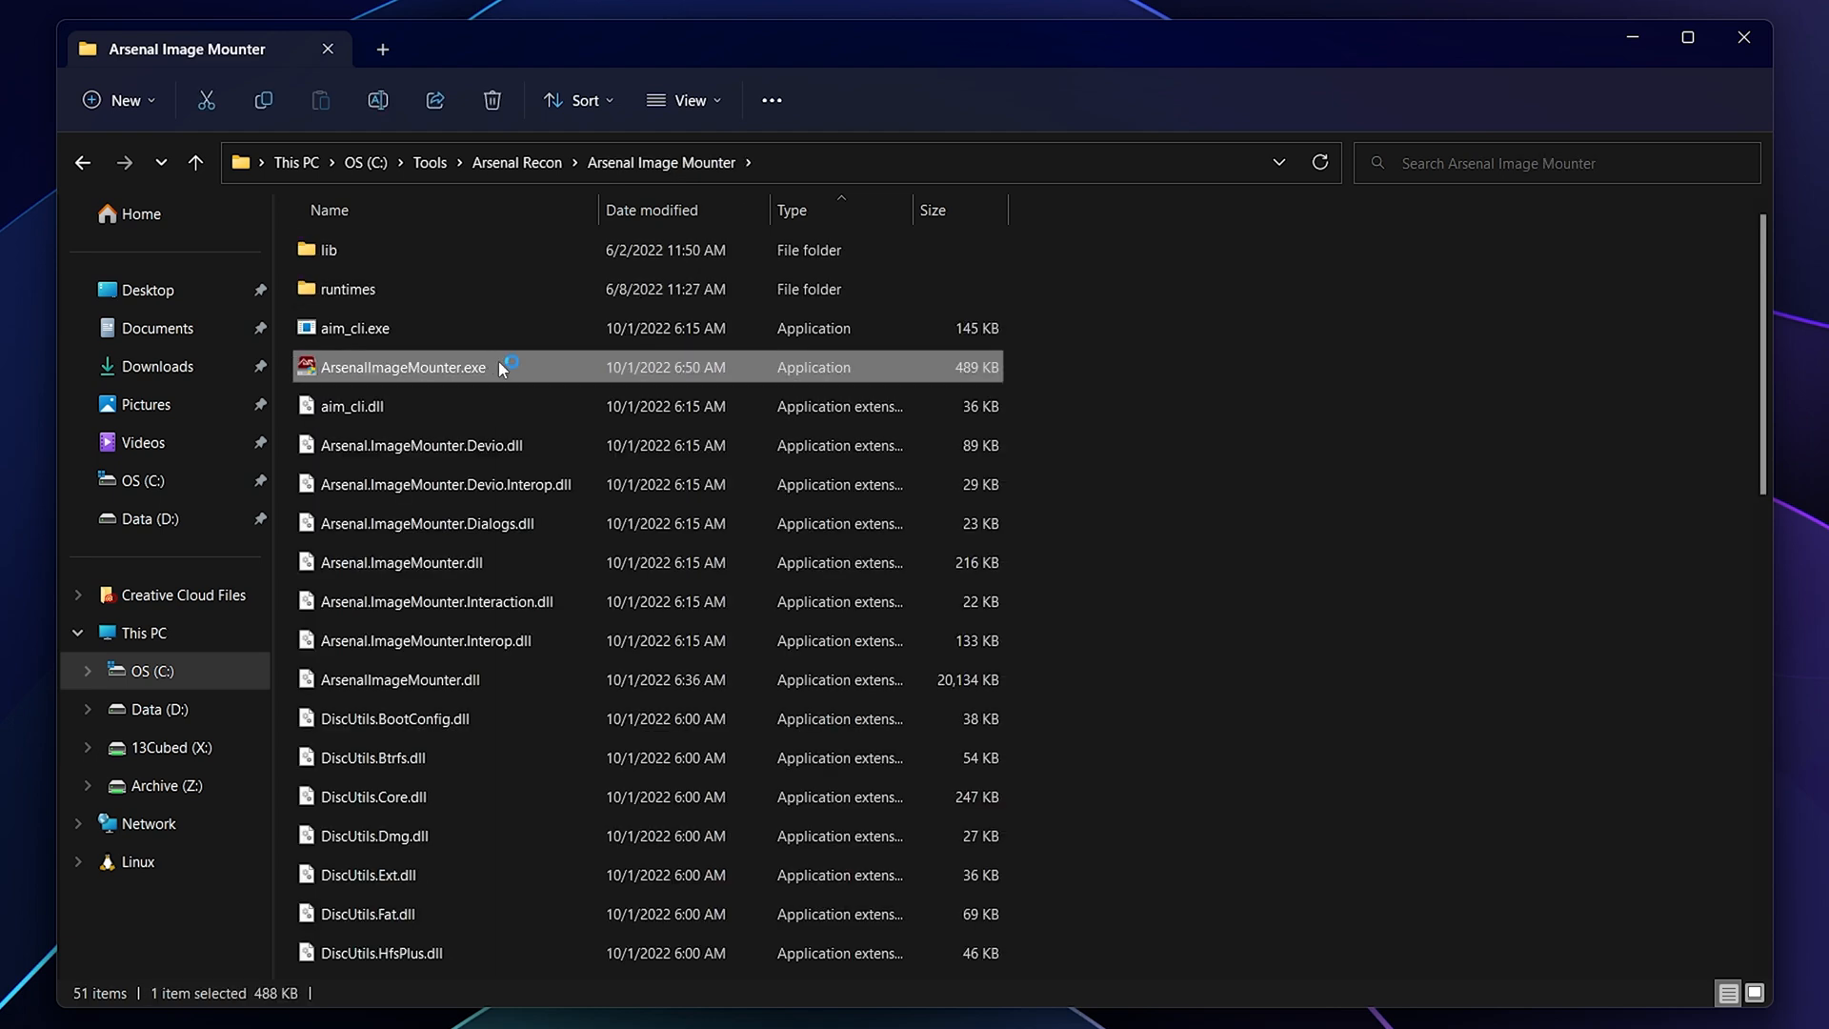
double_click(403, 367)
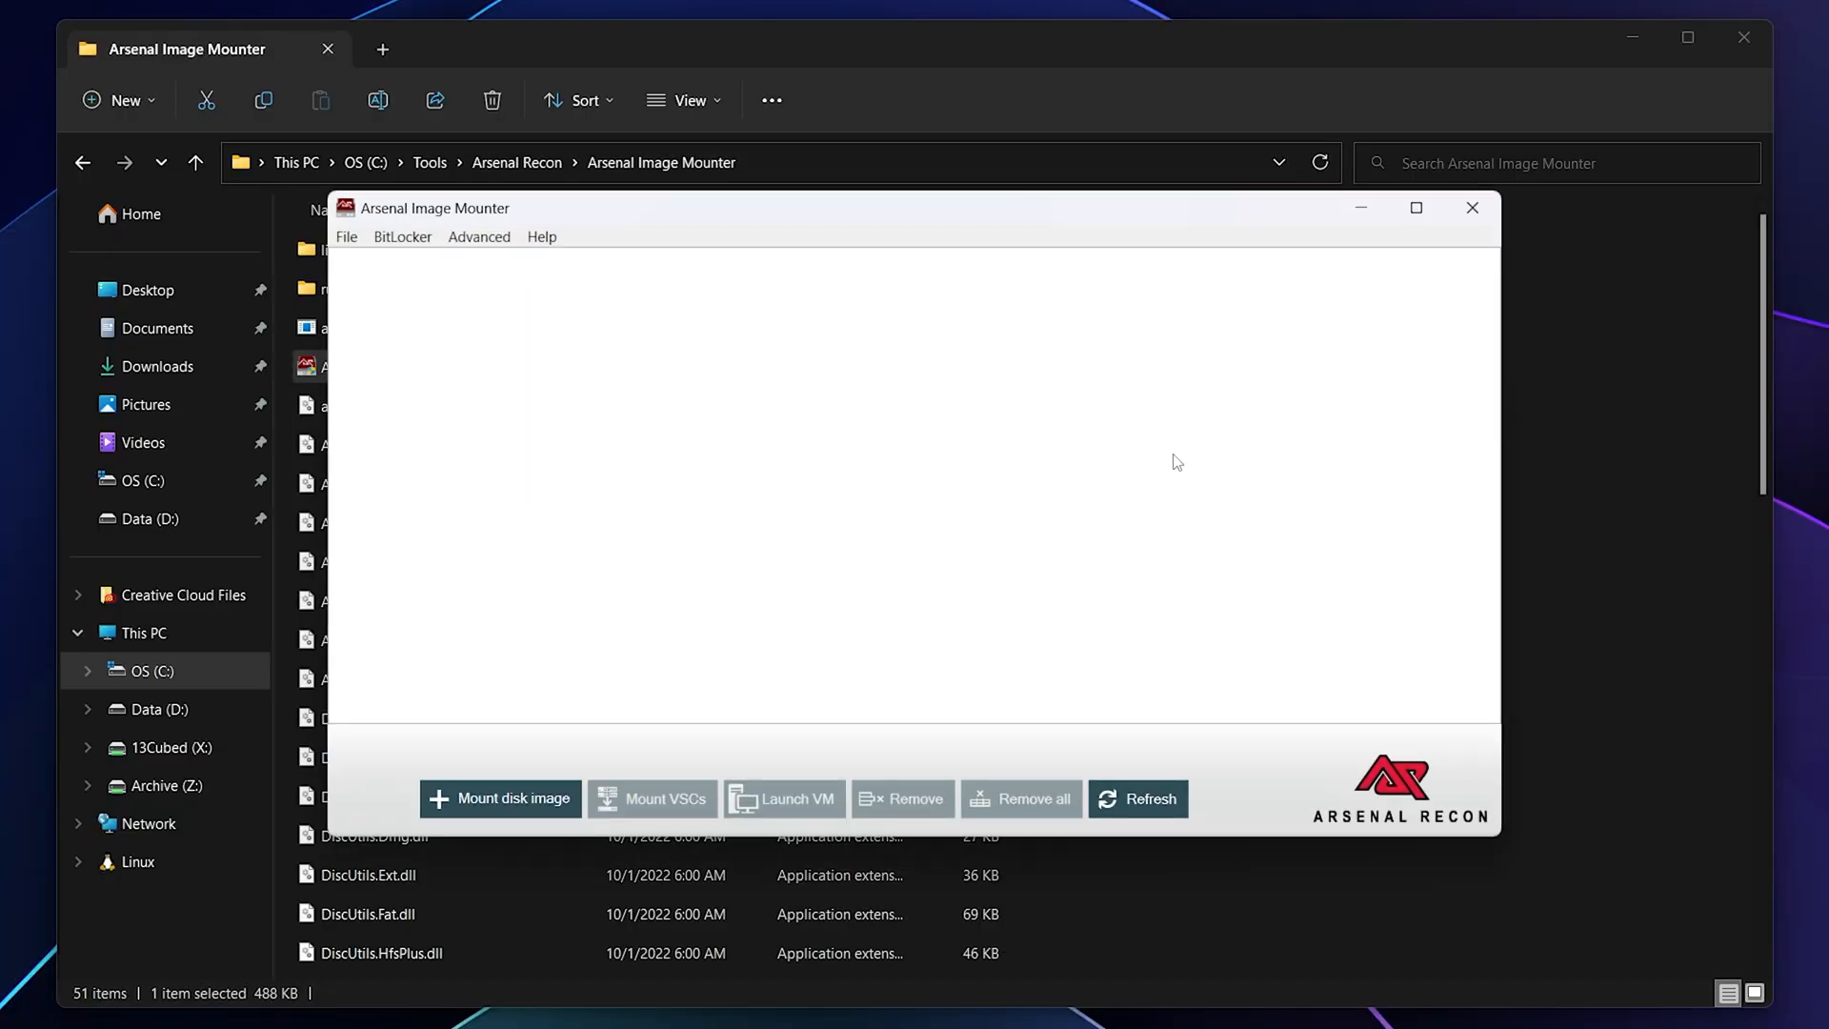
mouse_move(1473, 208)
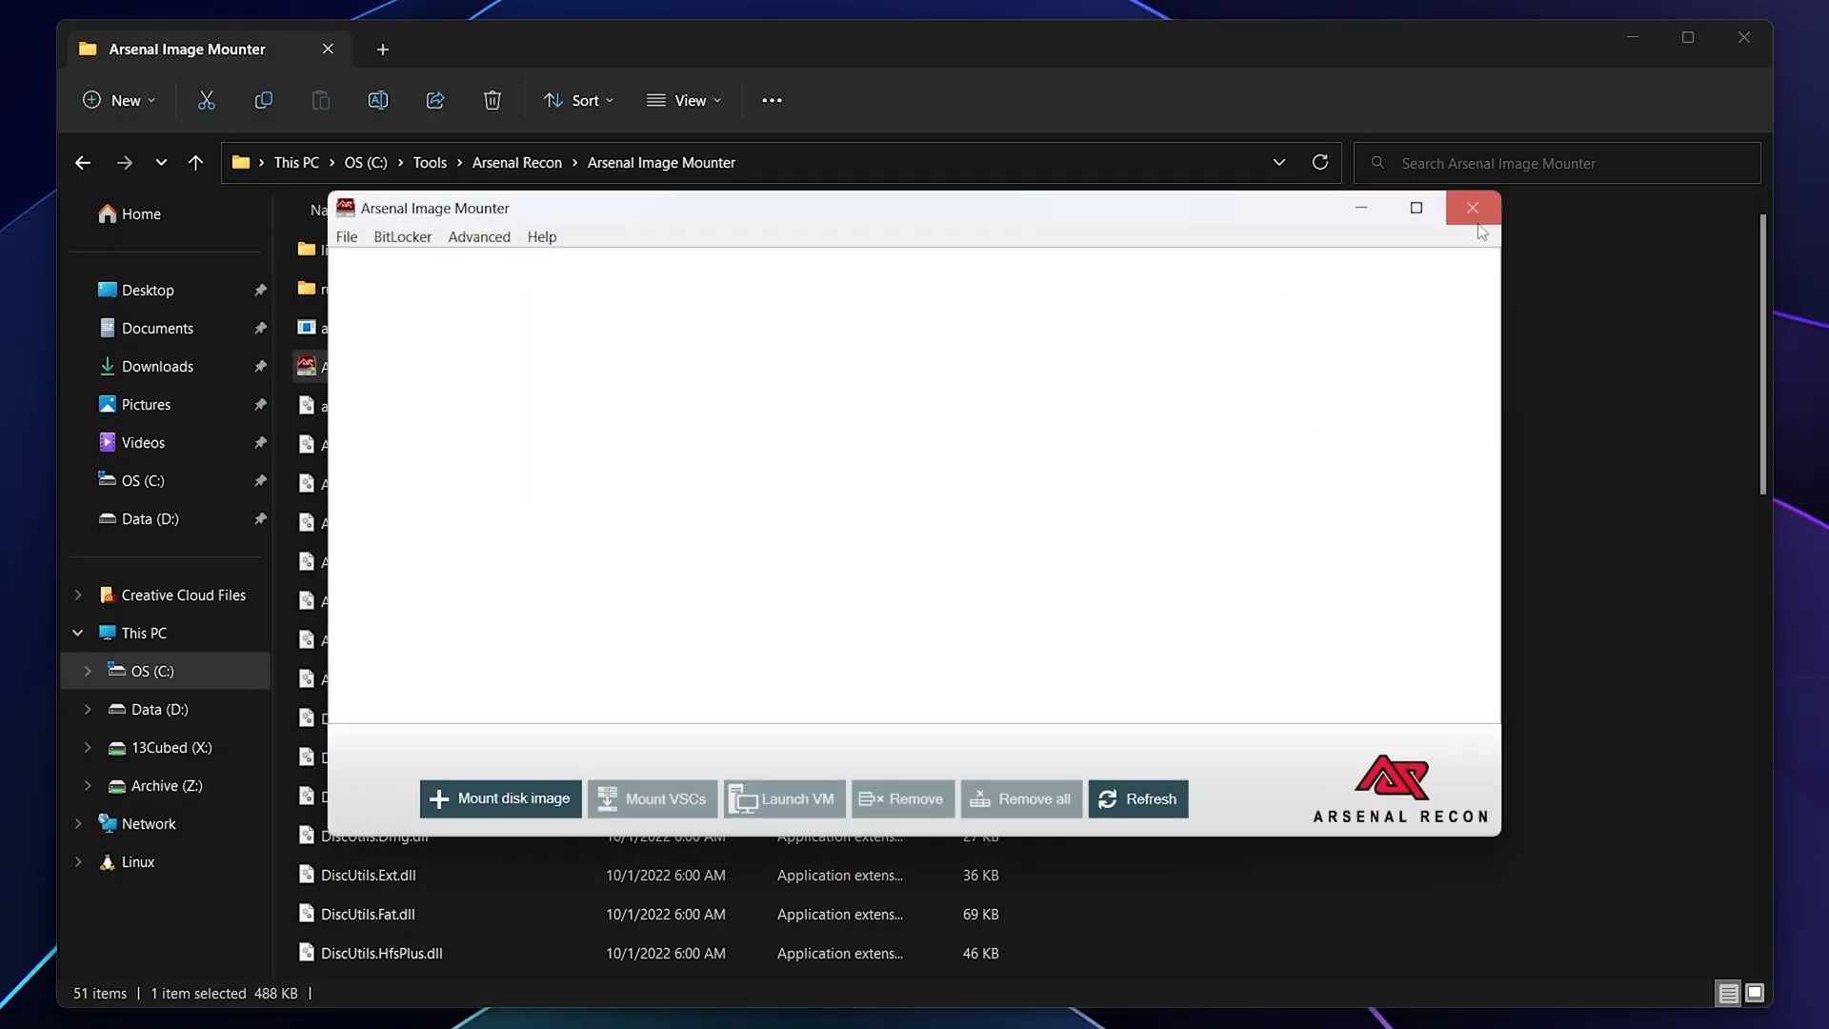
click(1472, 207)
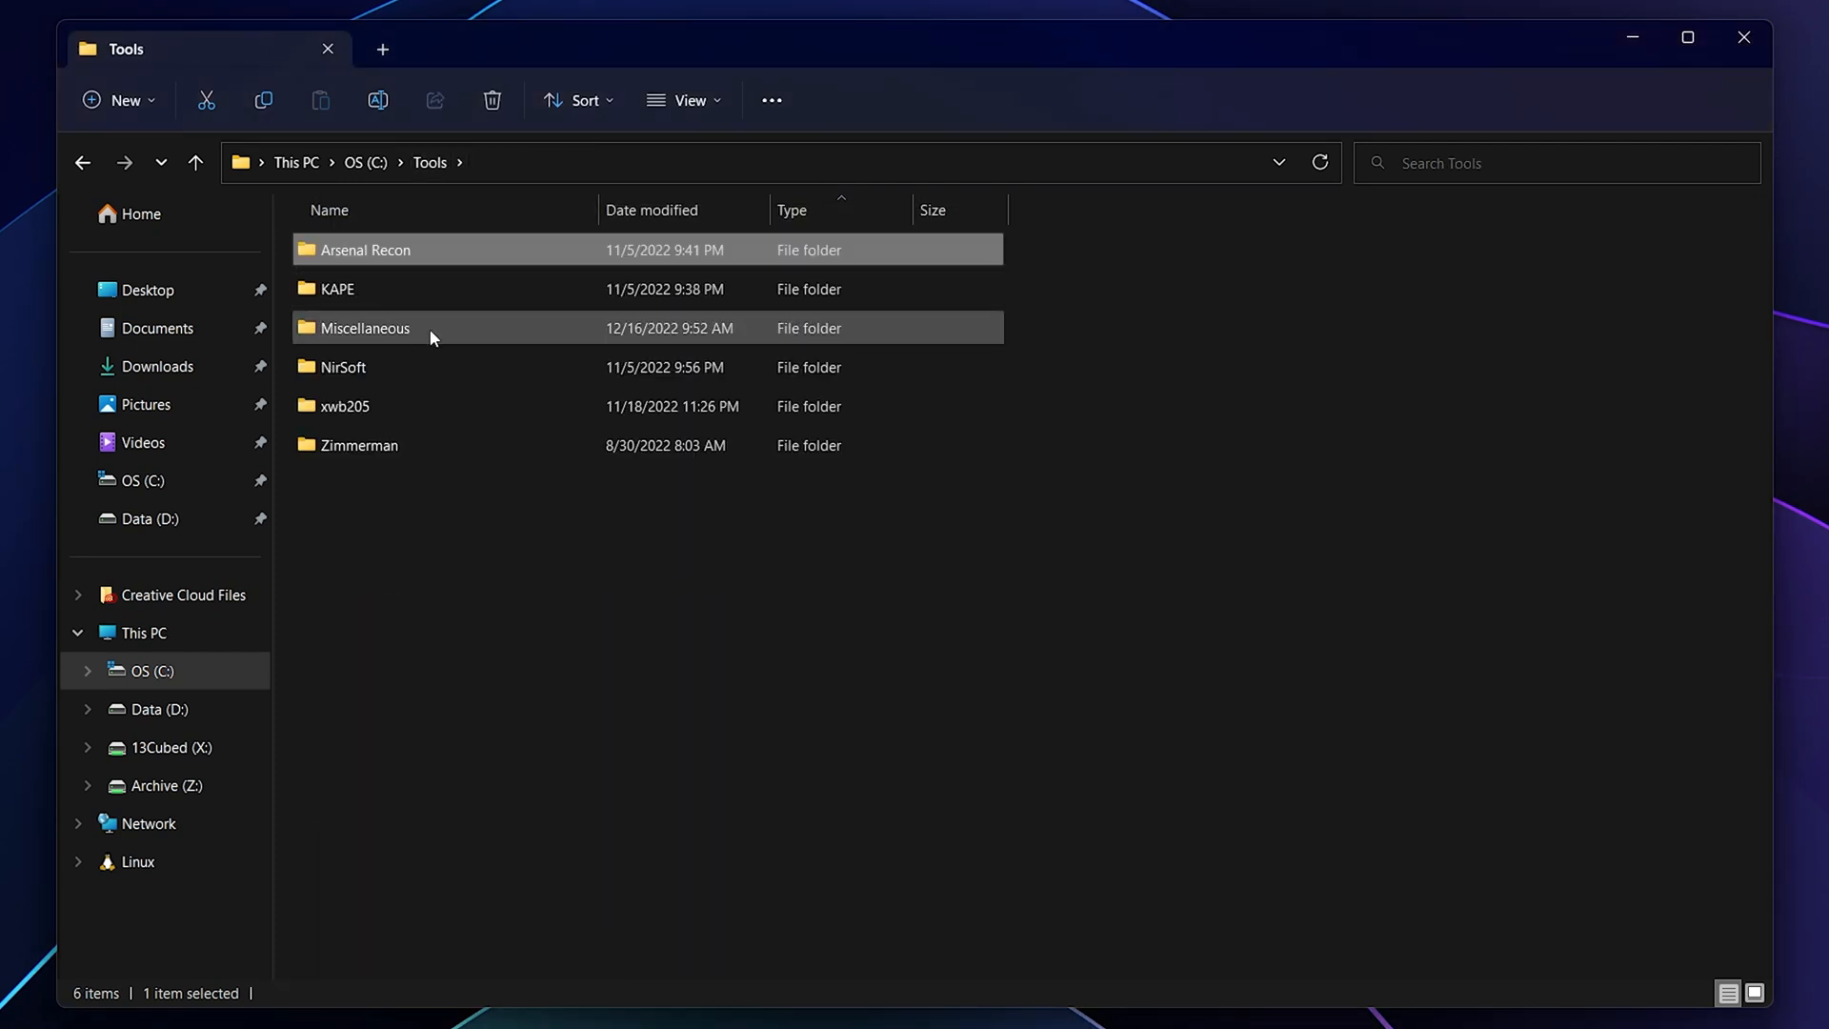
Step: In Tools\Miscellaneous, launch and close thumbcache_viewer.exe, then thumbs_viewer.exe
double_click(365, 327)
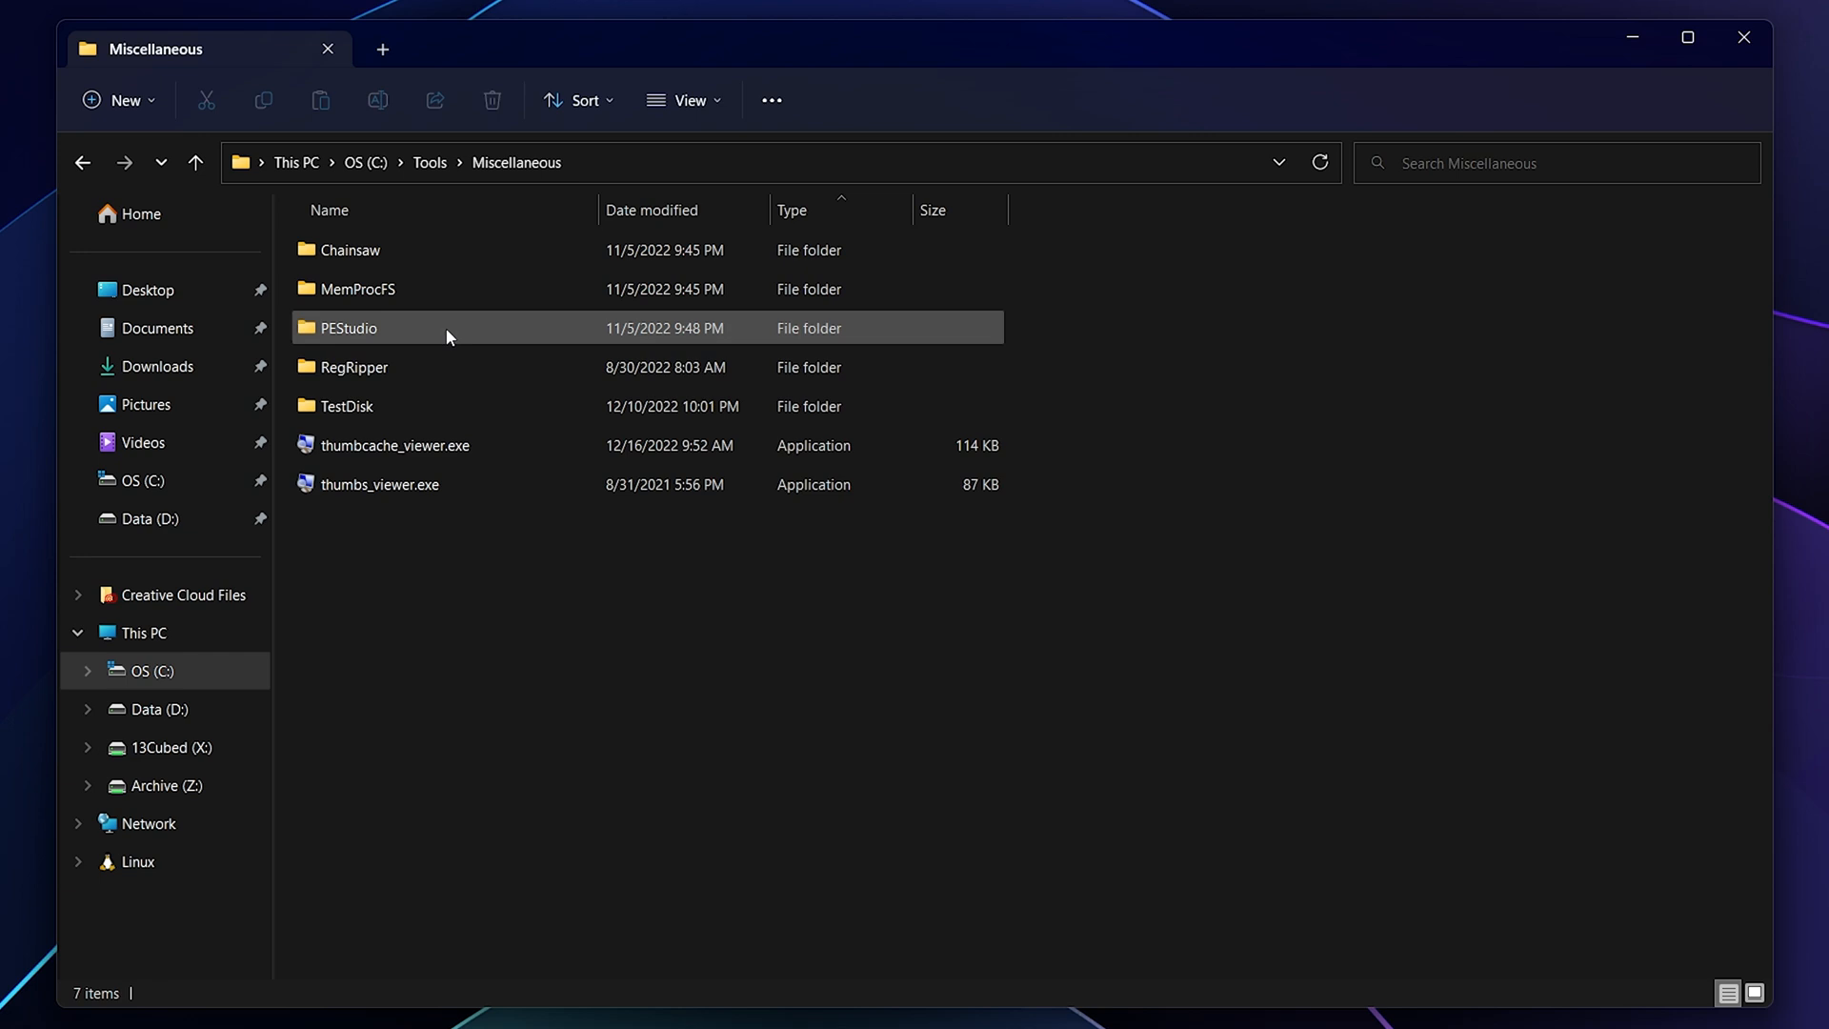
double_click(395, 445)
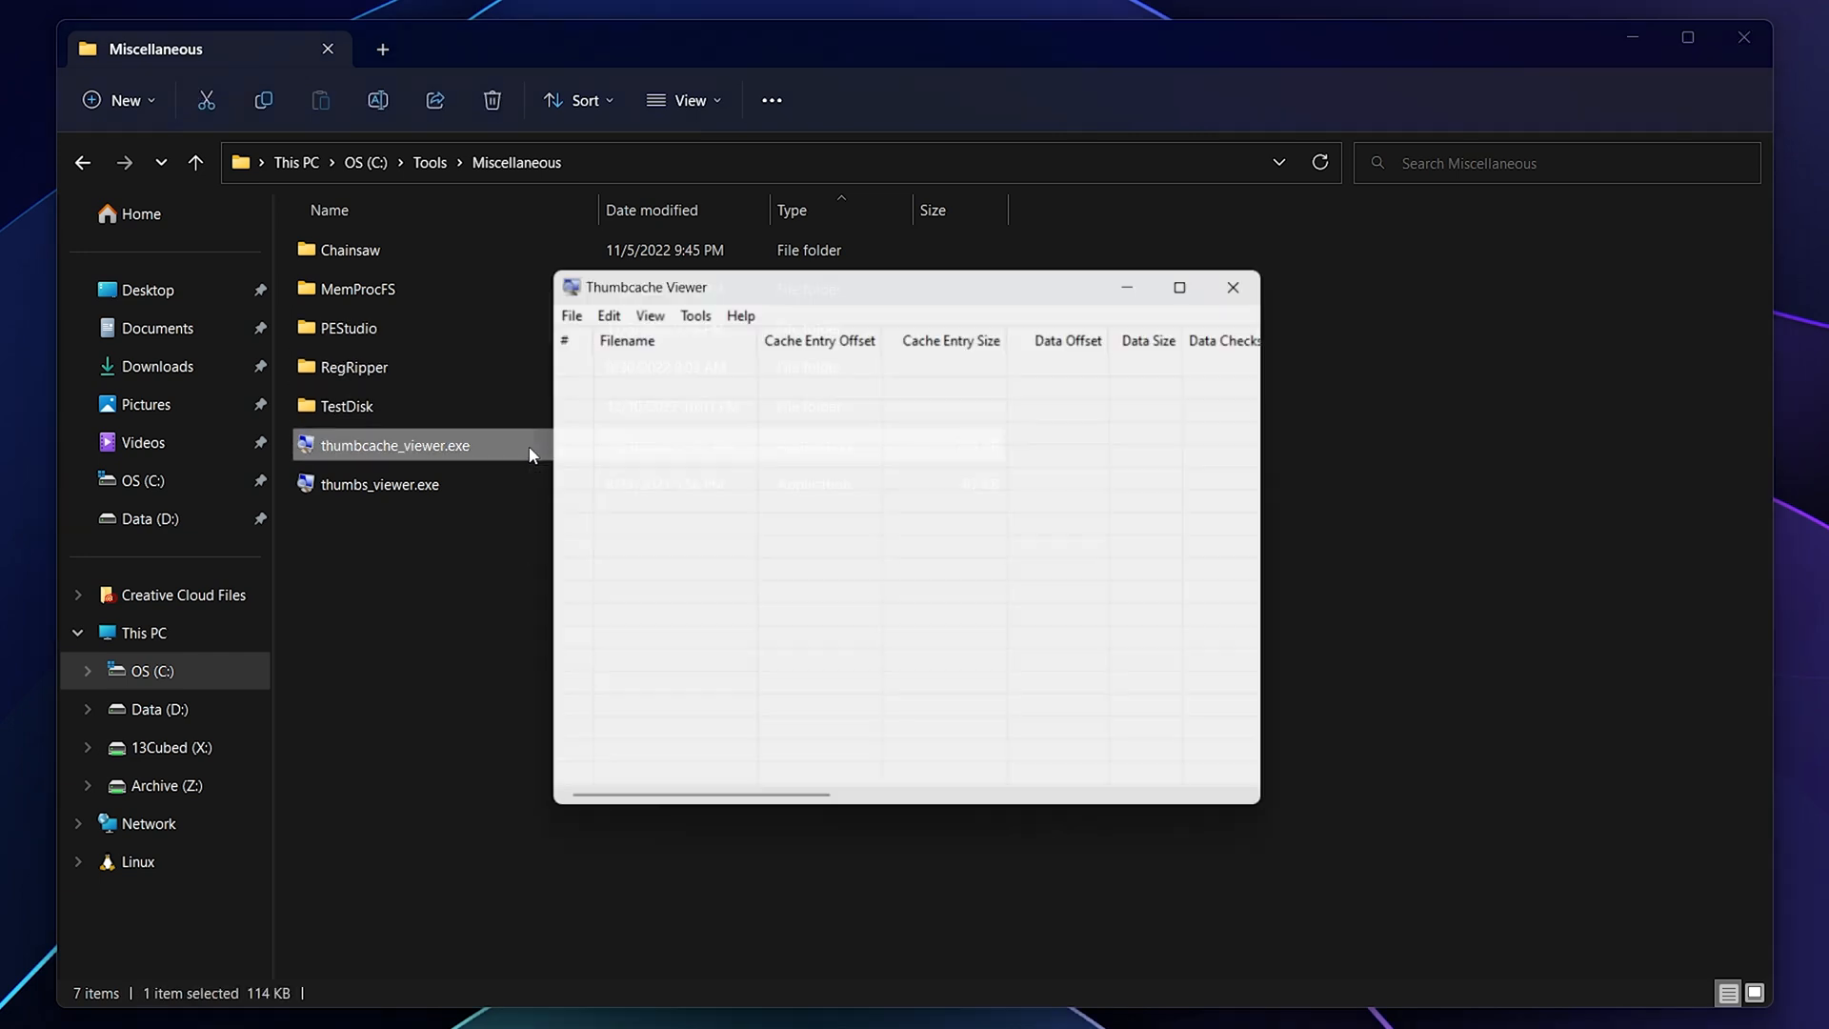
click(1232, 287)
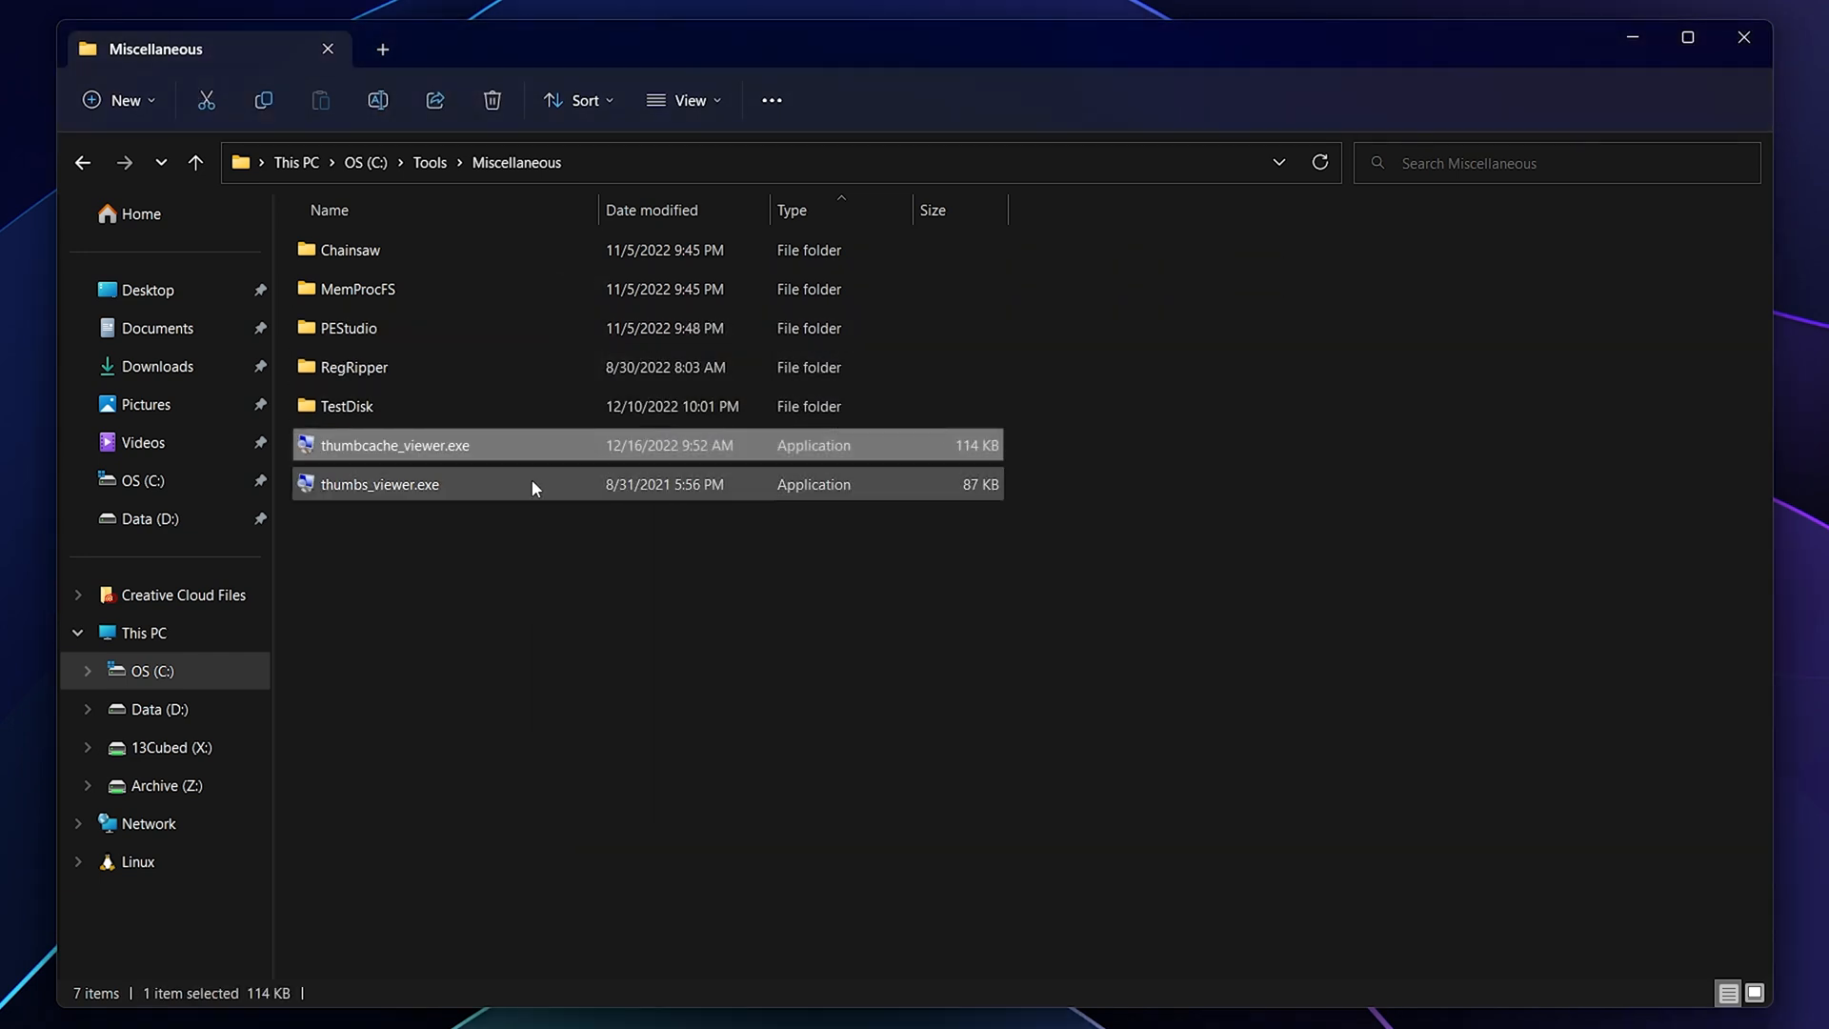
double_click(379, 484)
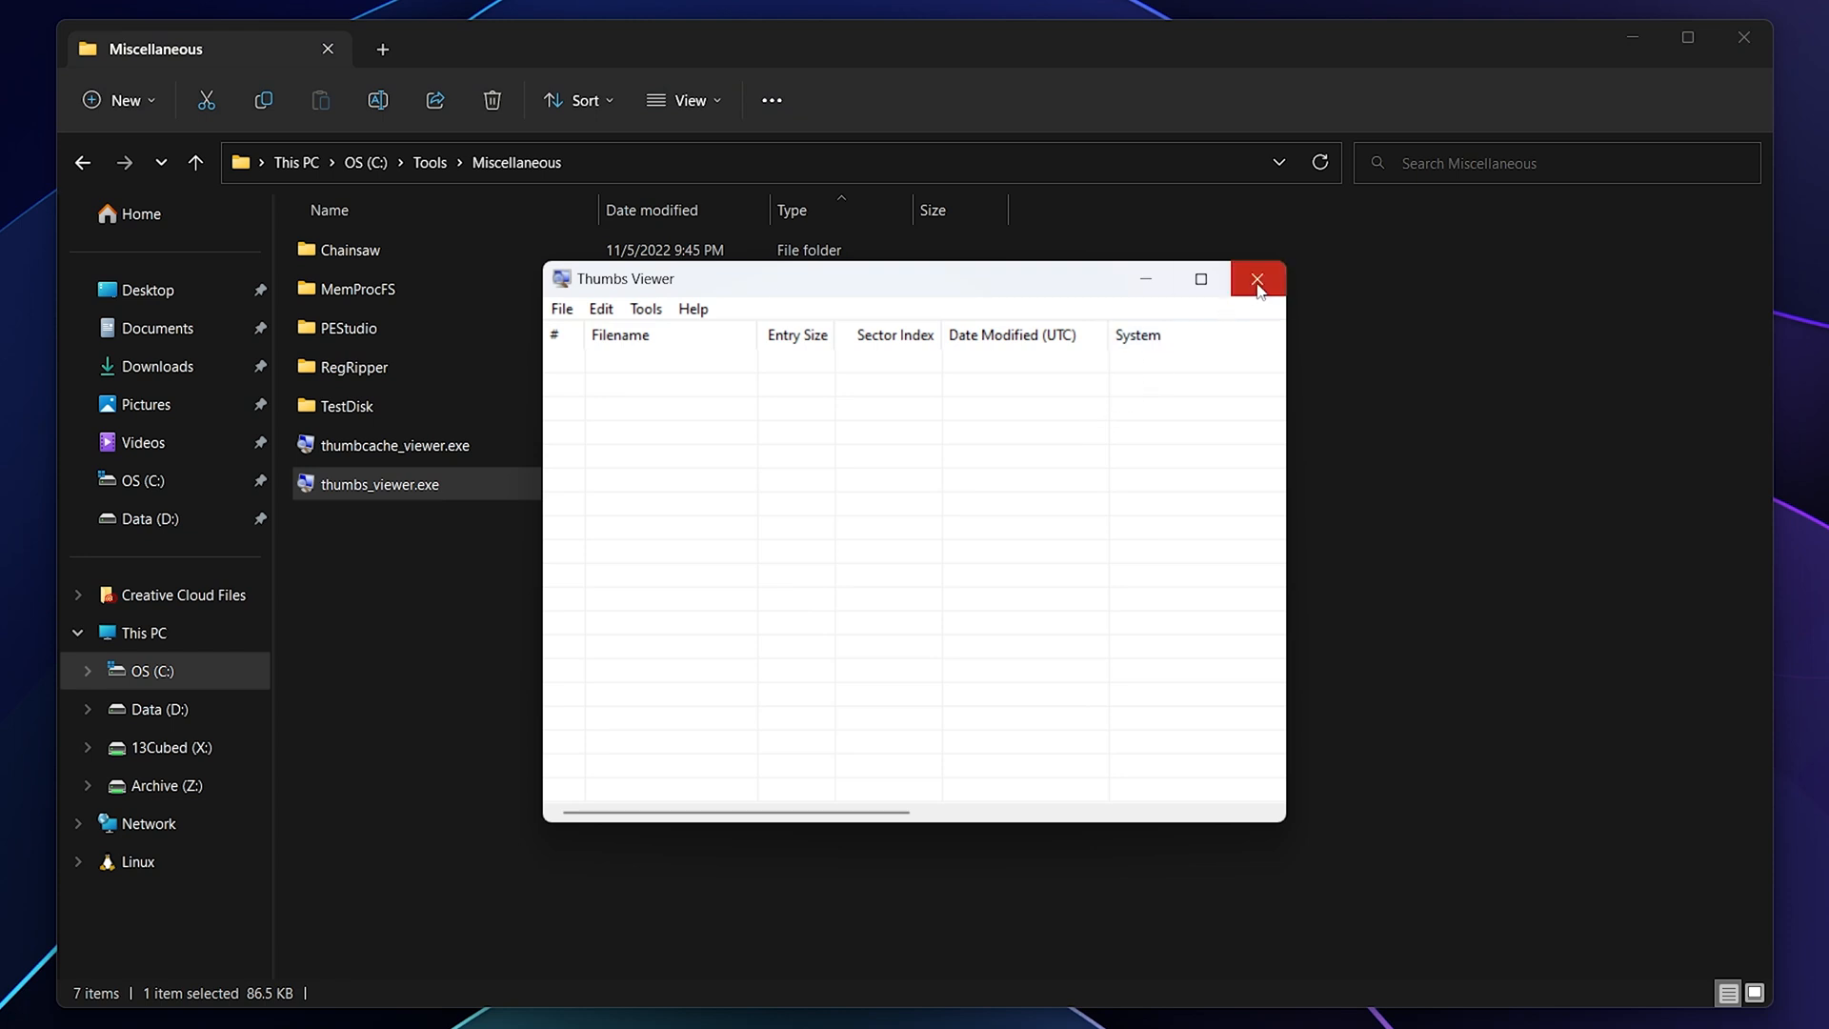
click(1257, 279)
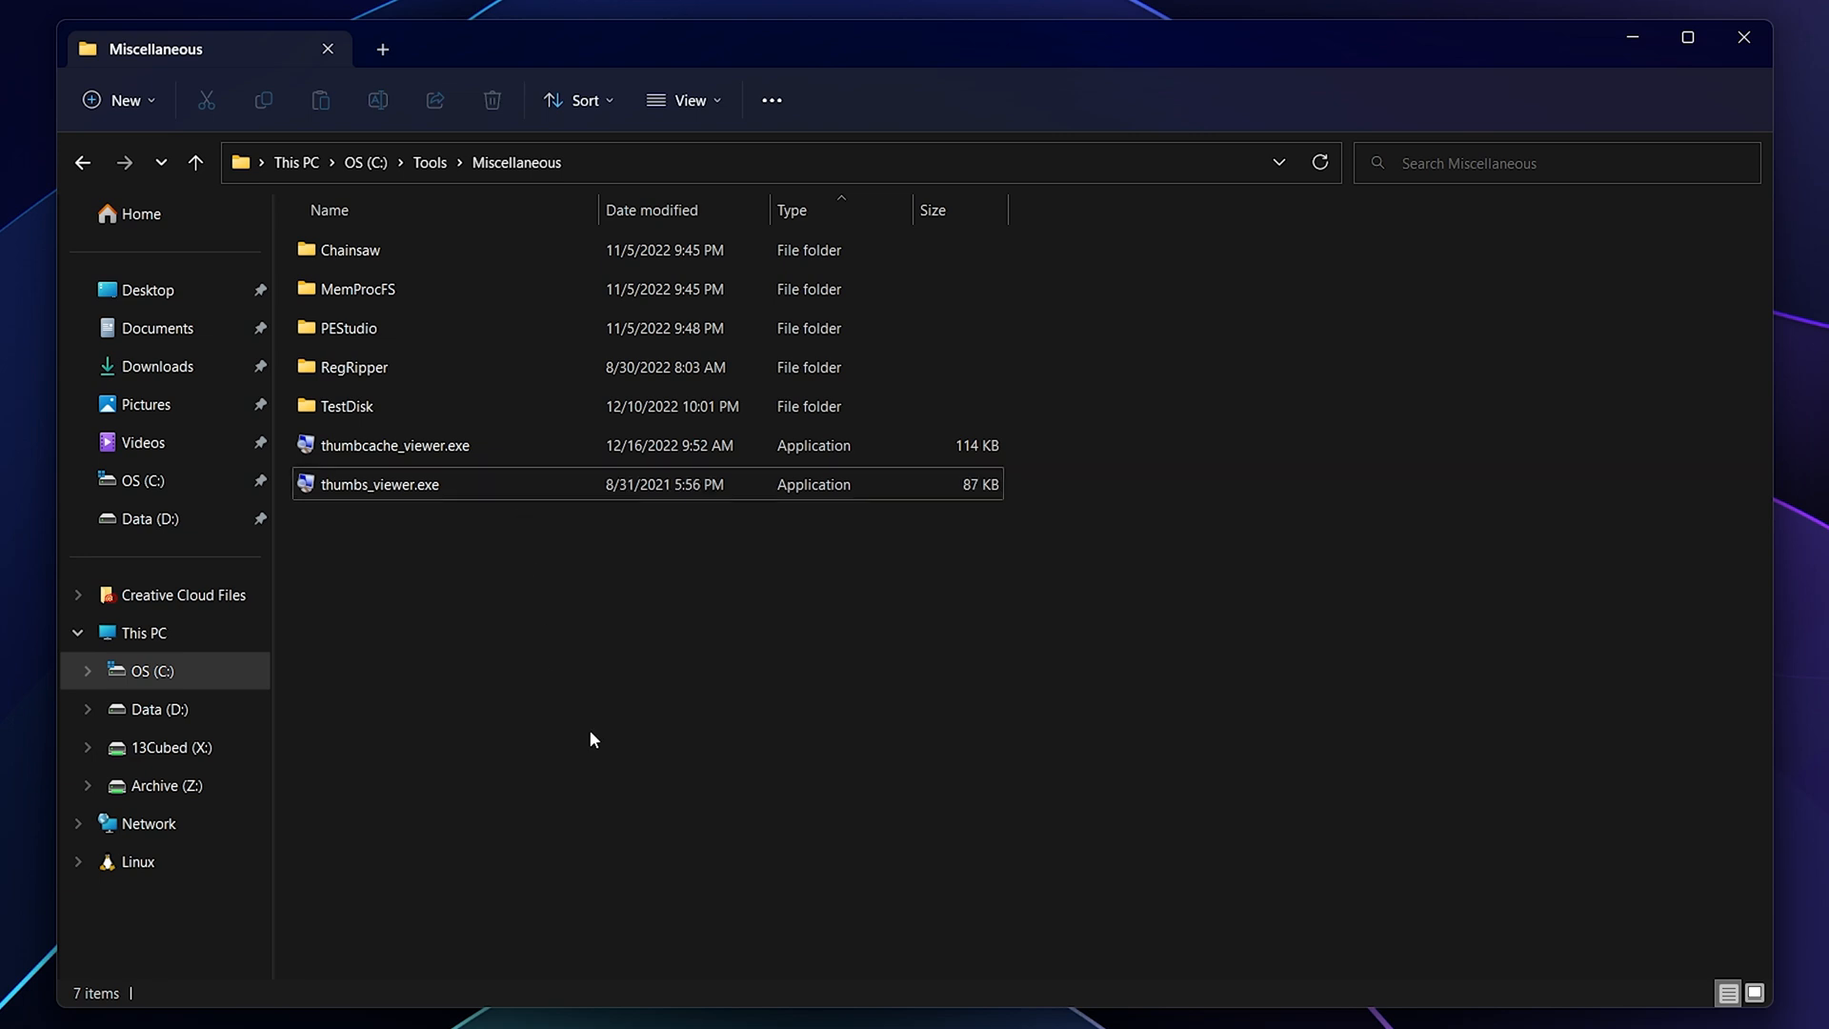
mouse_move(669, 721)
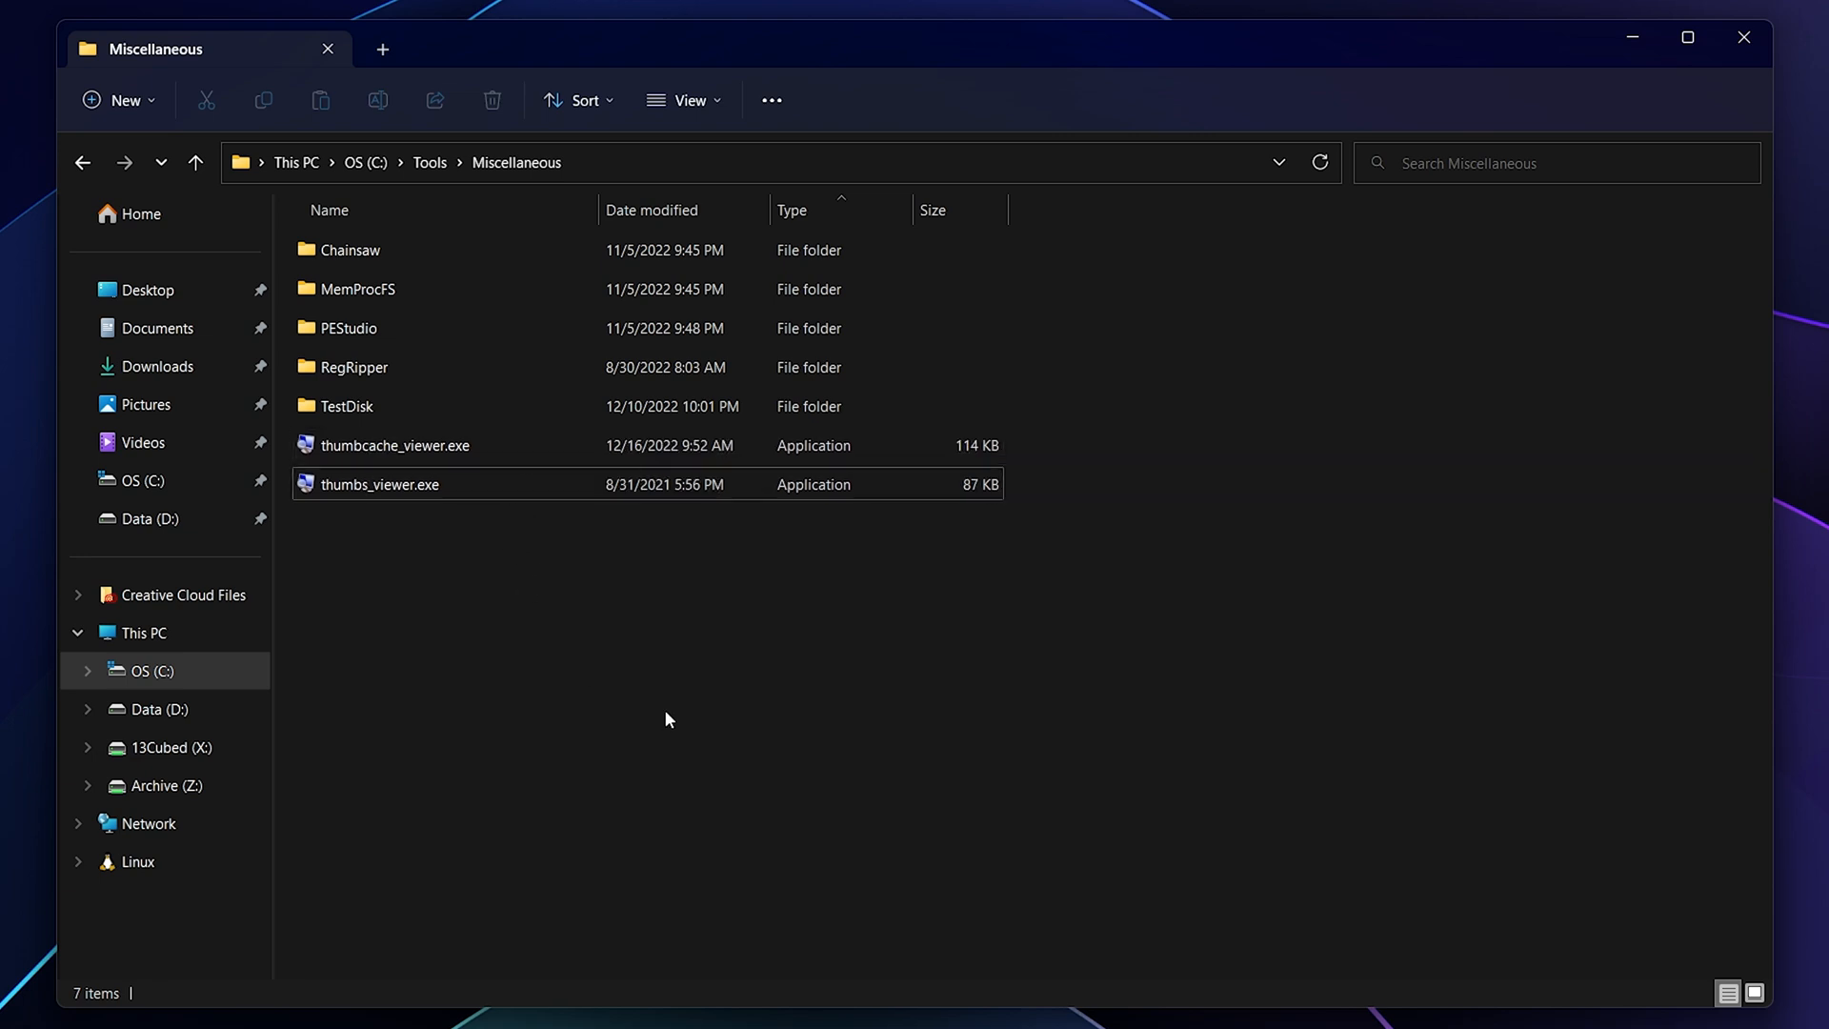
mouse_move(521, 277)
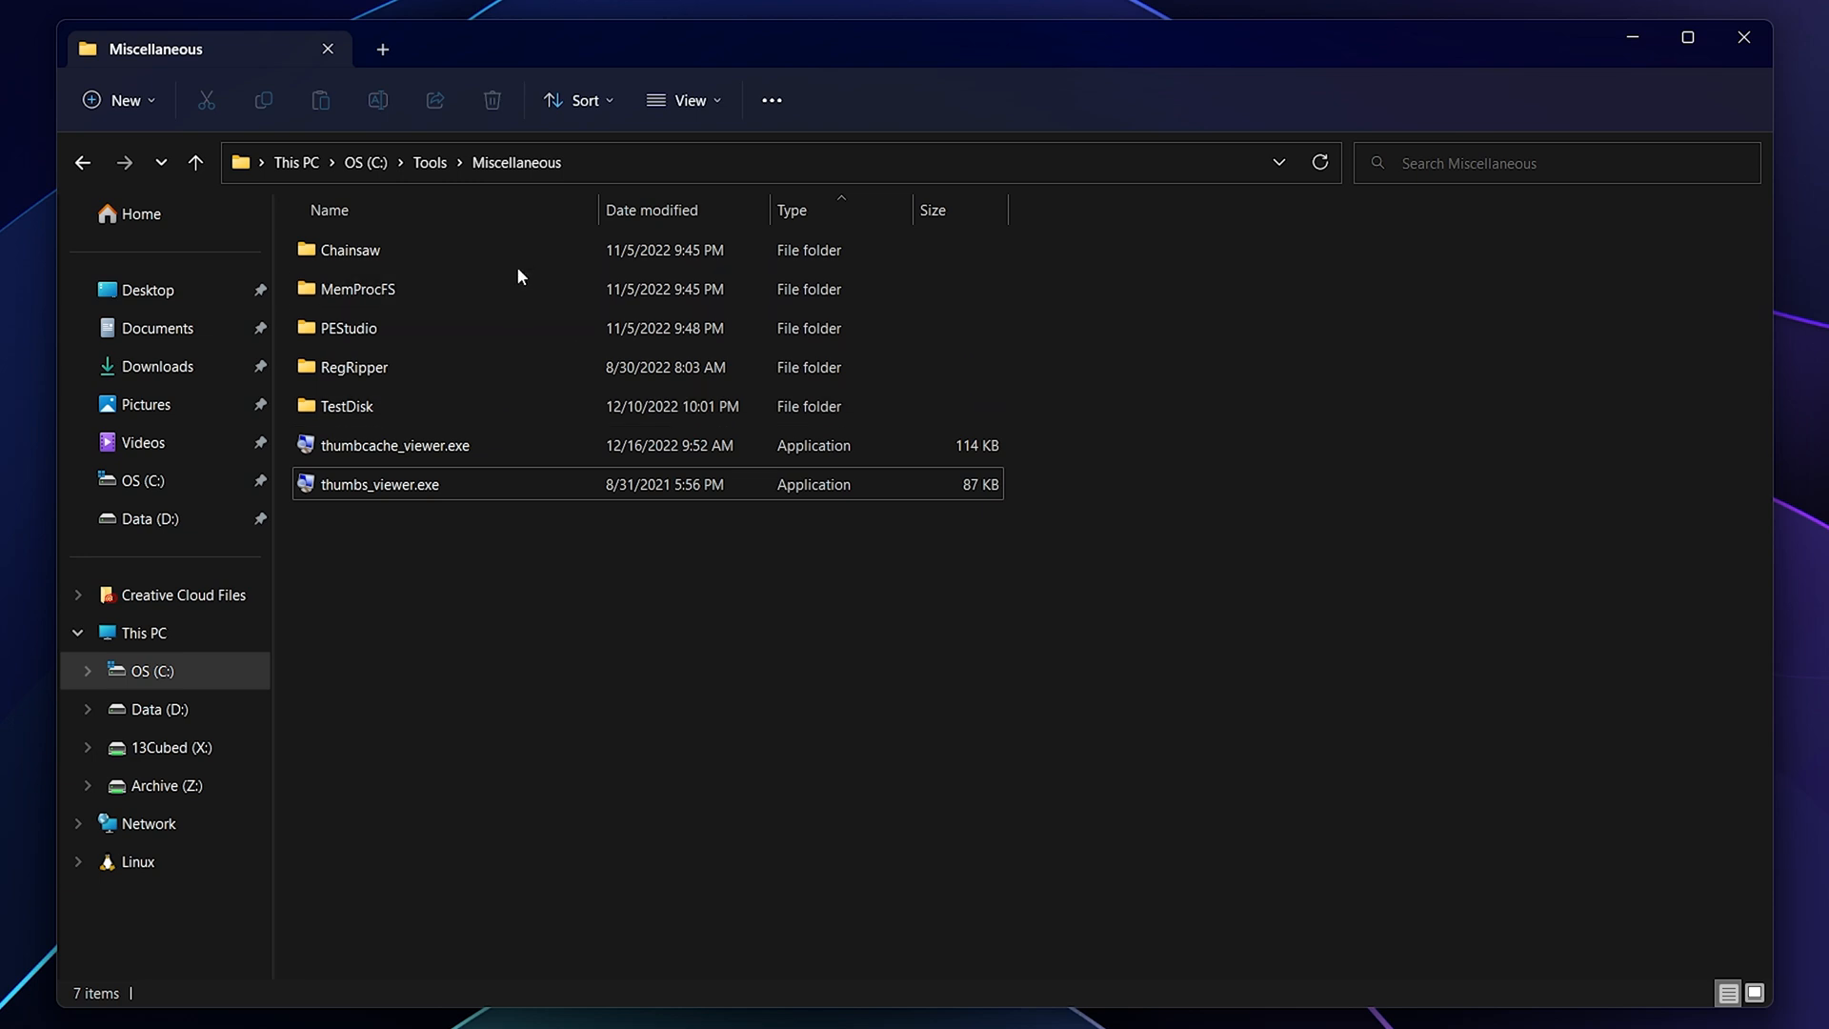
Step: Open the Chainsaw folder, look over its contents, and close the Explorer window
double_click(350, 250)
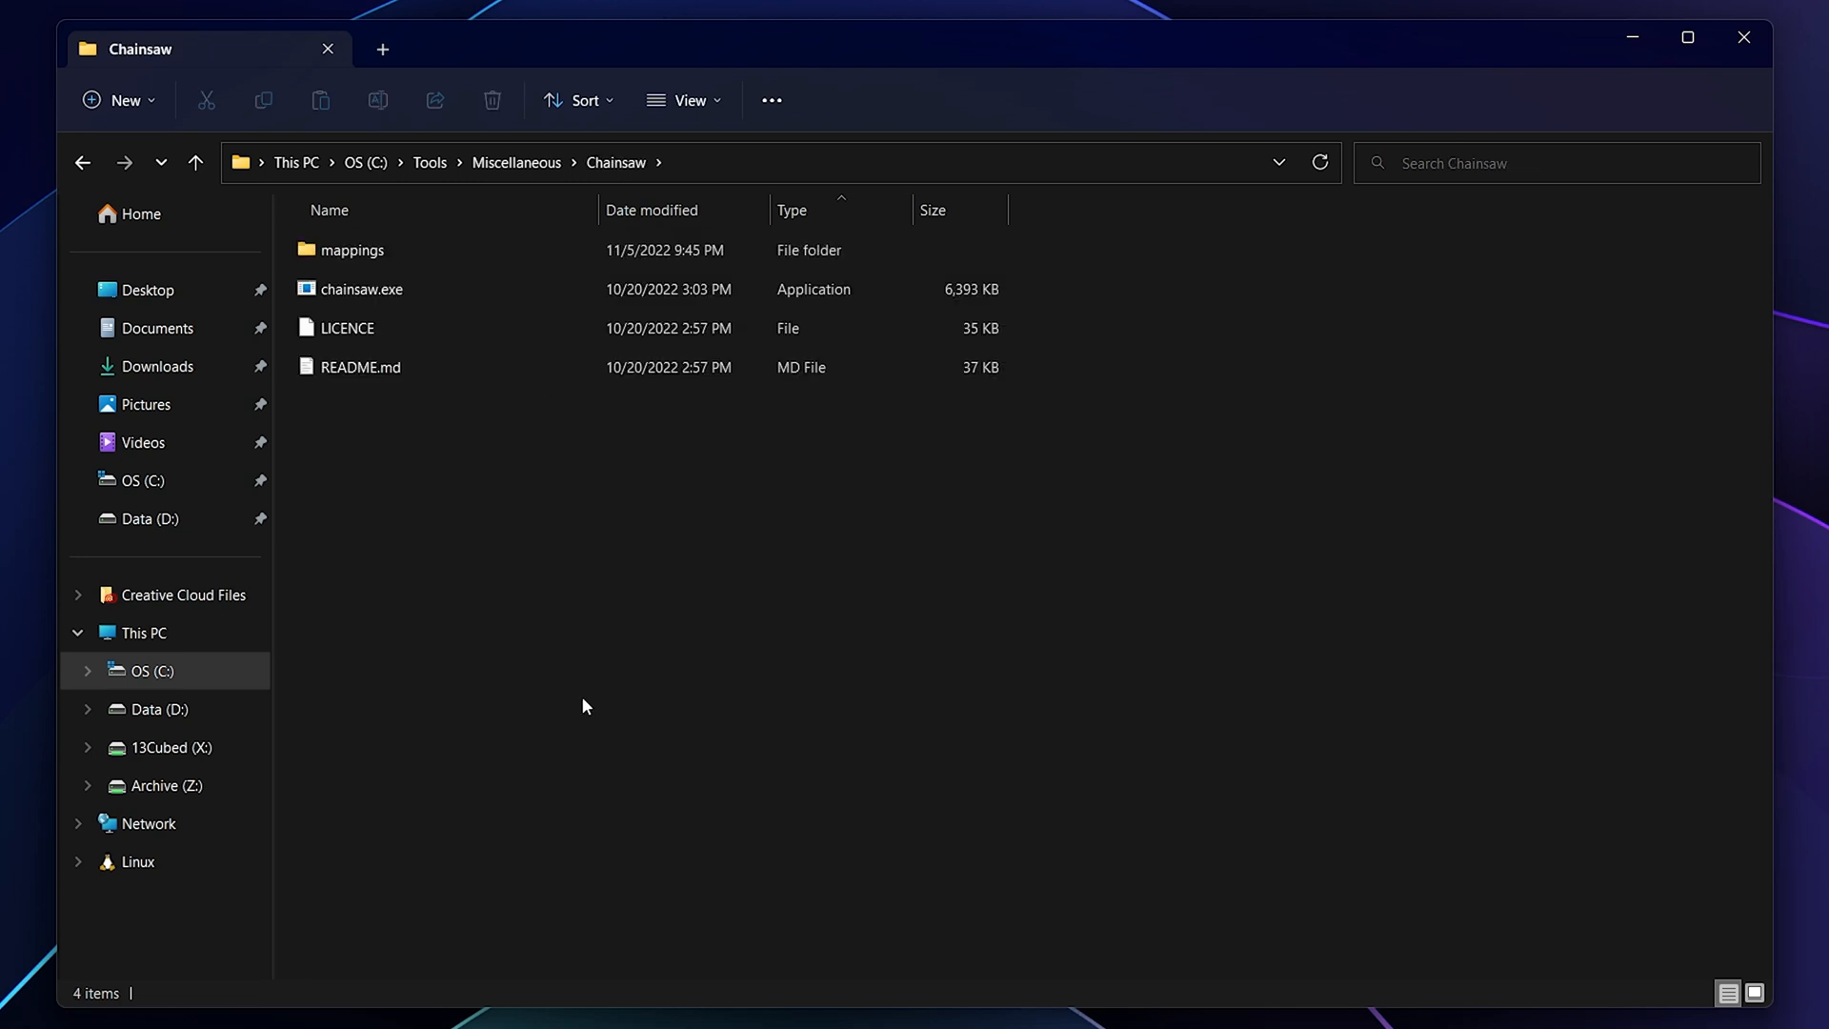
mouse_move(591, 623)
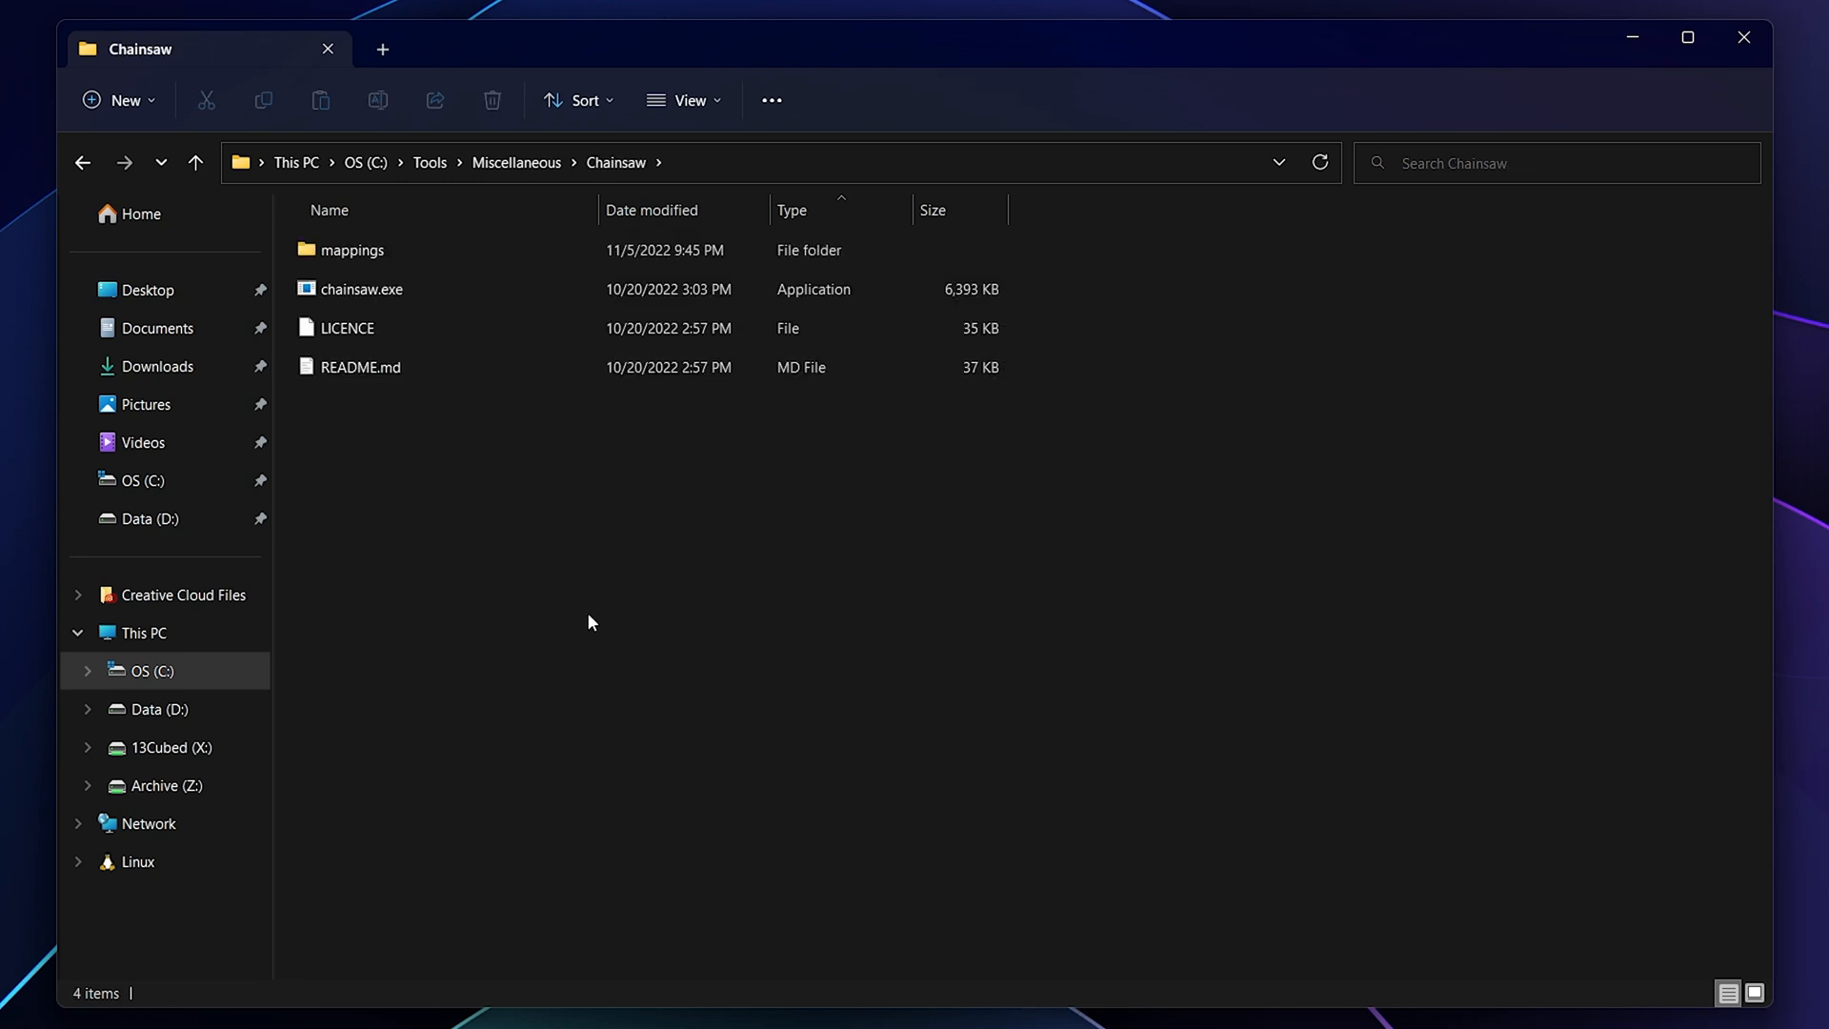
click(361, 288)
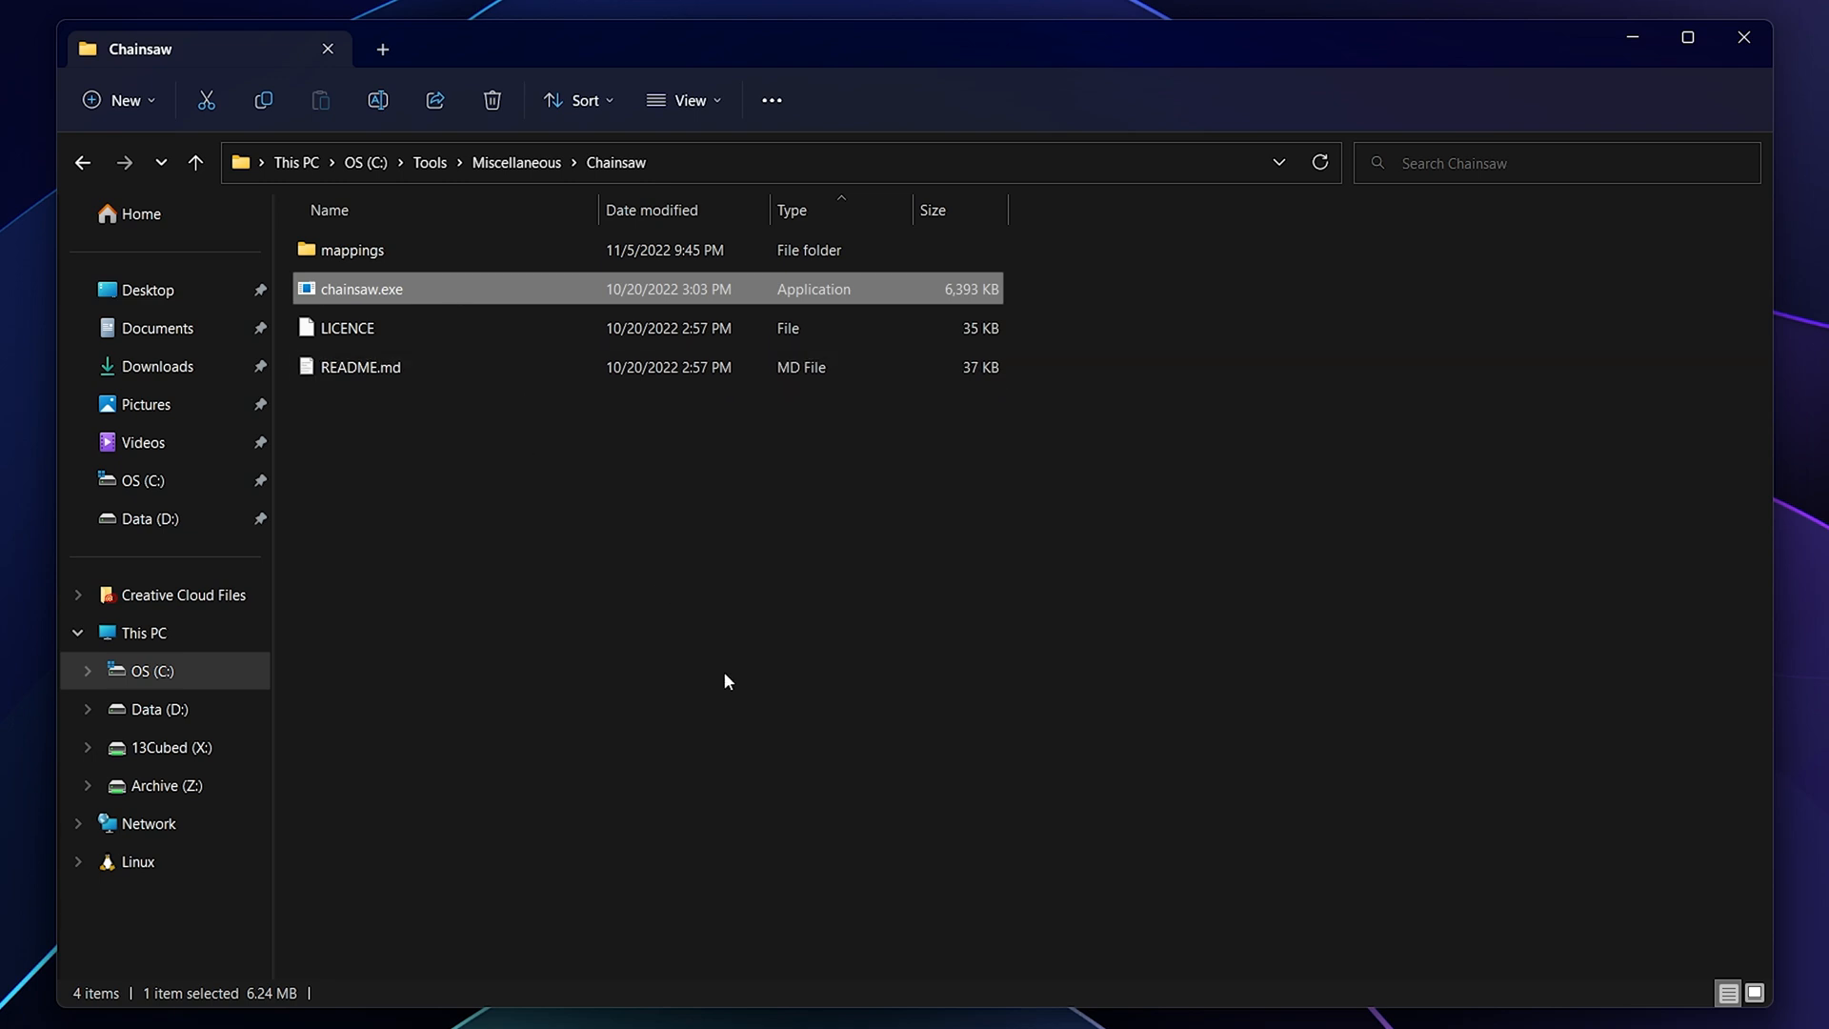
mouse_move(806, 699)
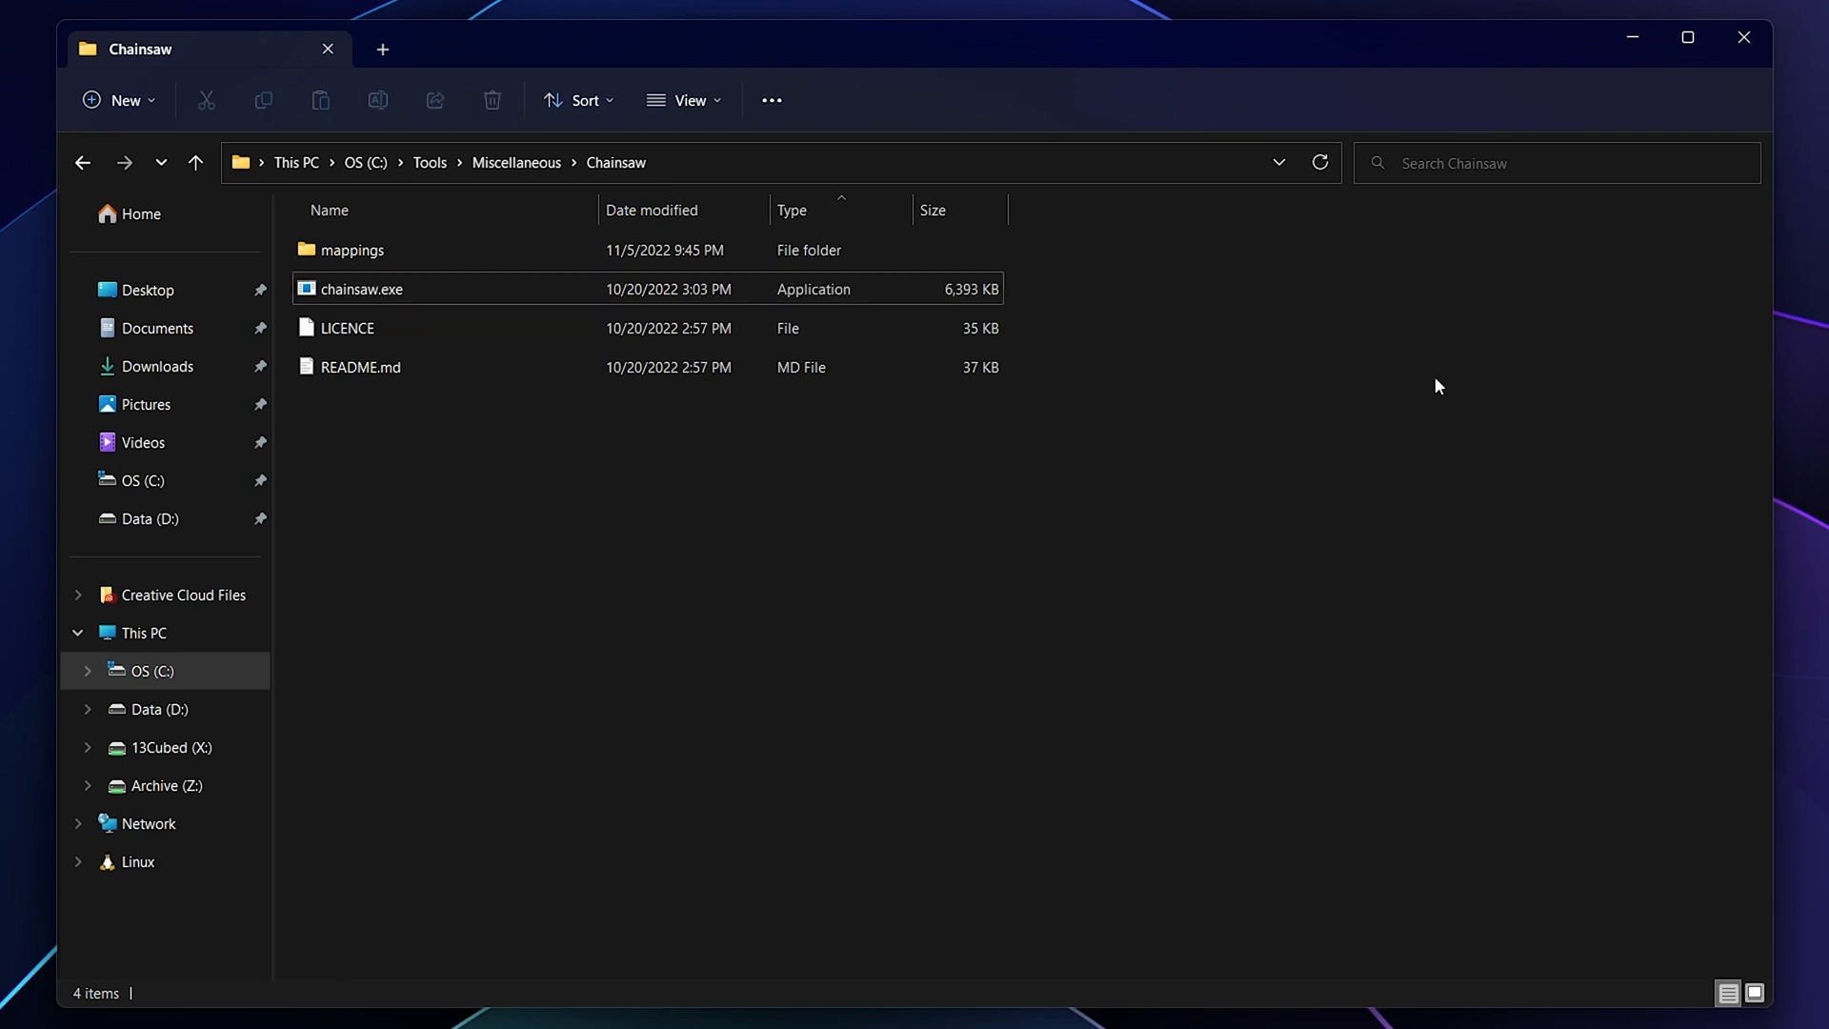
mouse_move(1683, 295)
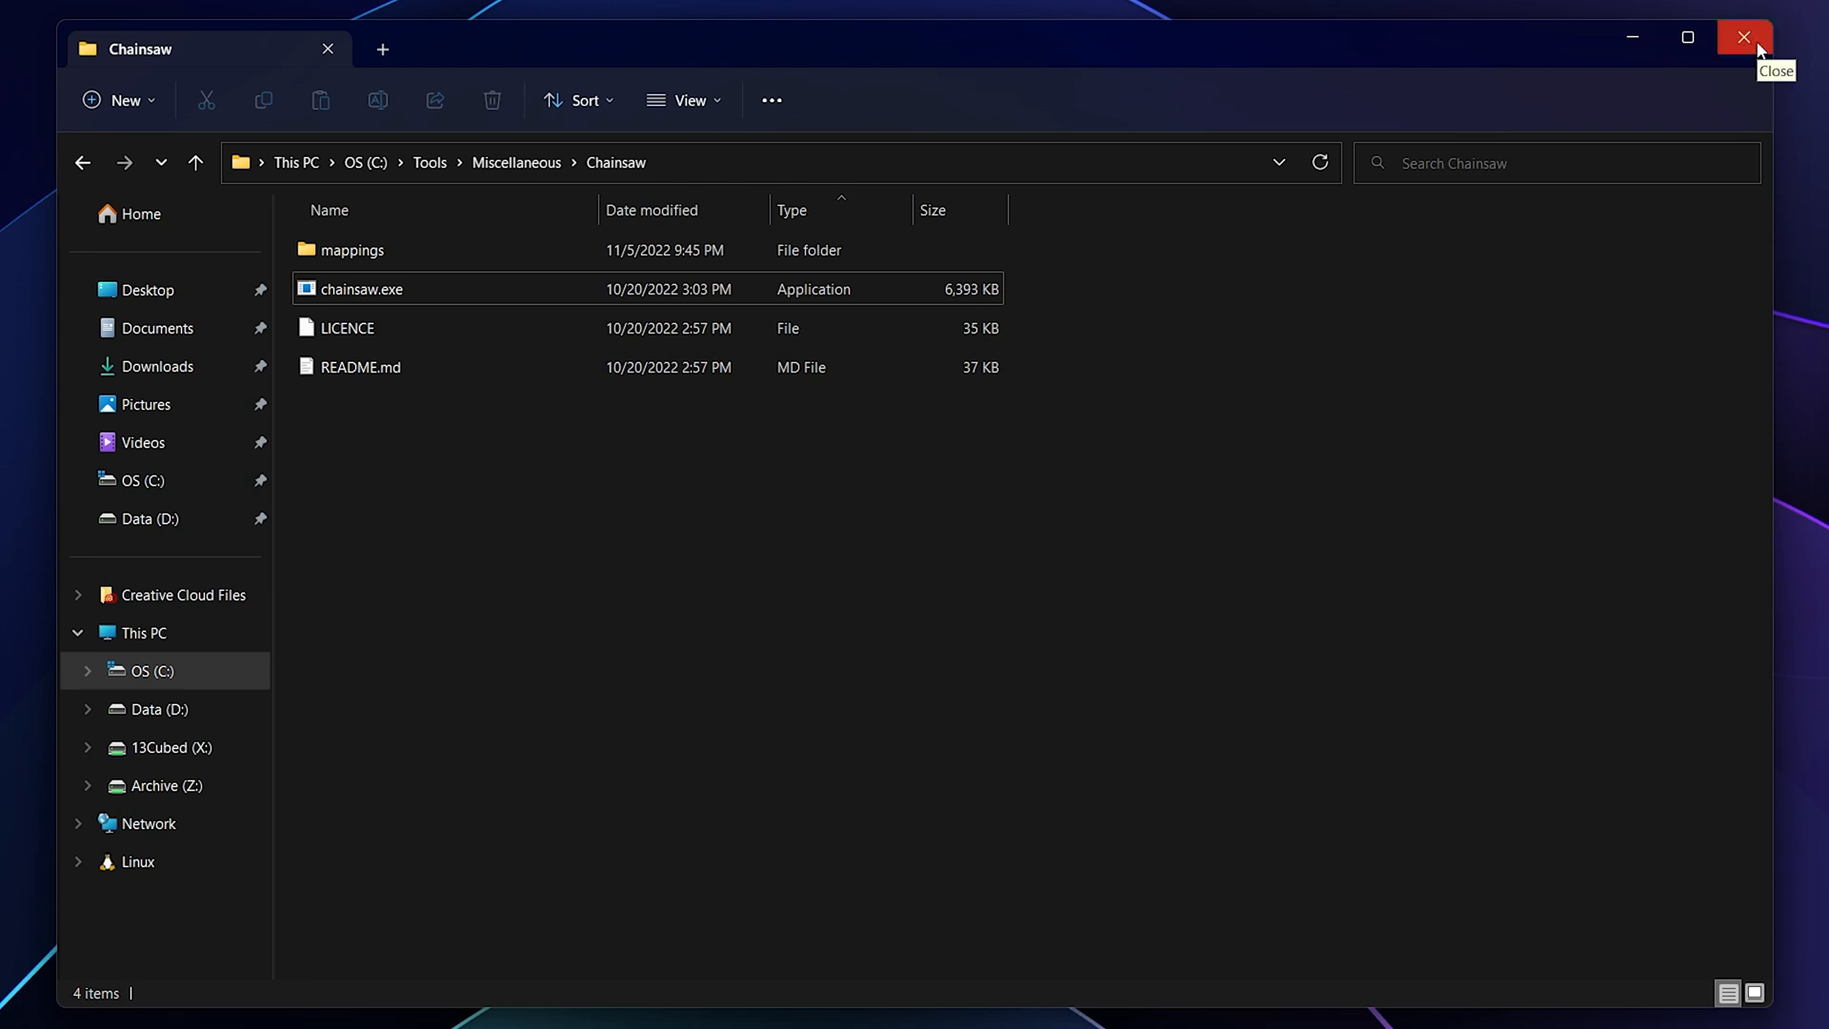
mouse_move(1760, 43)
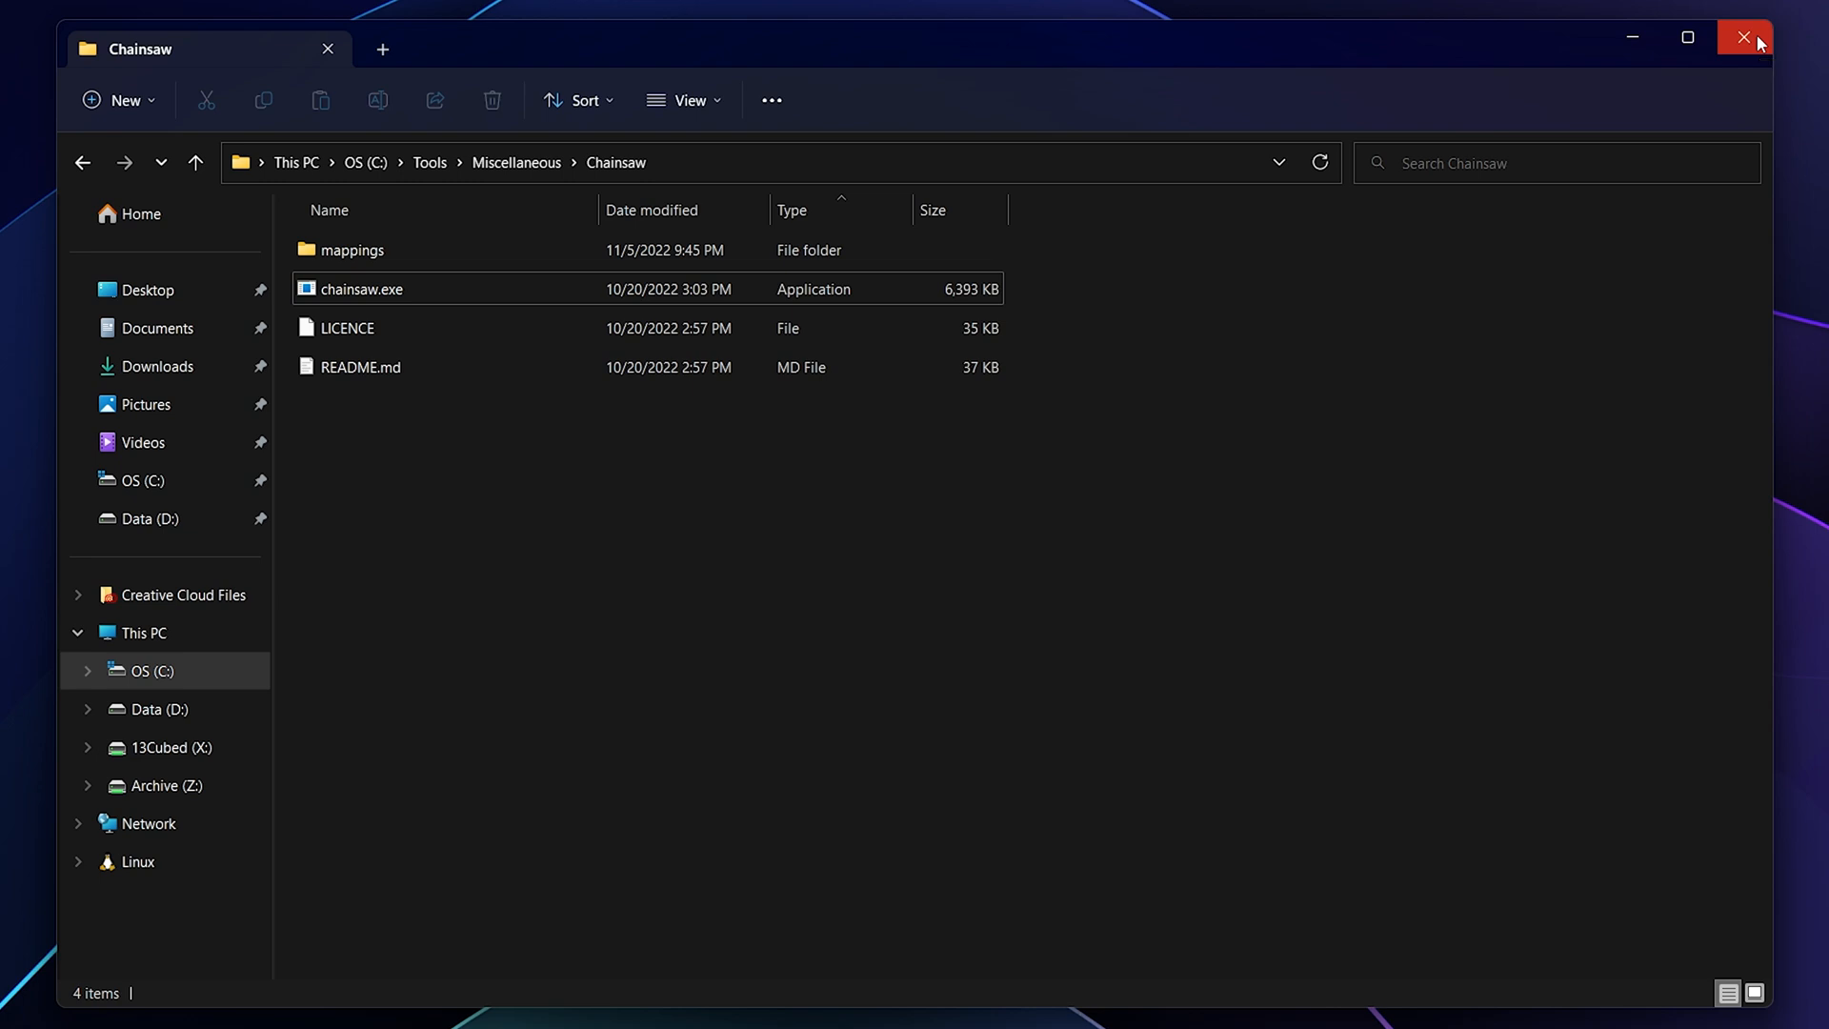
mouse_move(1765, 71)
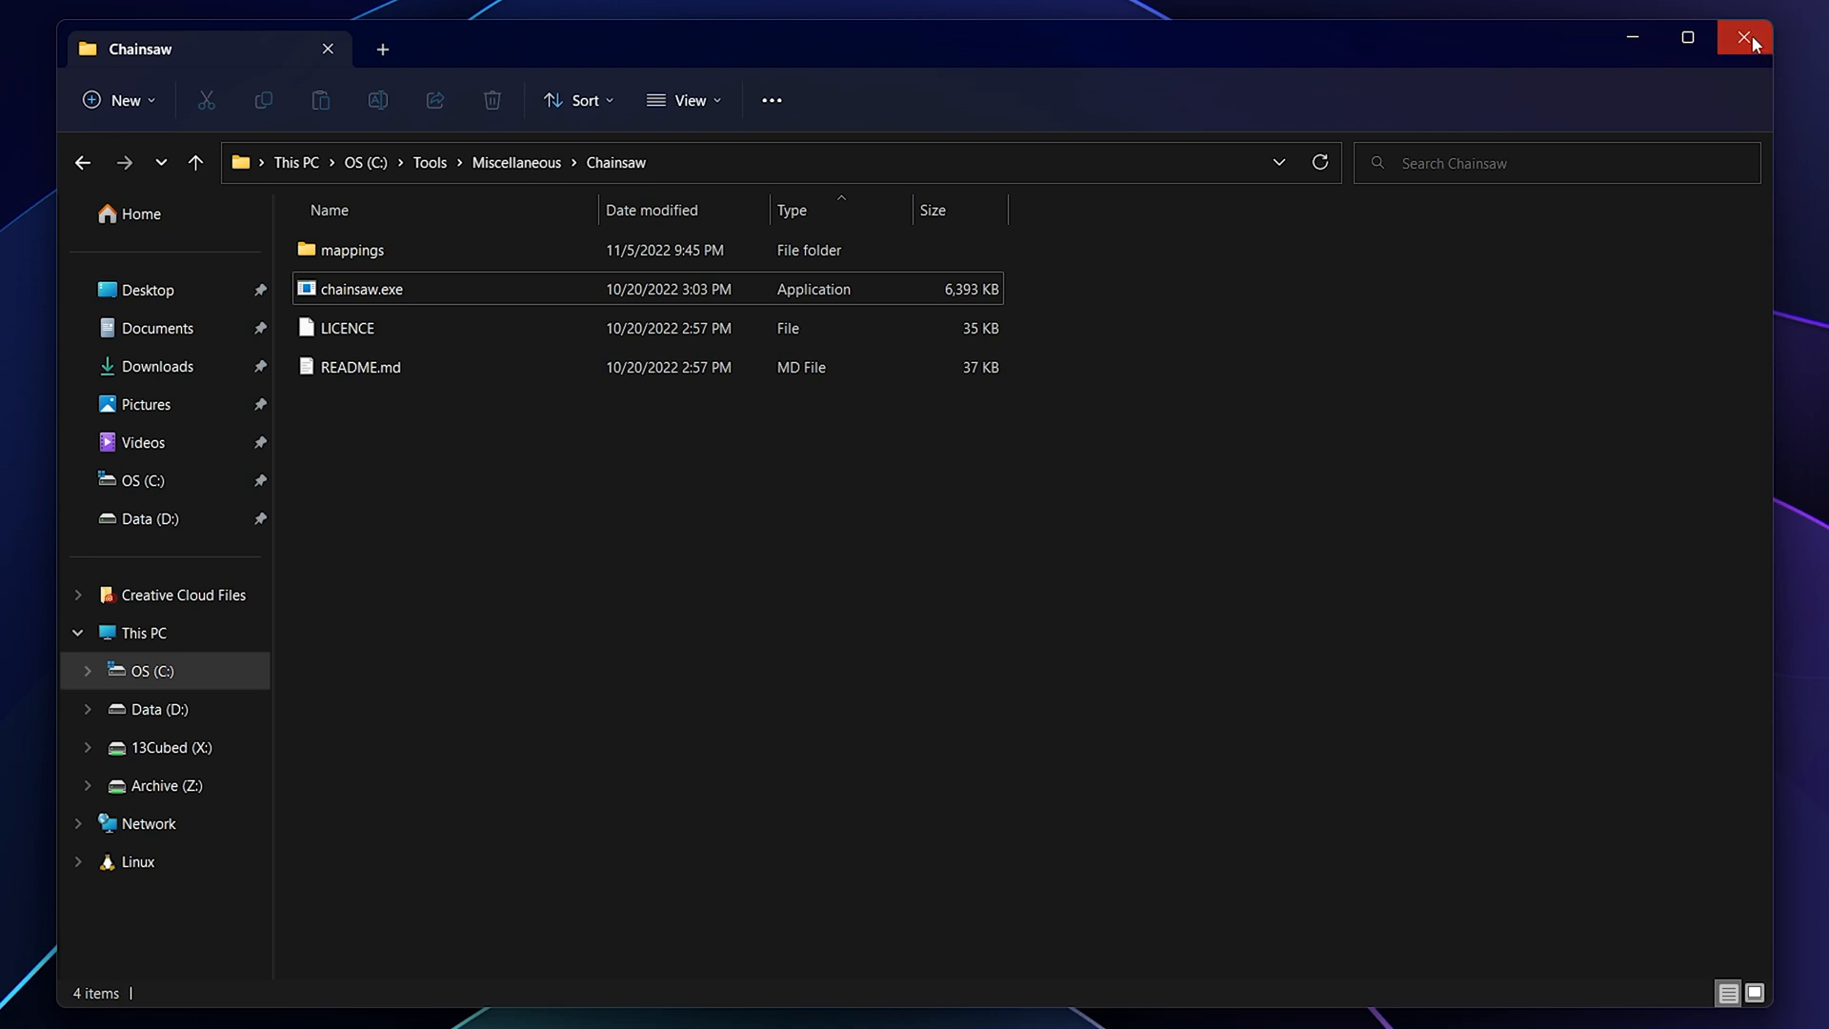
click(1742, 36)
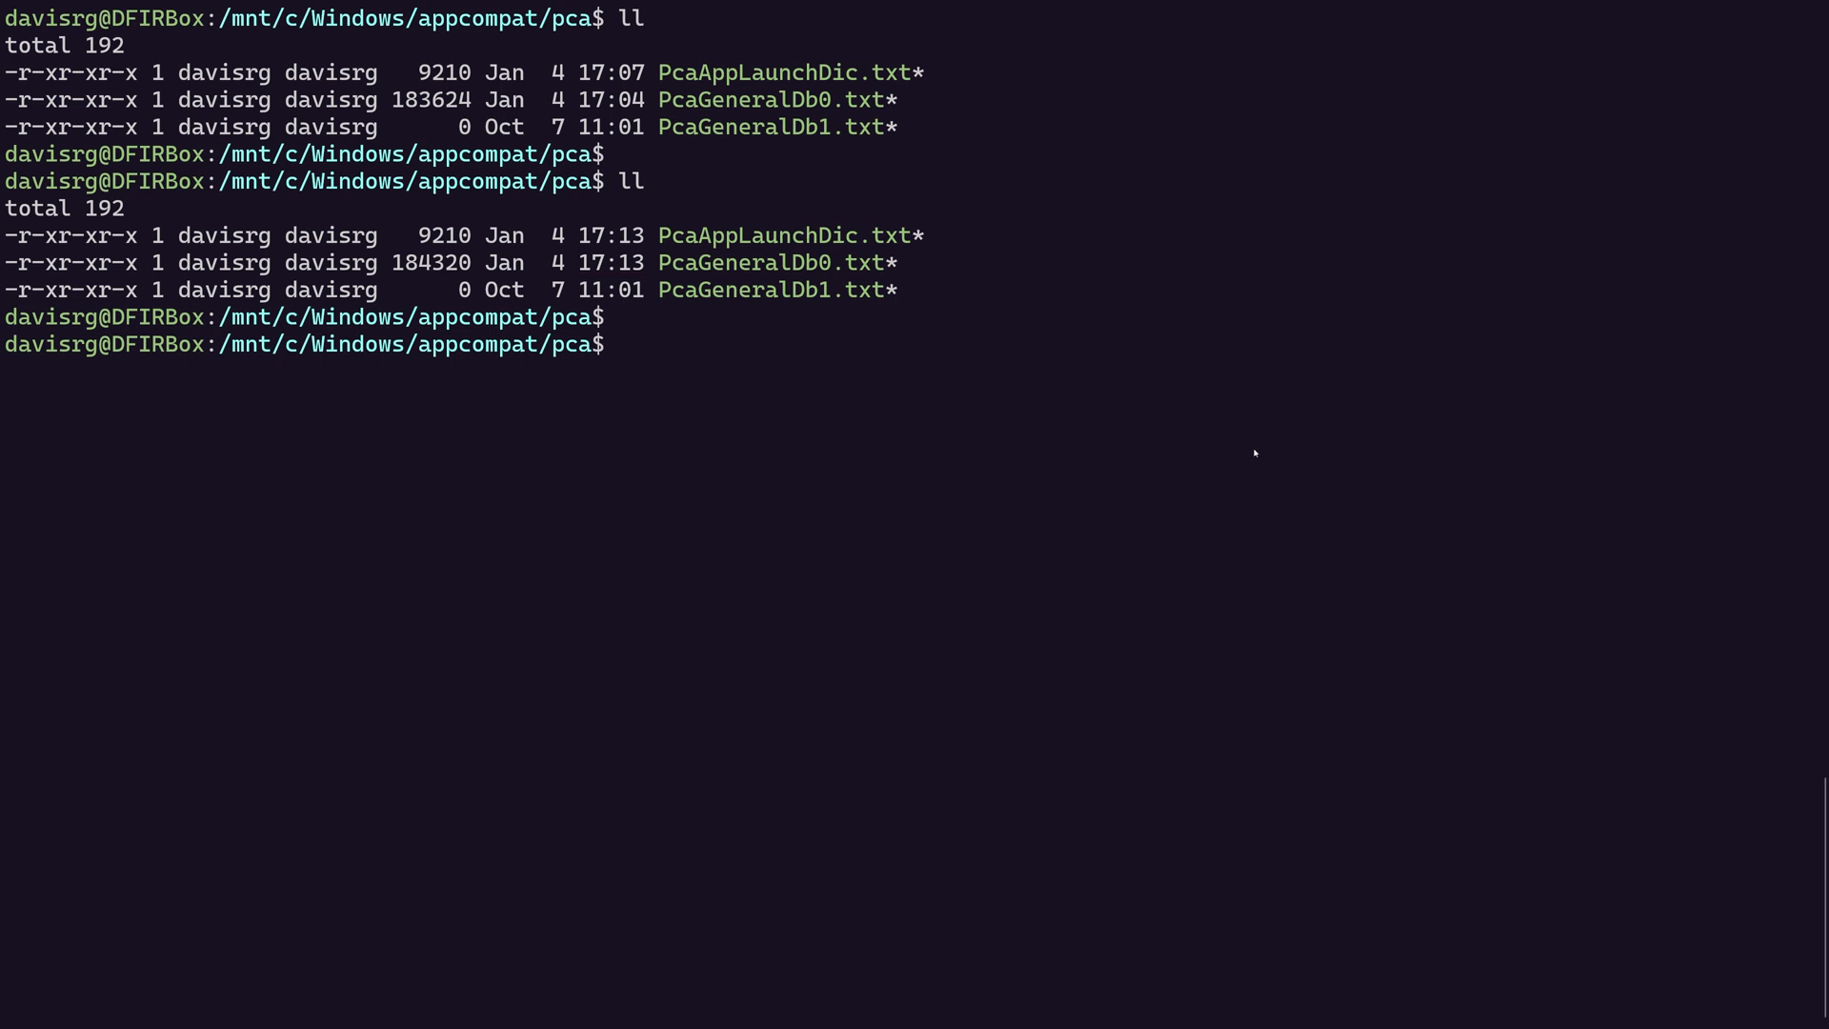
Step: Enter cat PcaAppLaunchDic.txt | grep 2023-01-0 to filter early January 2023 launches
text(cat)
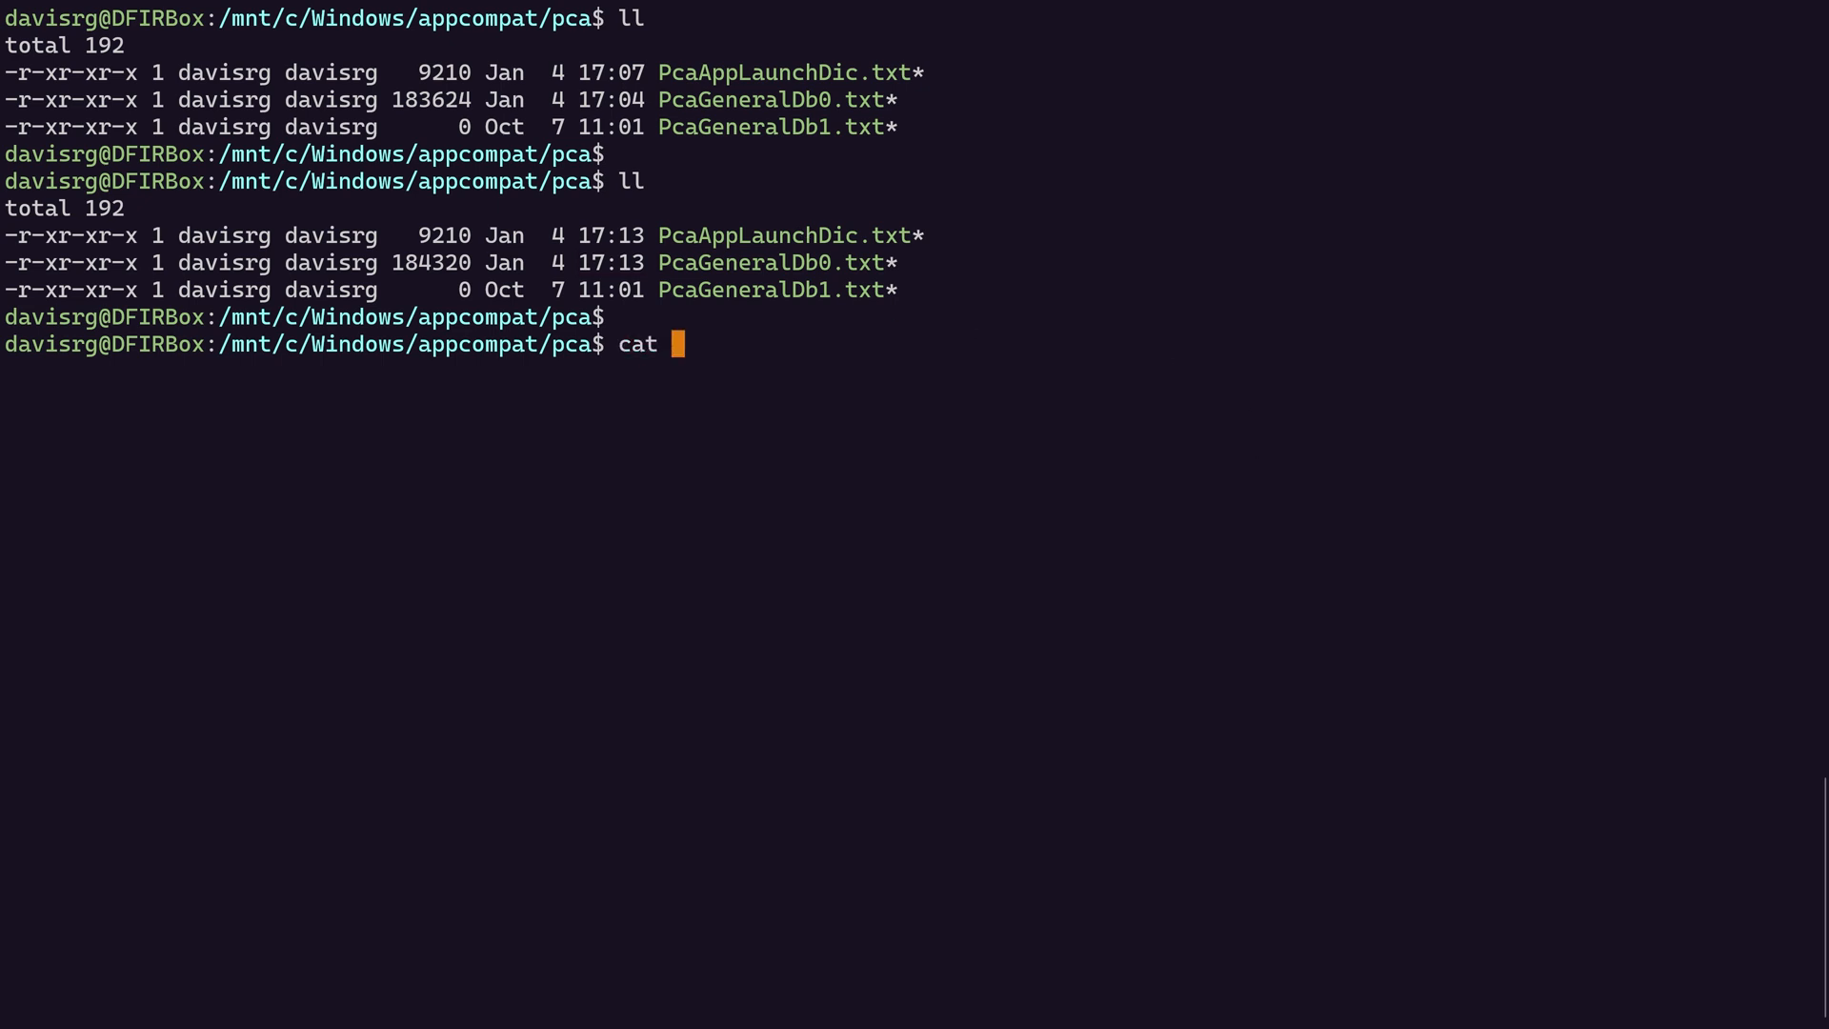
text(PcaAppLaunchDic.txt)
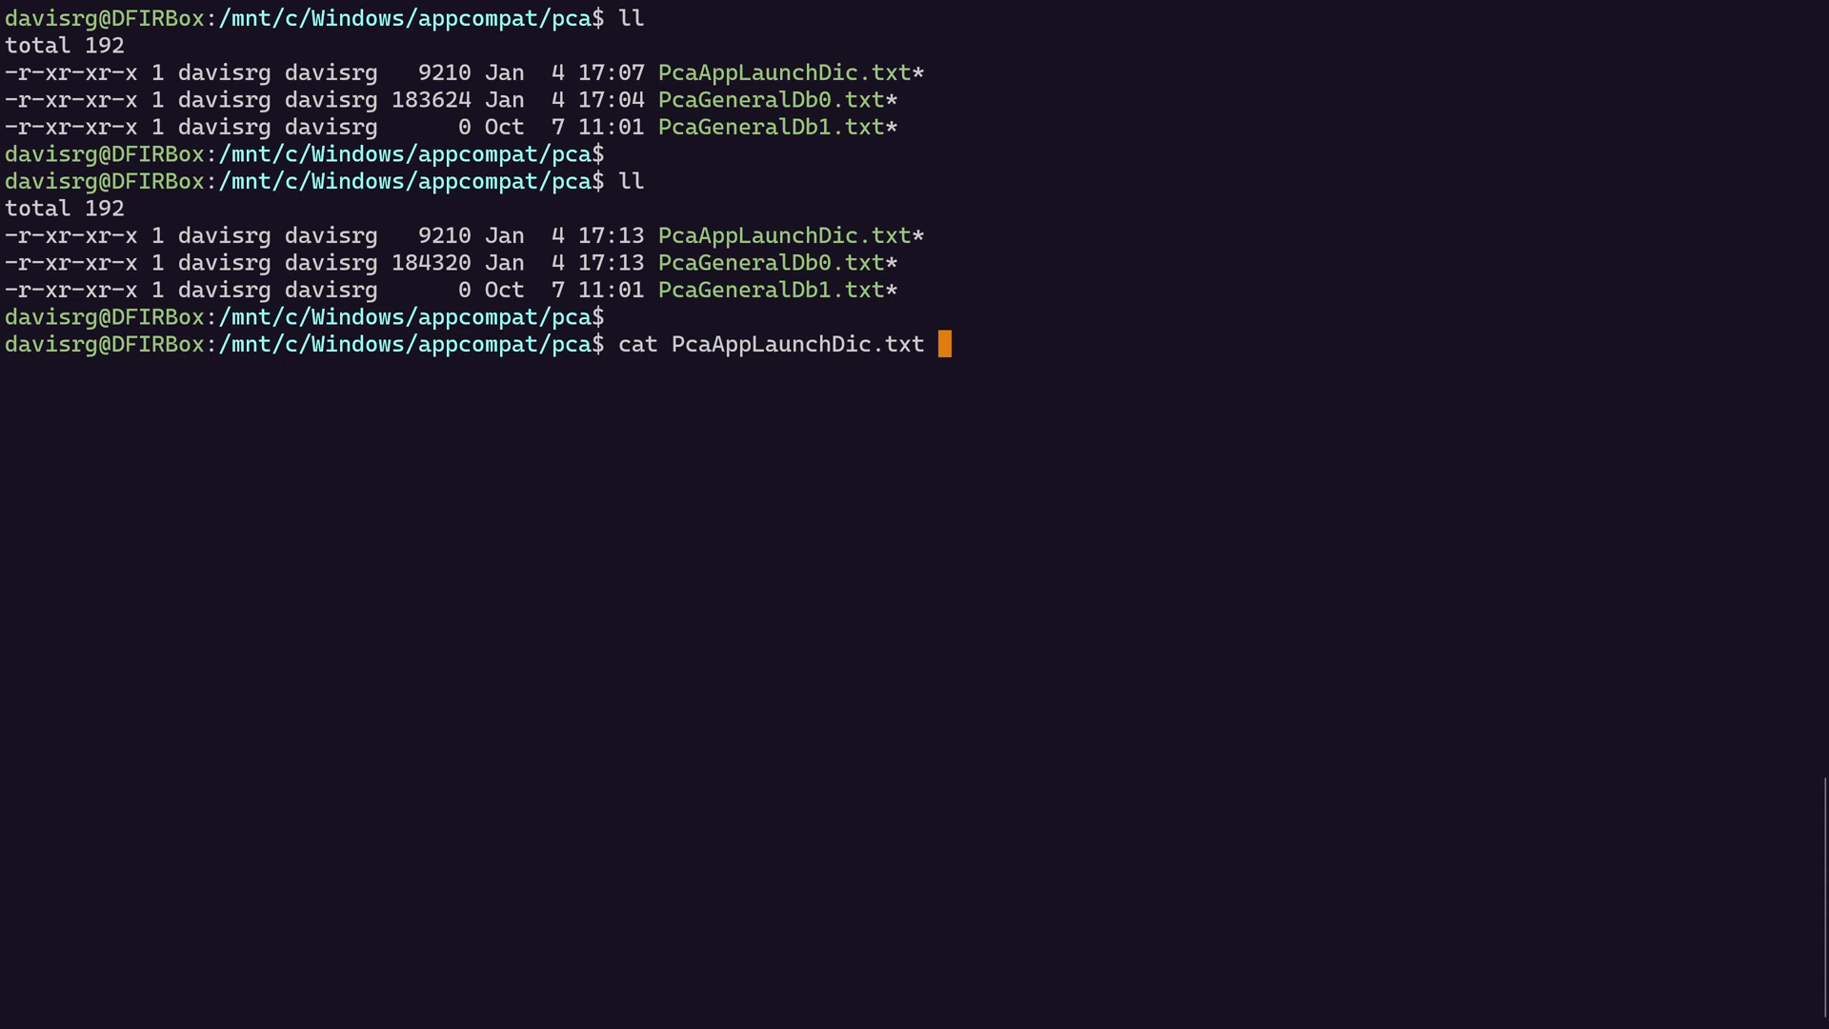
text(| grep 20)
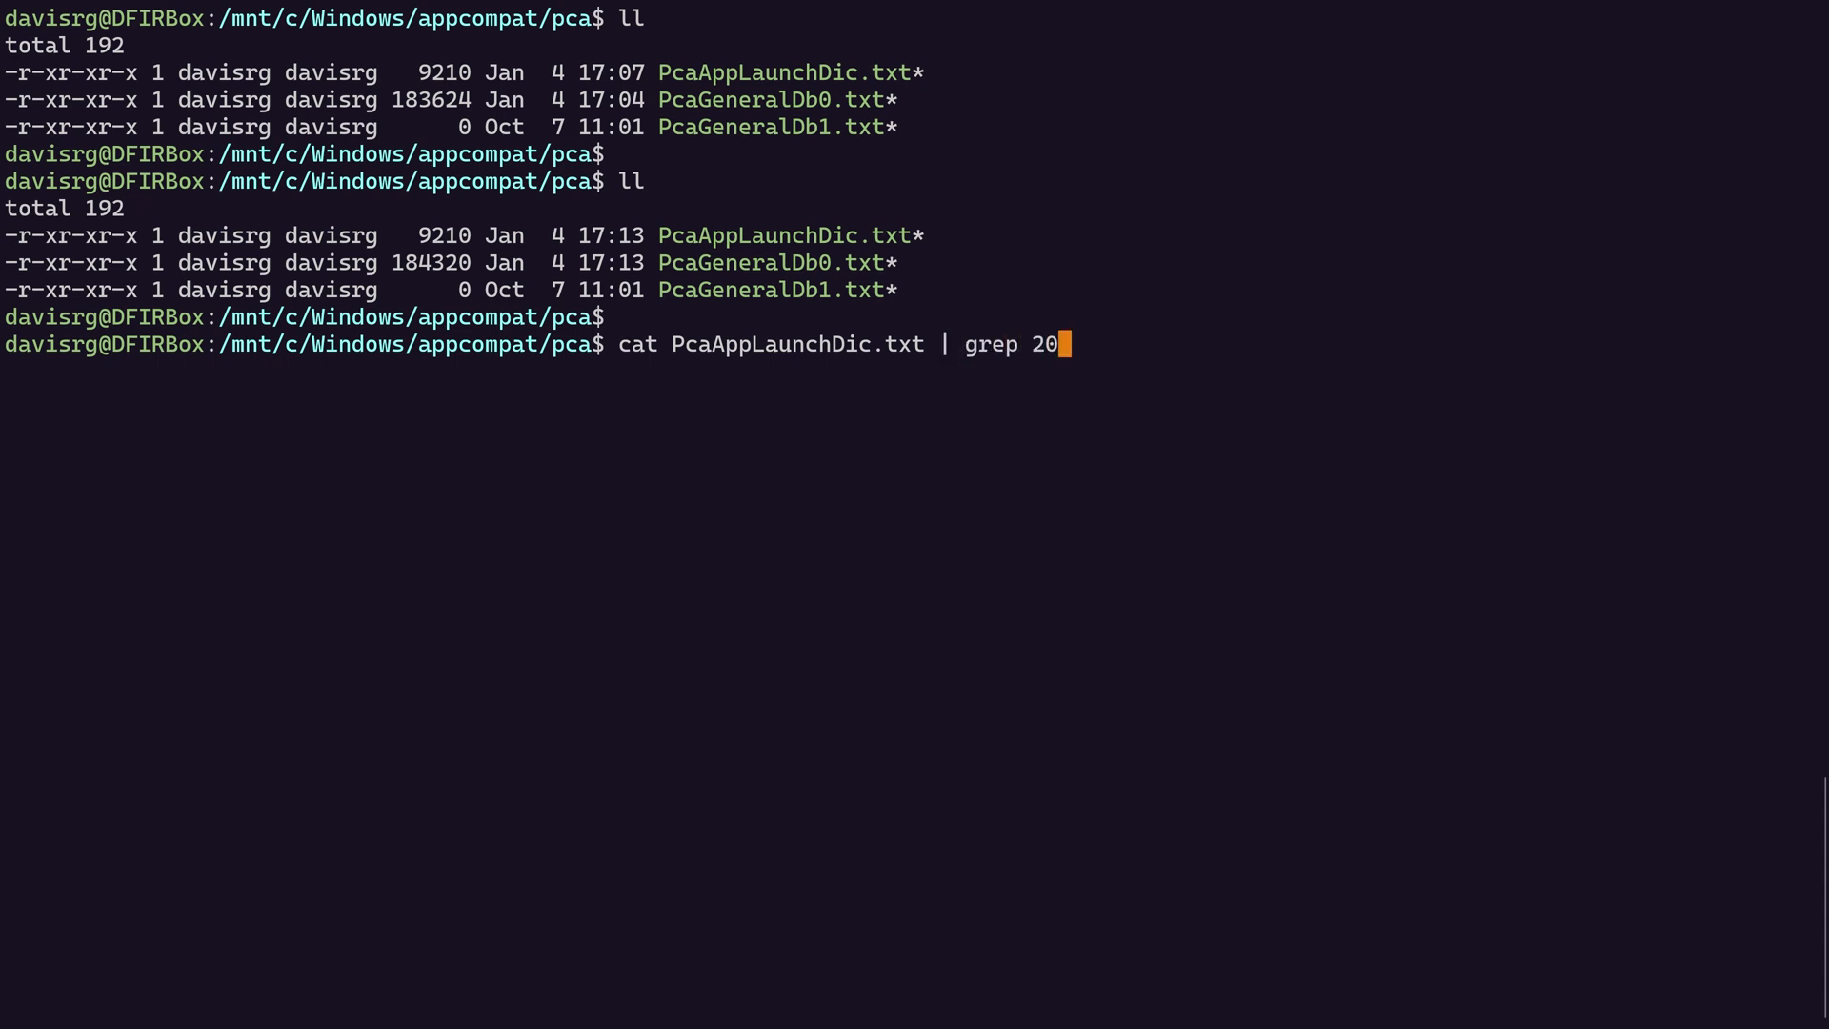
text(23-01-04)
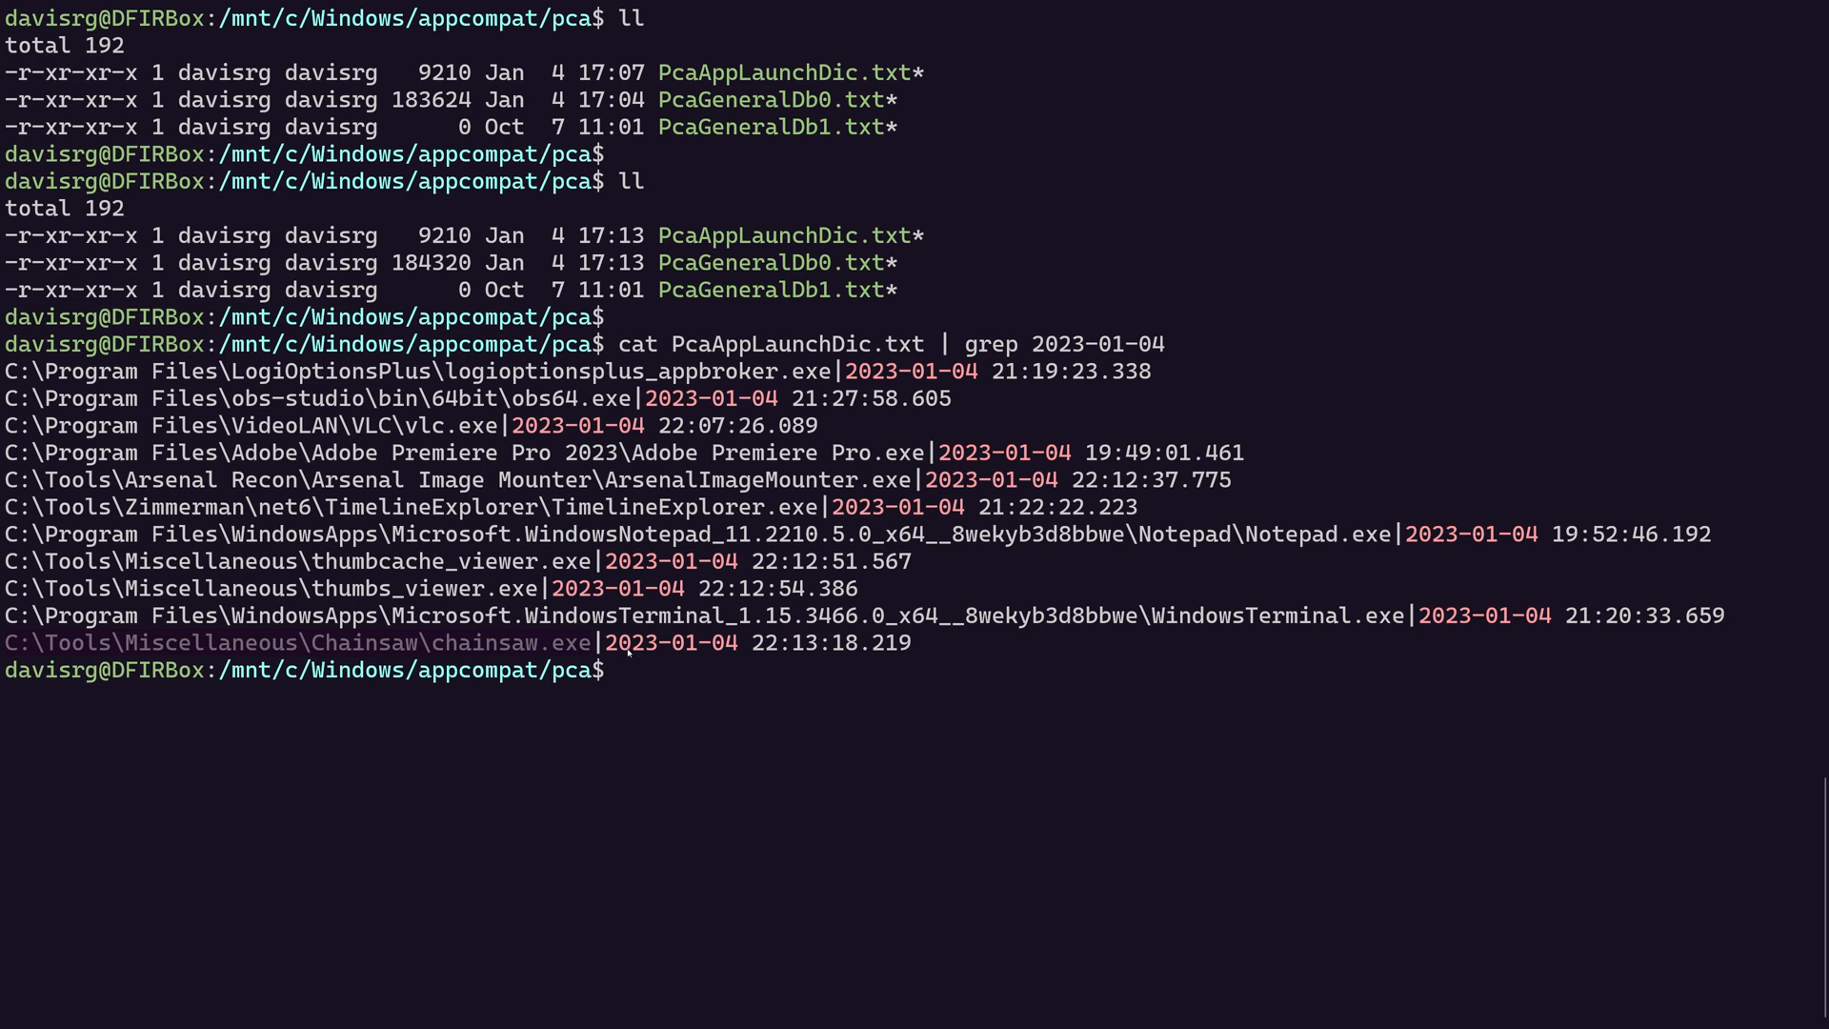
mouse_move(752, 728)
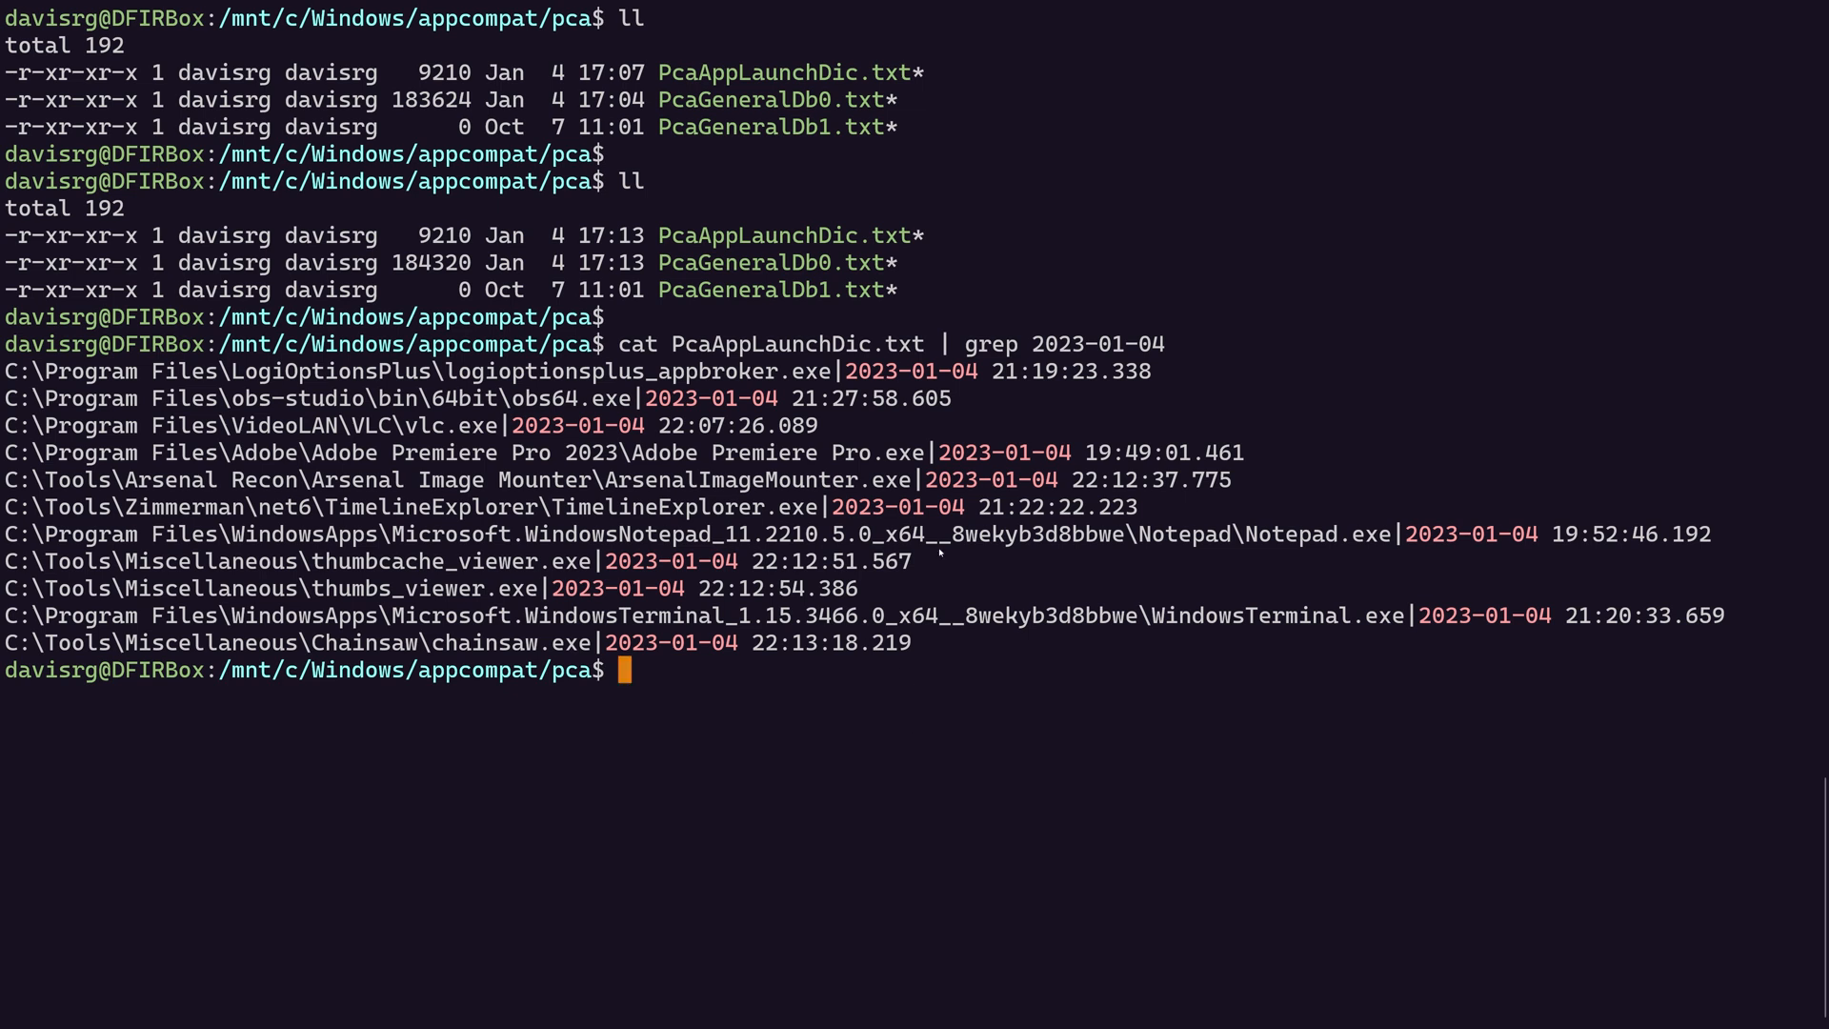
mouse_move(1036, 801)
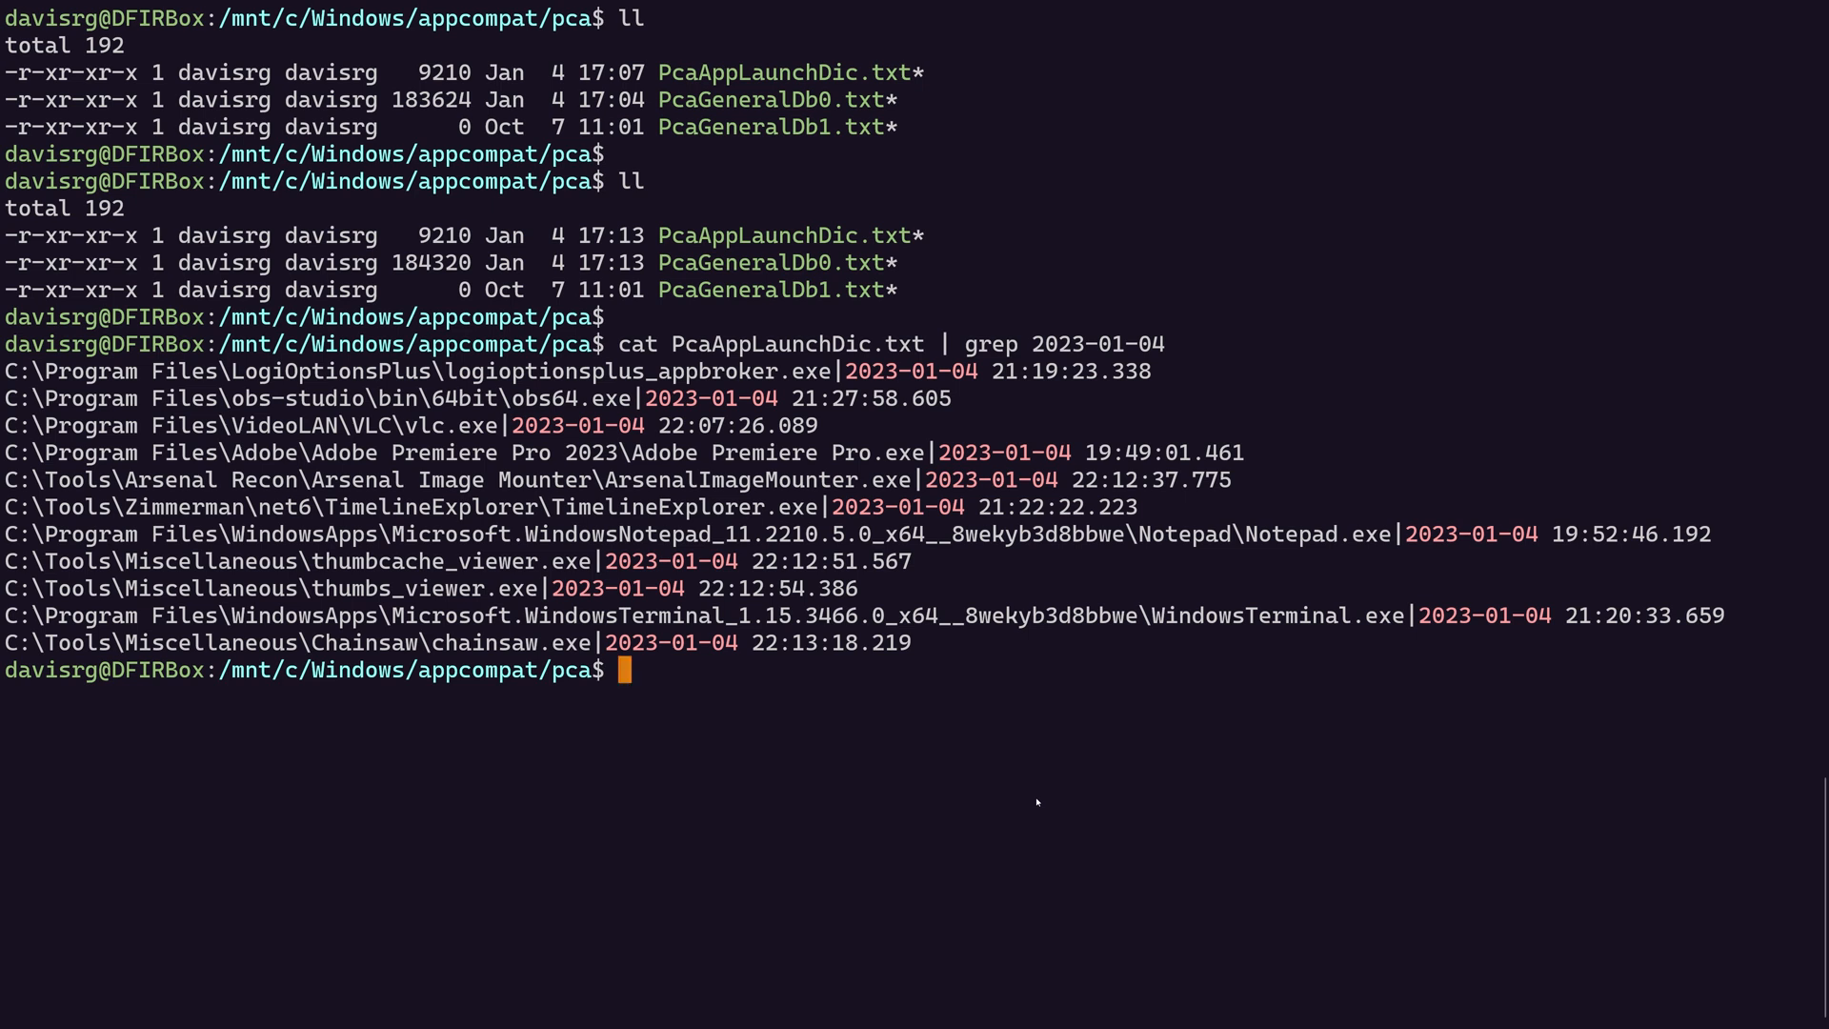
Step: After reviewing the 2023-01-04 launch entries, begin a new cat command on a Pca file
text(cat Pca)
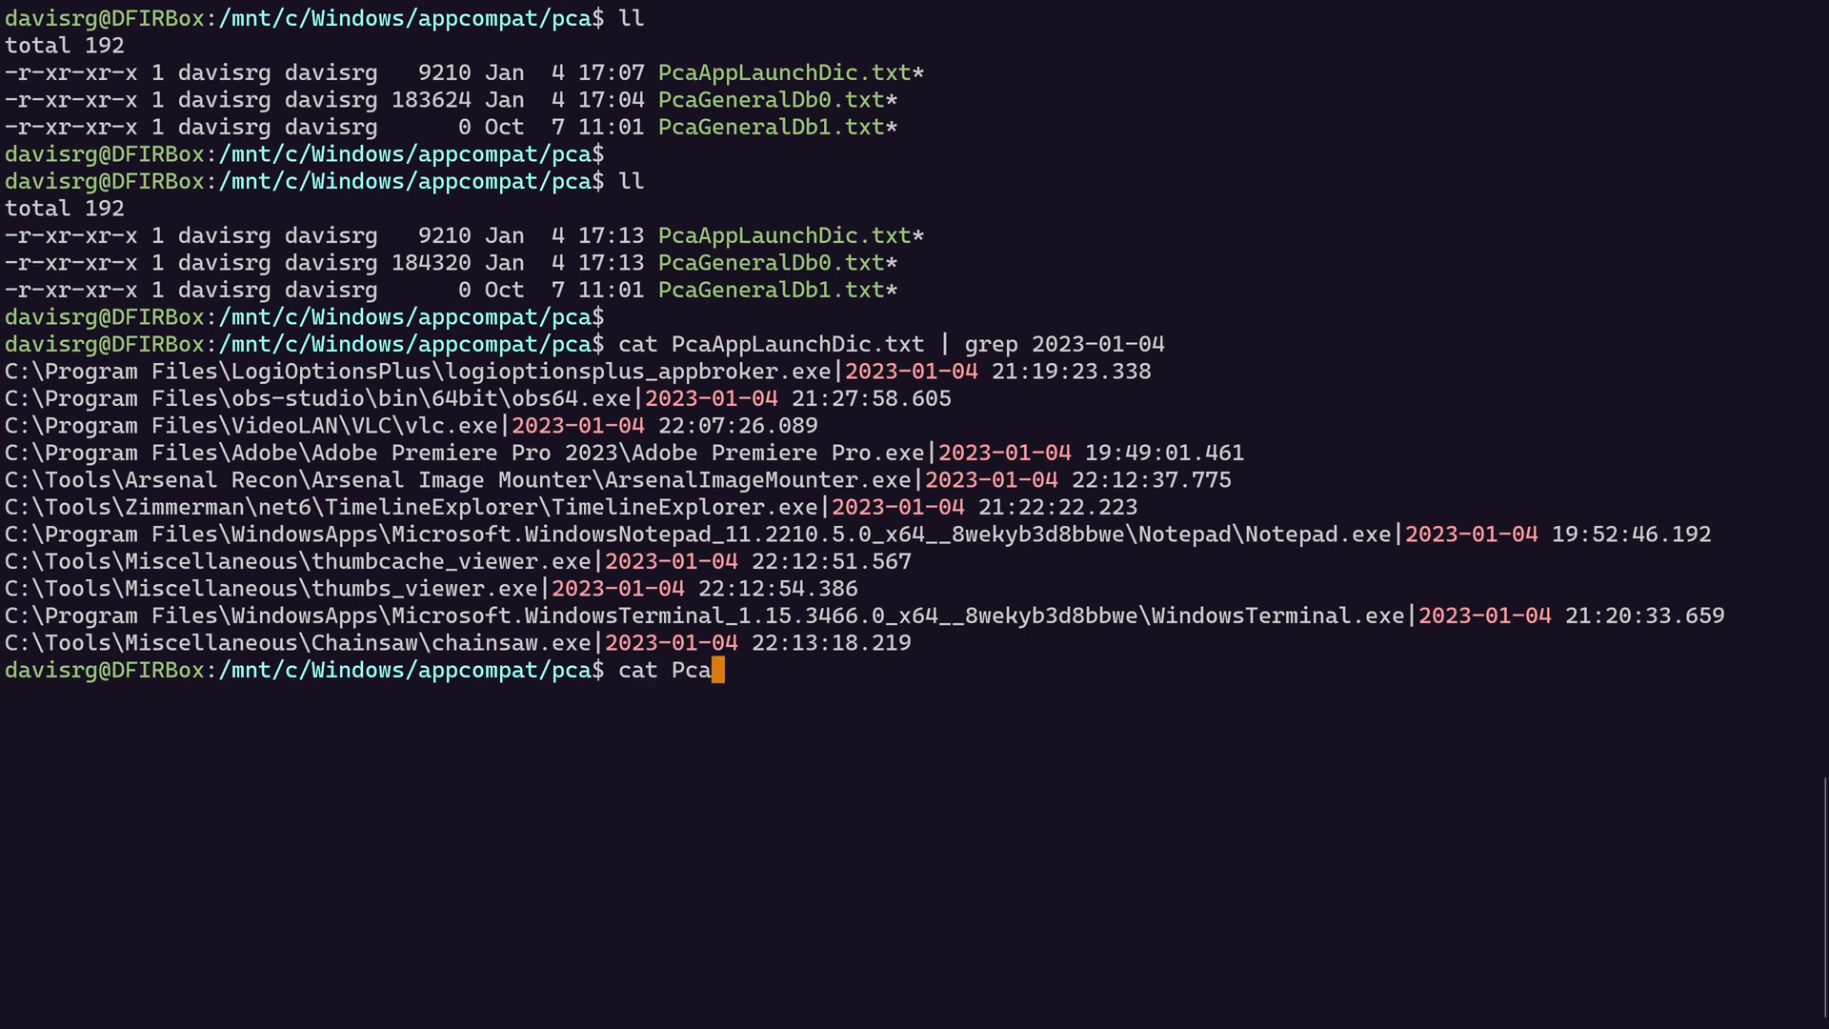
Step: Print PcaGeneralDb0.txt to inspect chainsaw.exe abnormal process exits with code 0x1
text(GeneralDb0.txt)
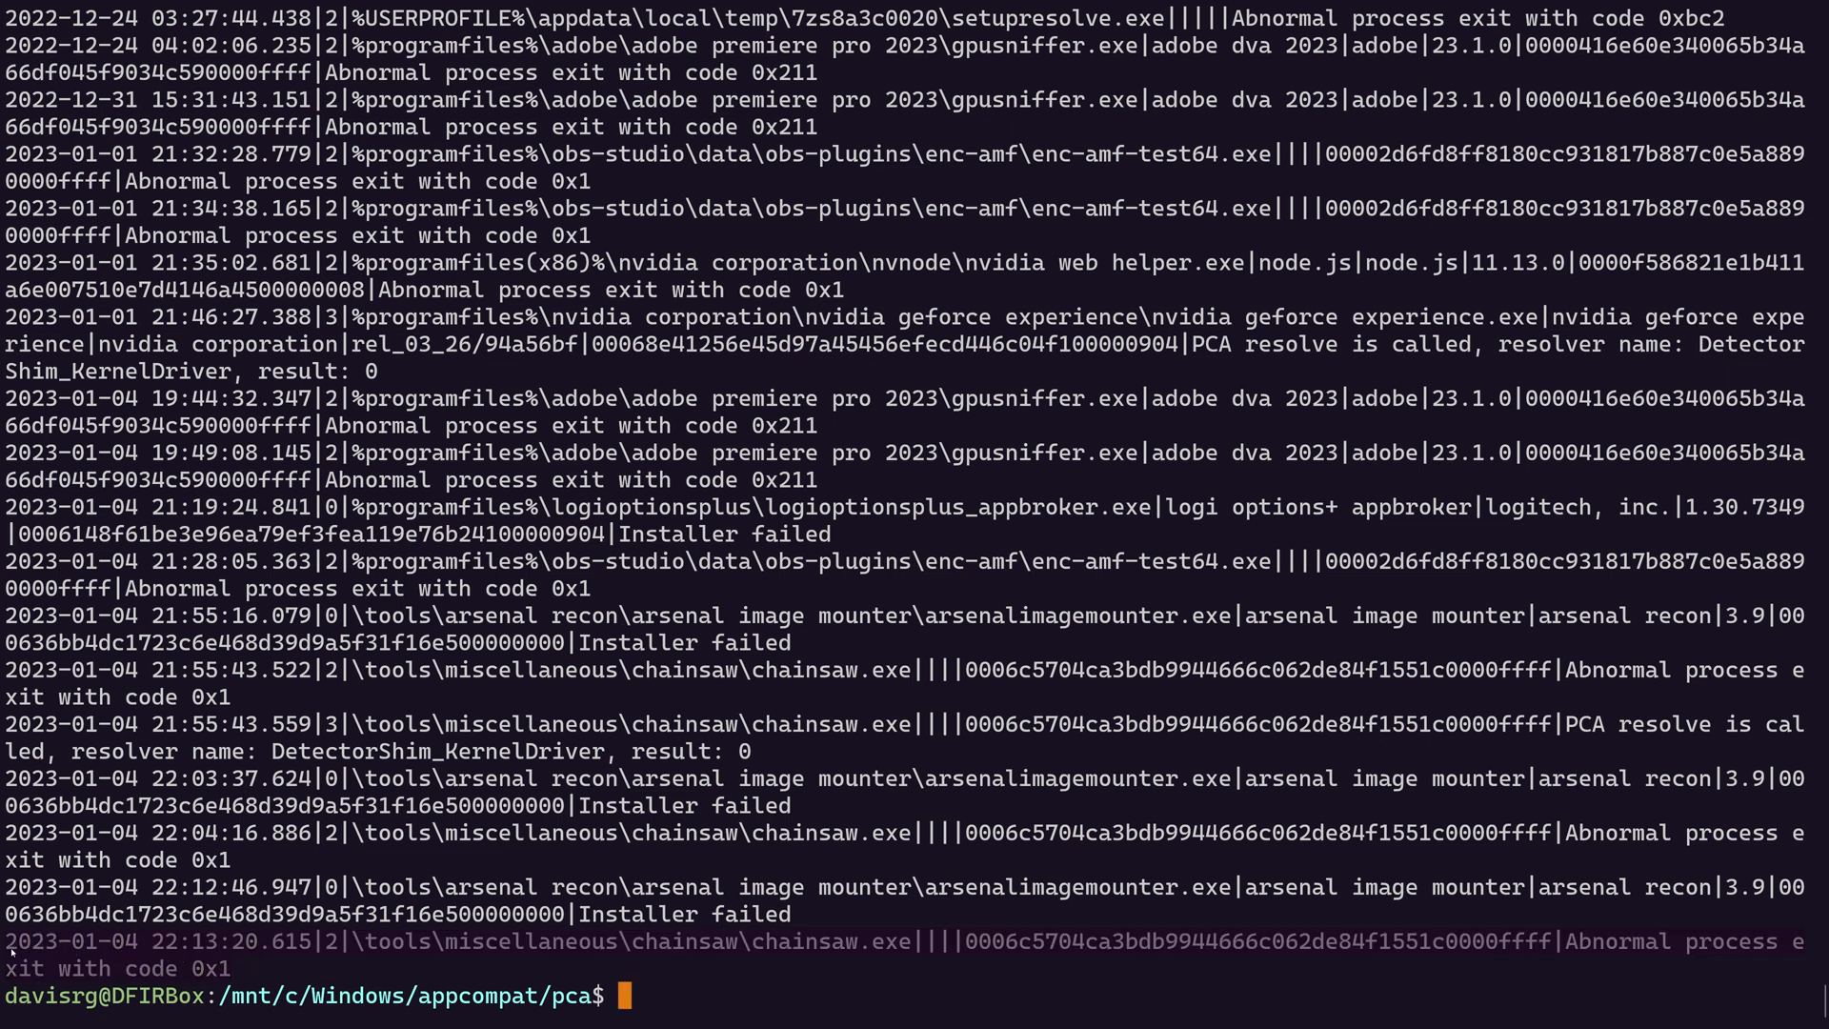
mouse_move(872, 958)
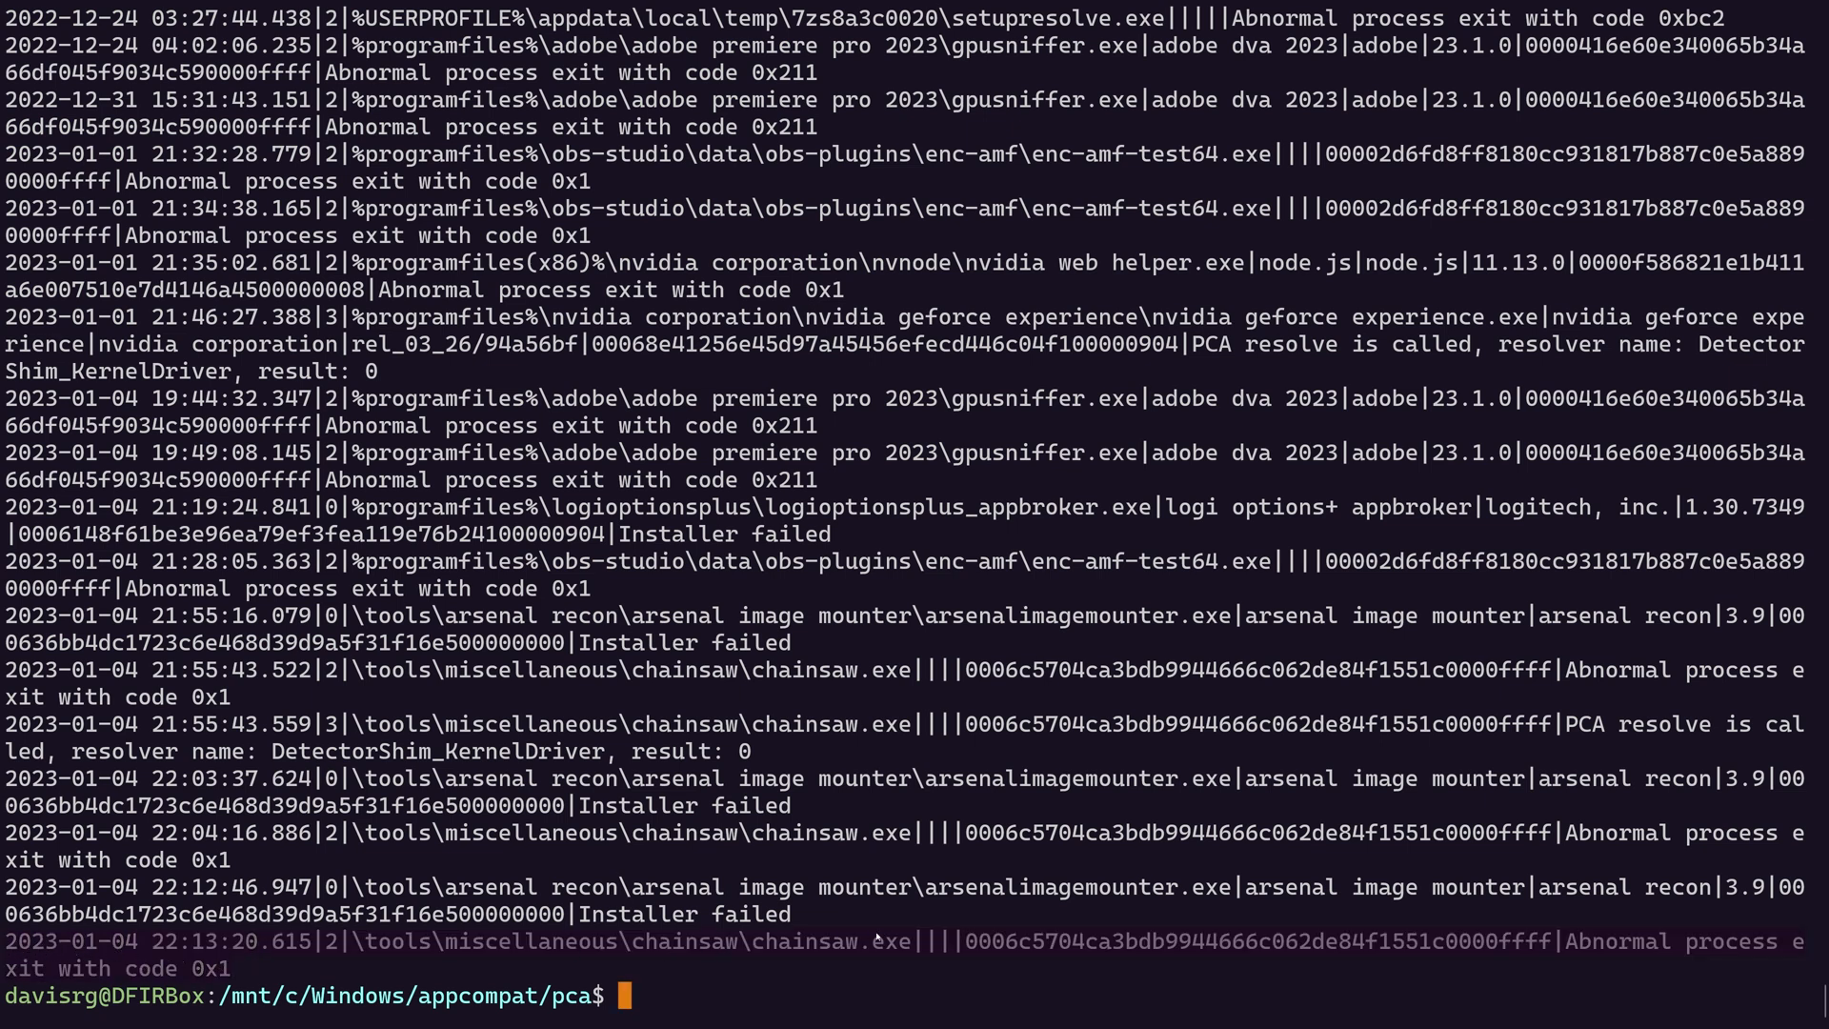
mouse_move(923, 961)
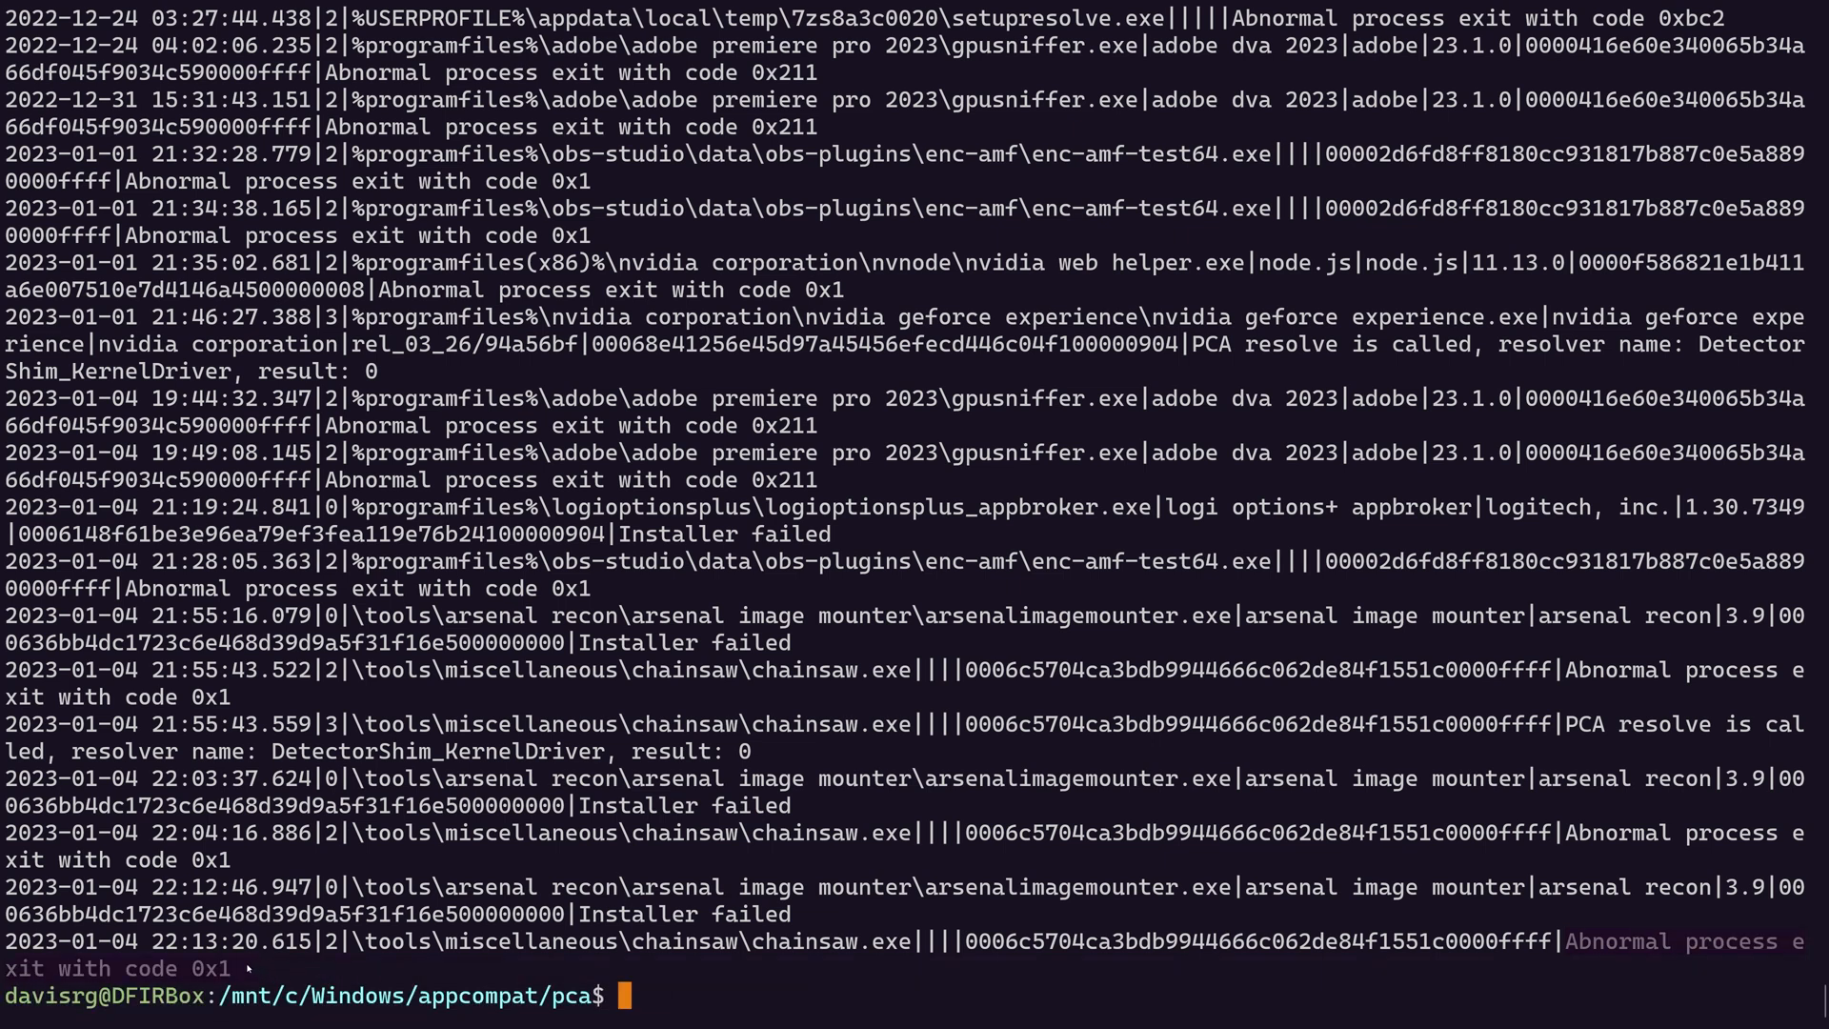
mouse_move(1142, 1001)
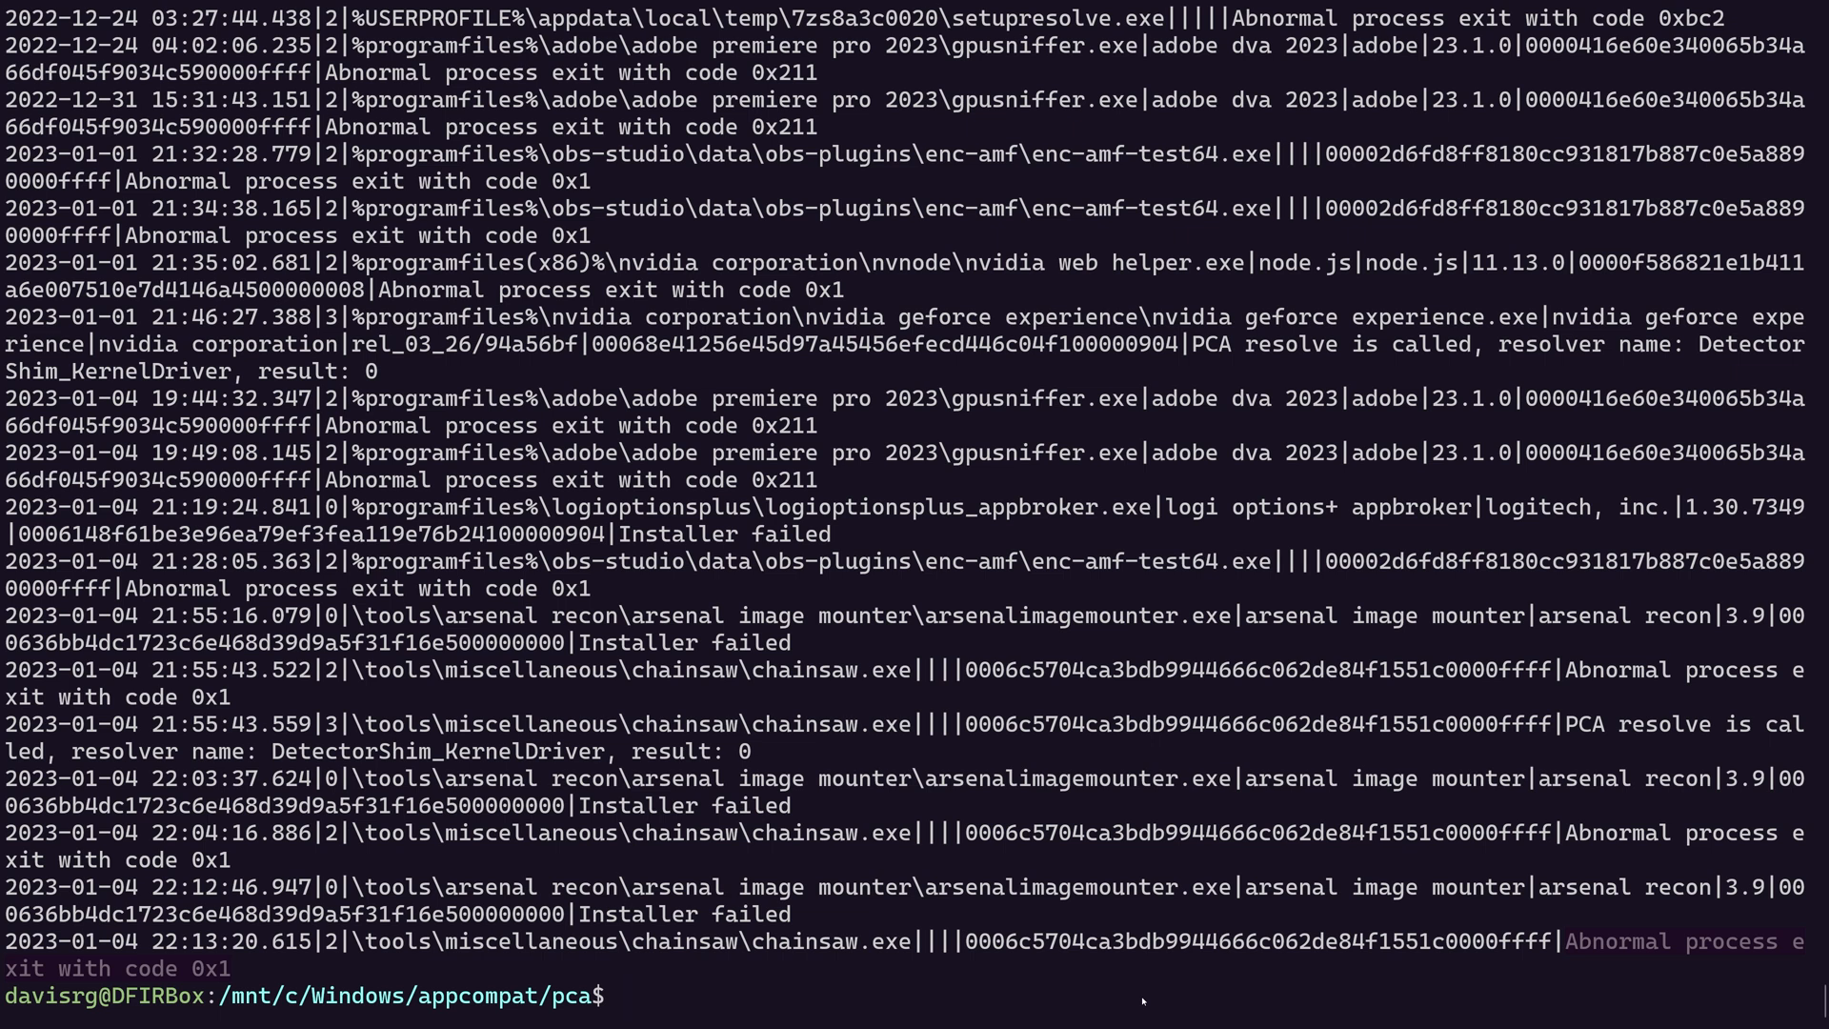
mouse_move(1590, 958)
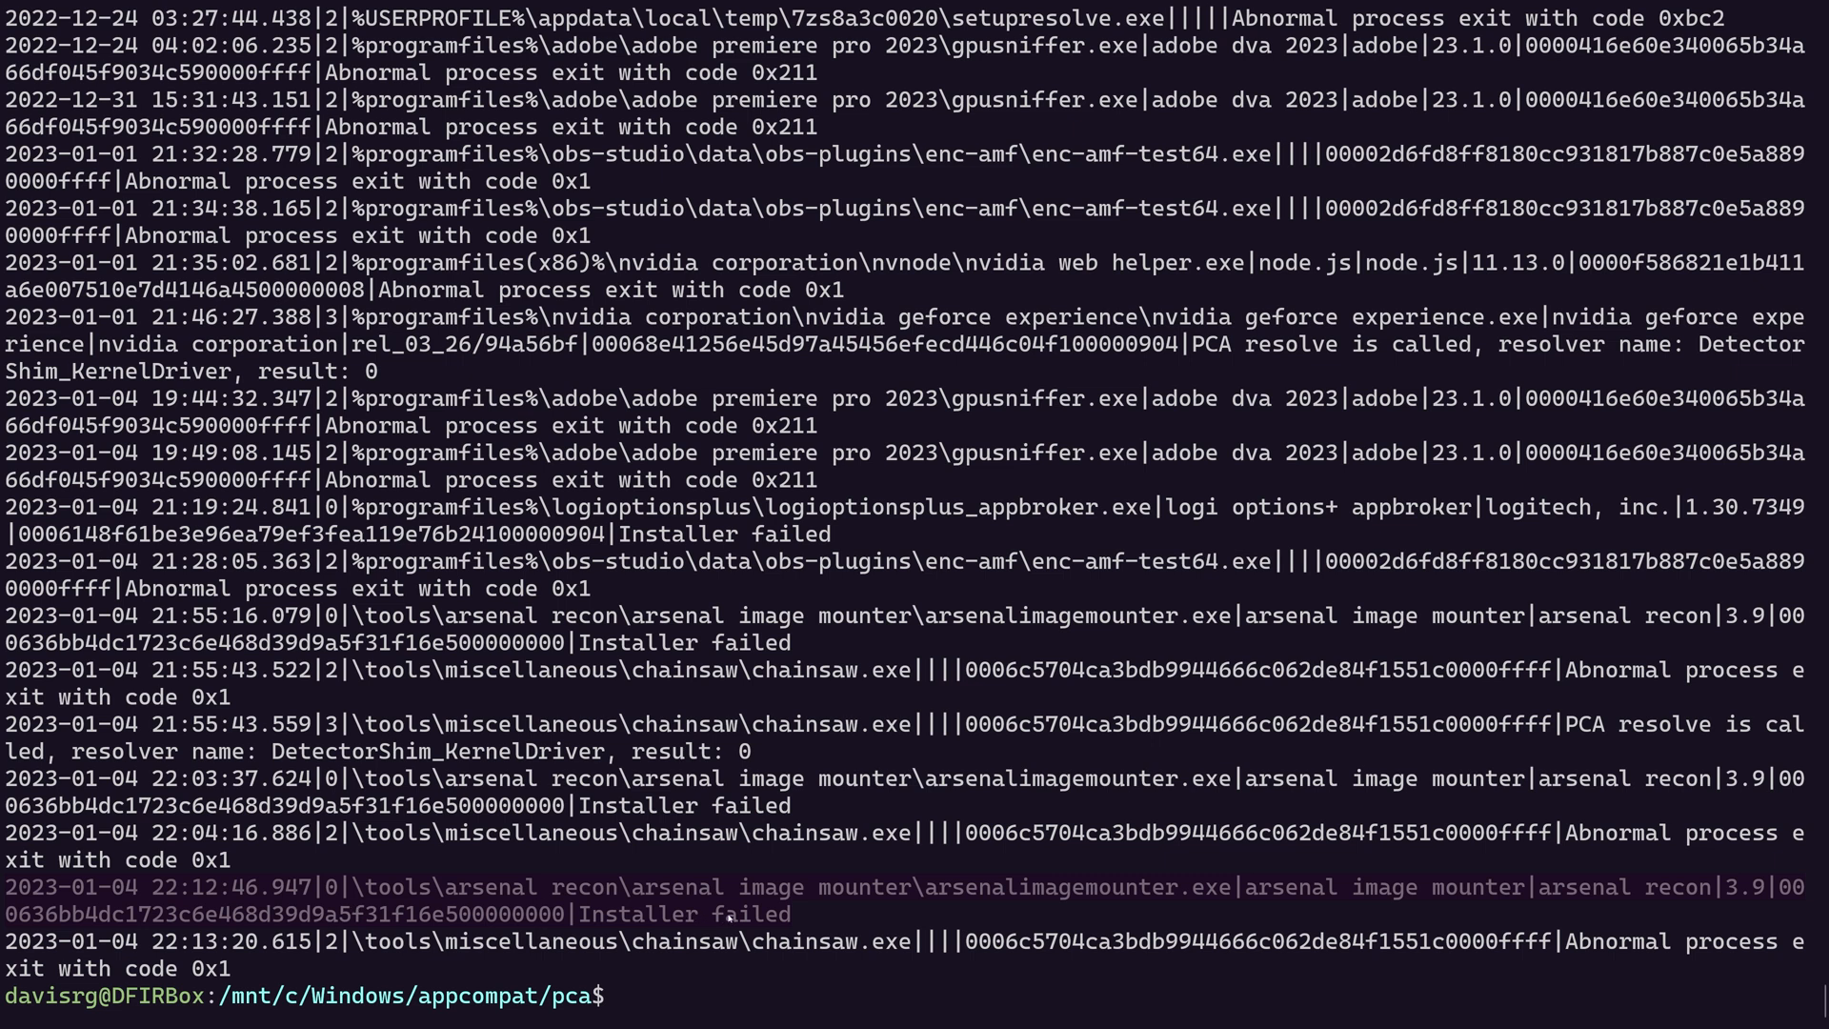
mouse_move(778, 913)
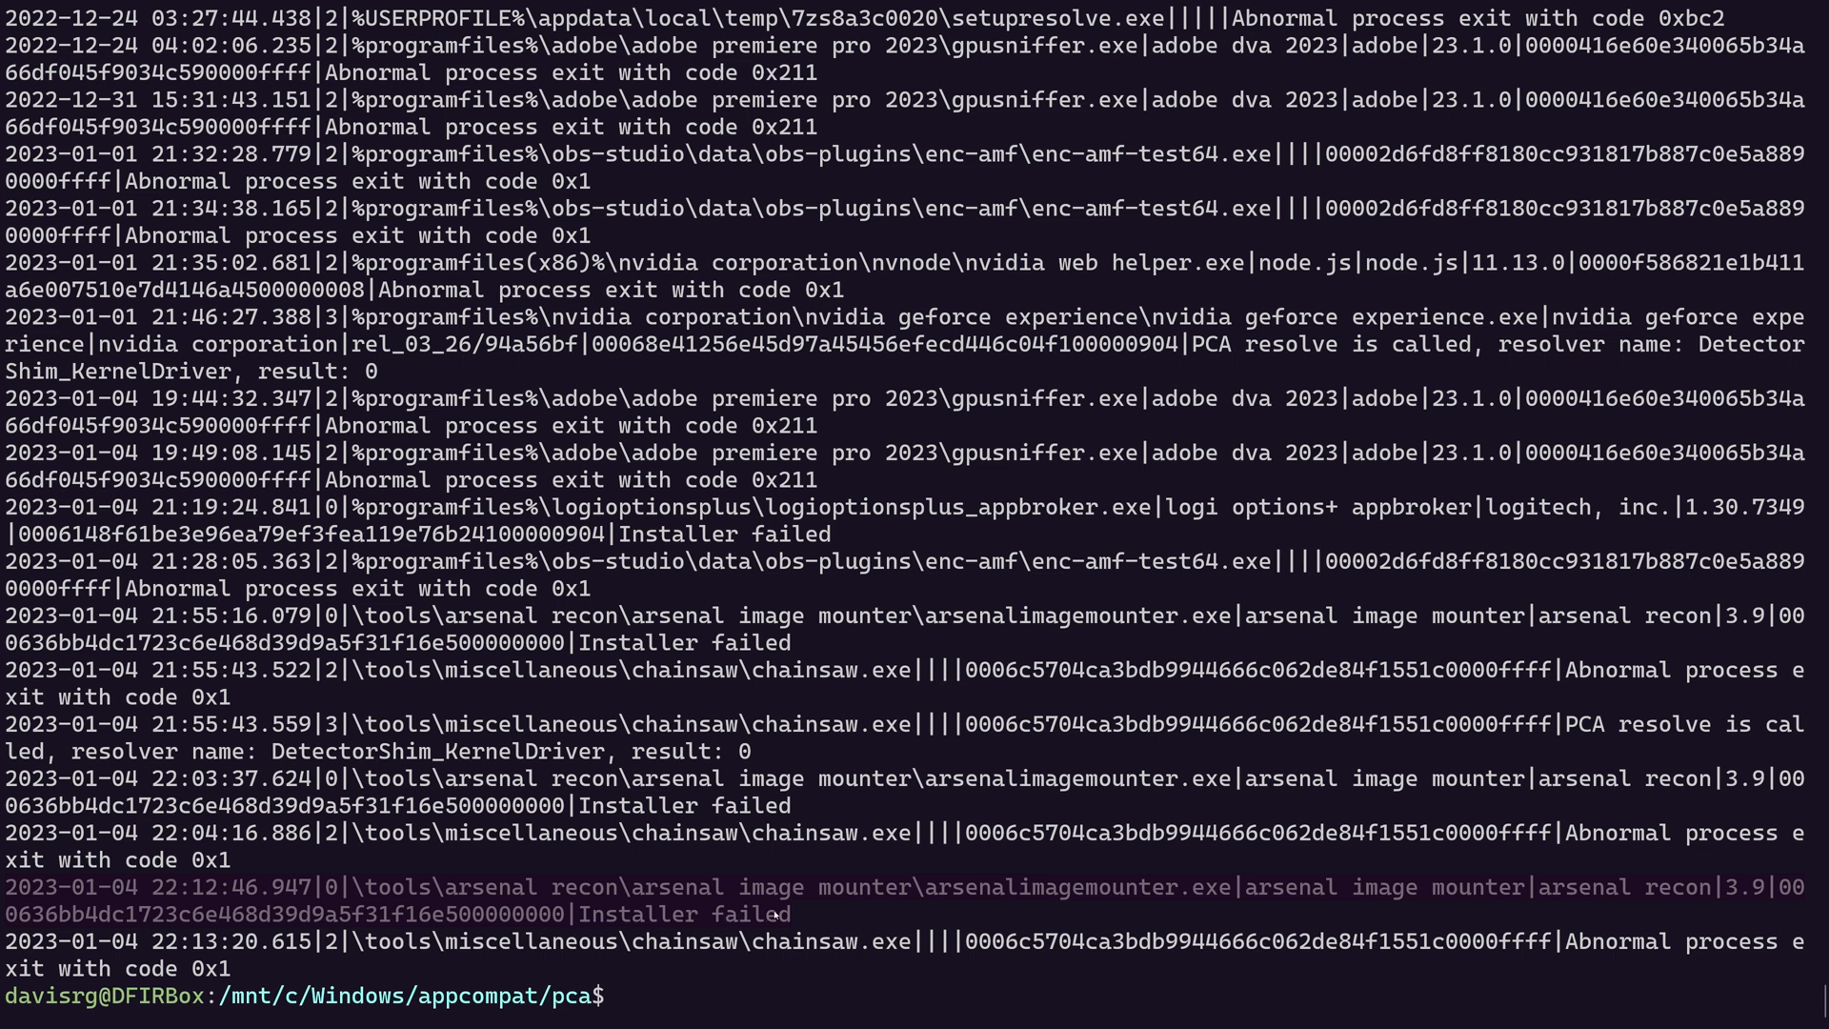